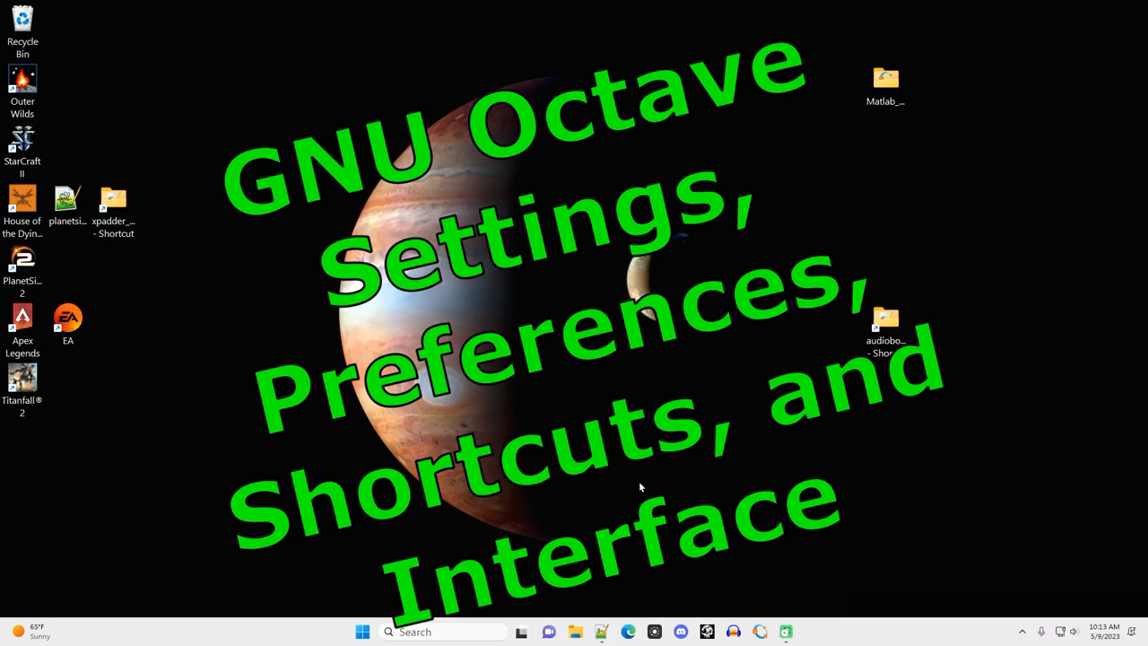
pyautogui.moveTo(655, 482)
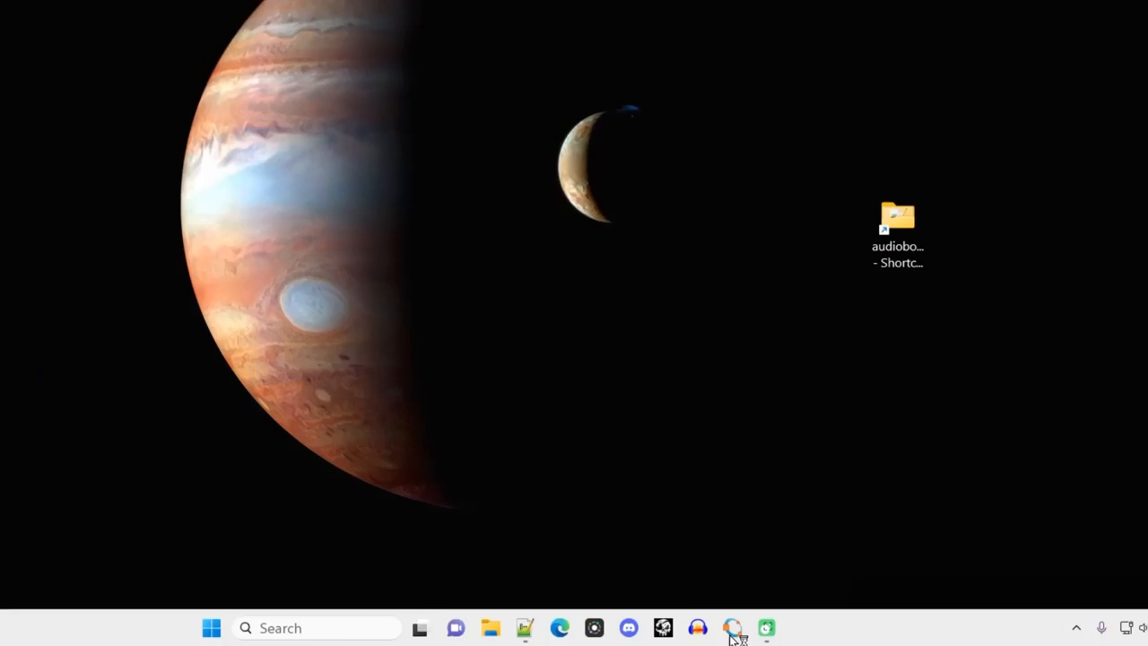
# Step: Launch GNU Octave from the Windows taskbar
pyautogui.click(734, 627)
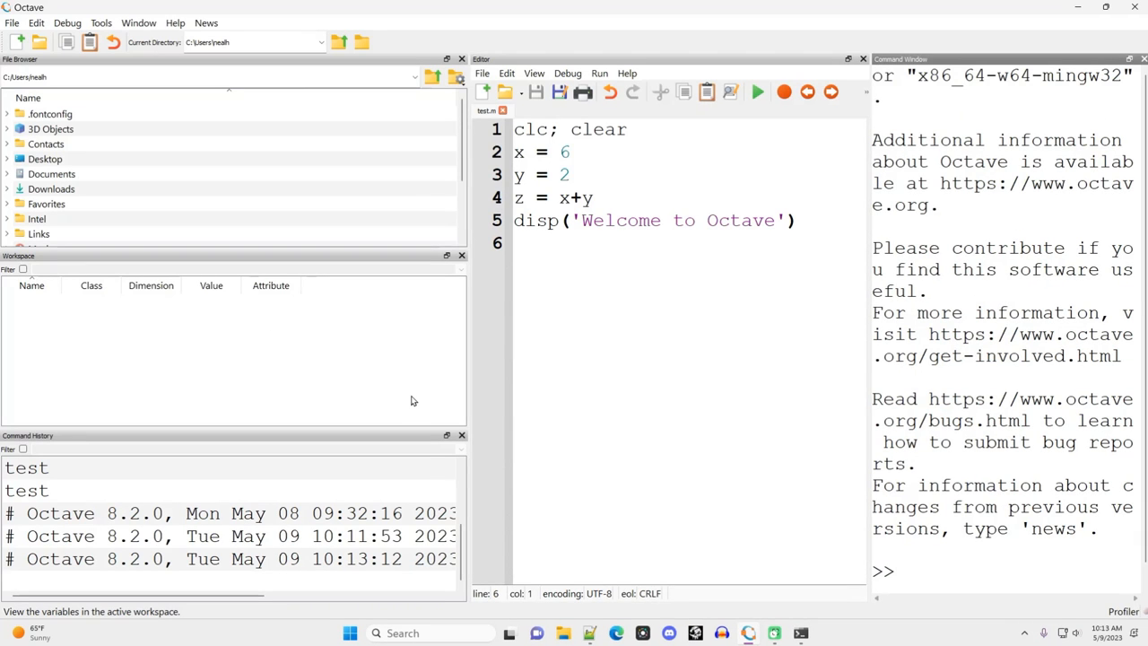
pyautogui.moveTo(656, 401)
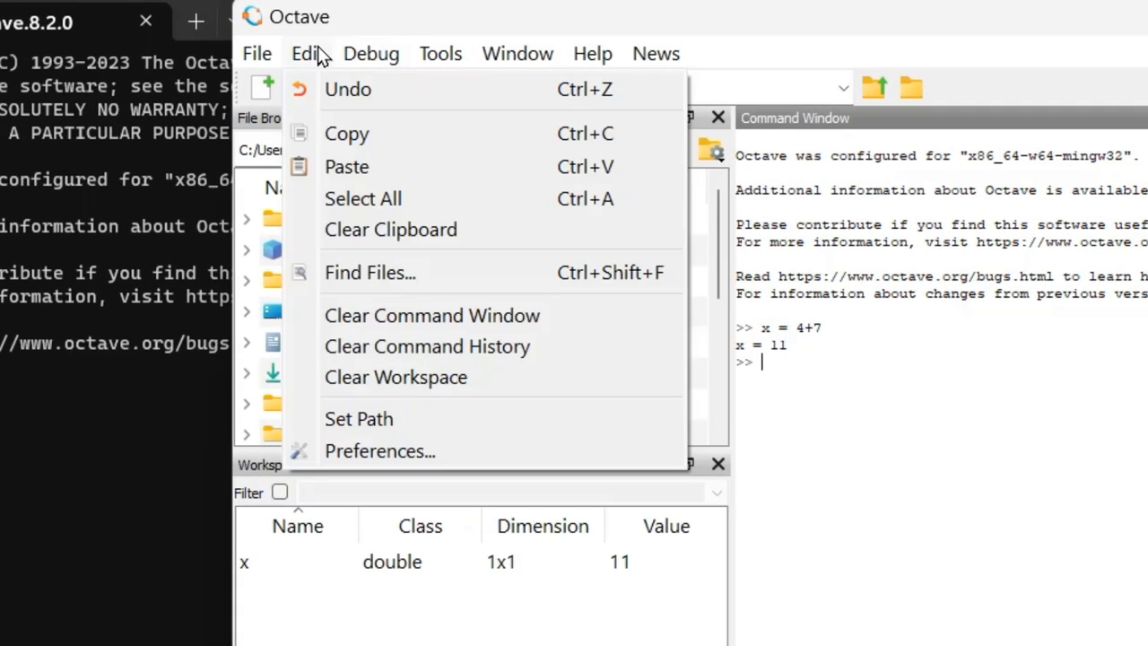
# Step: Set the toolbar icons to Large in Preferences and apply the change
pyautogui.click(379, 451)
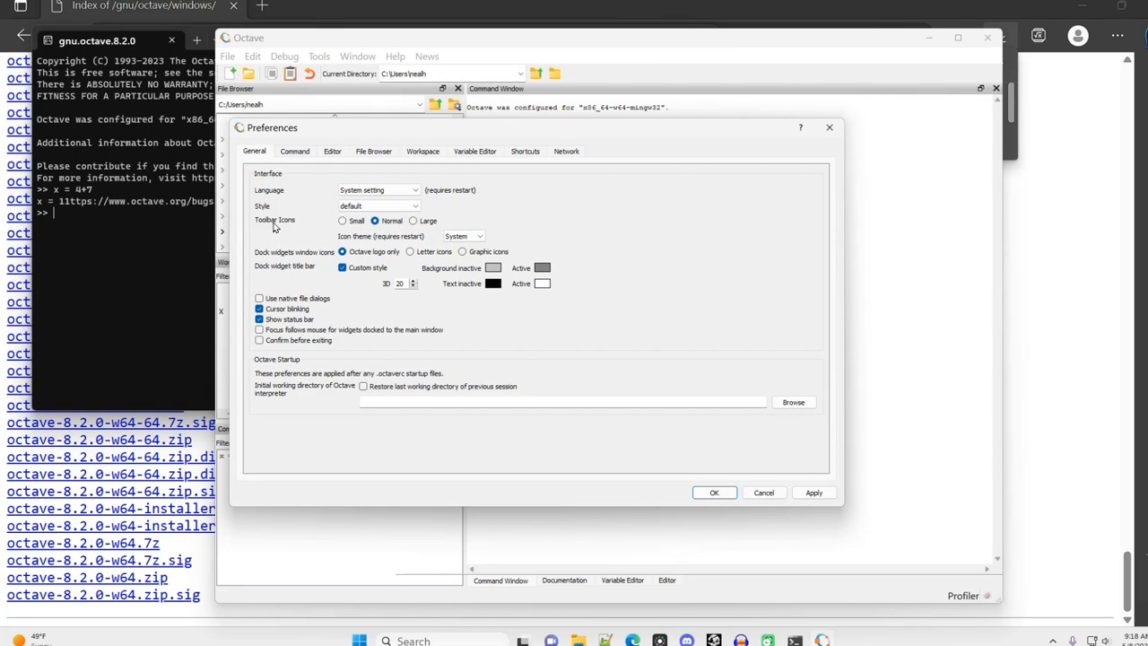
pyautogui.click(413, 221)
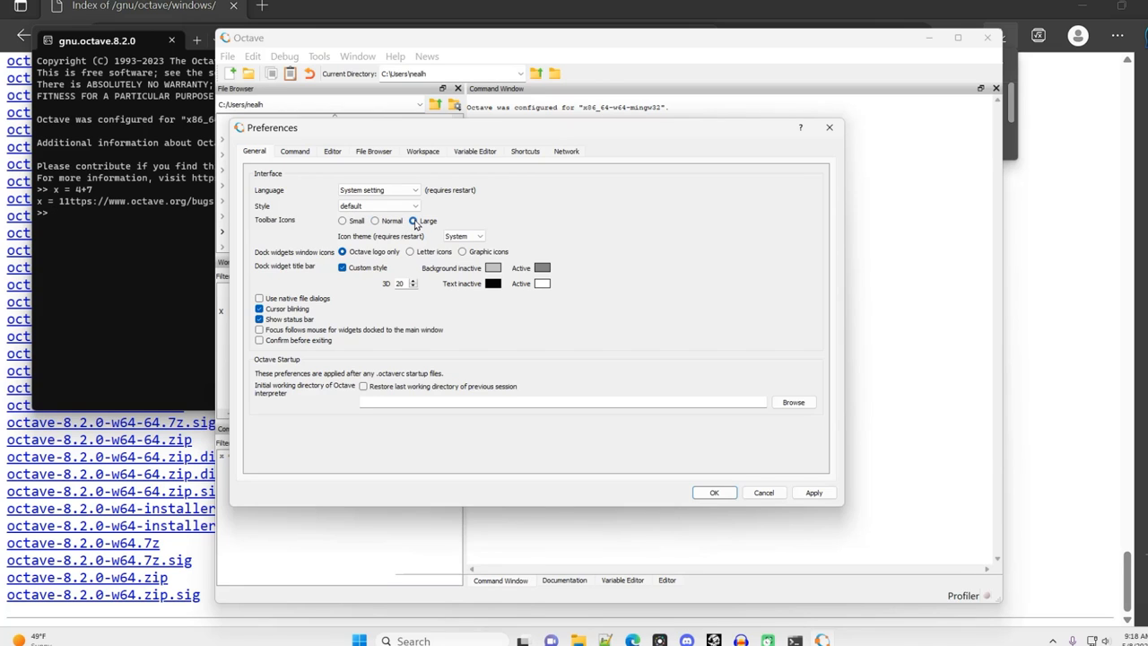
pyautogui.click(294, 150)
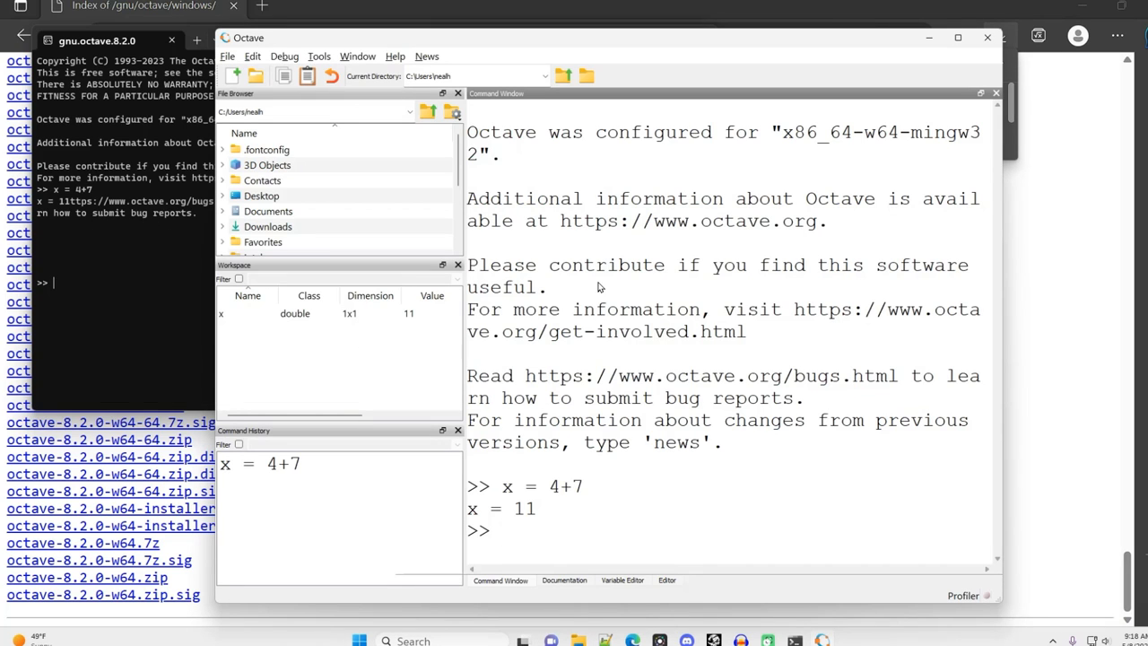
pyautogui.click(252, 56)
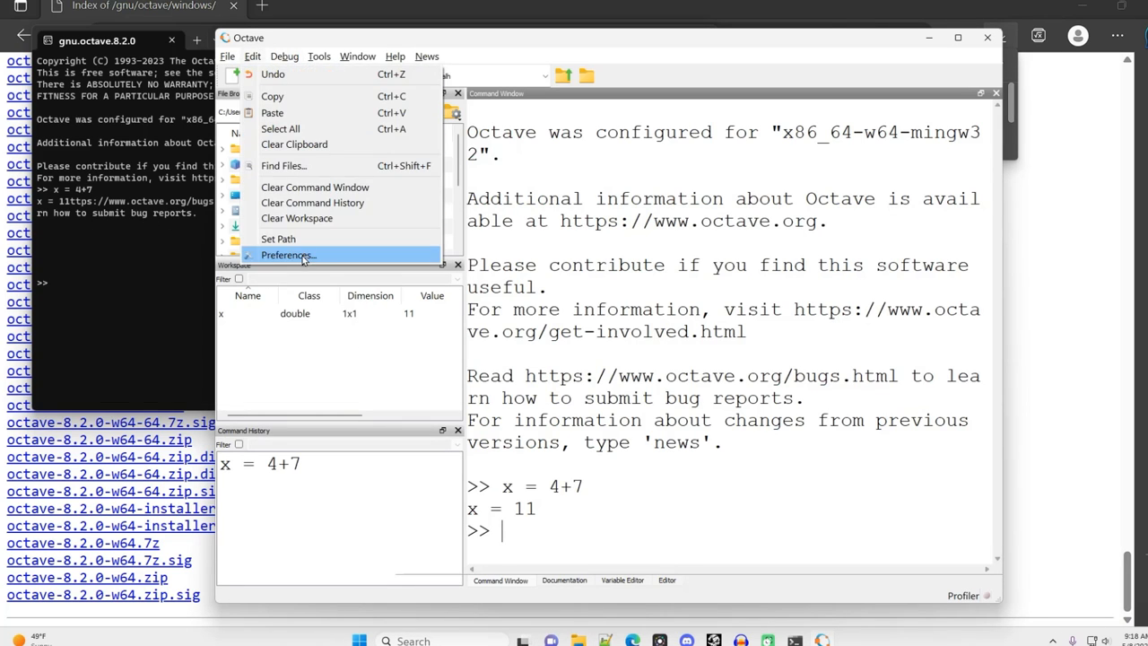
pyautogui.click(288, 254)
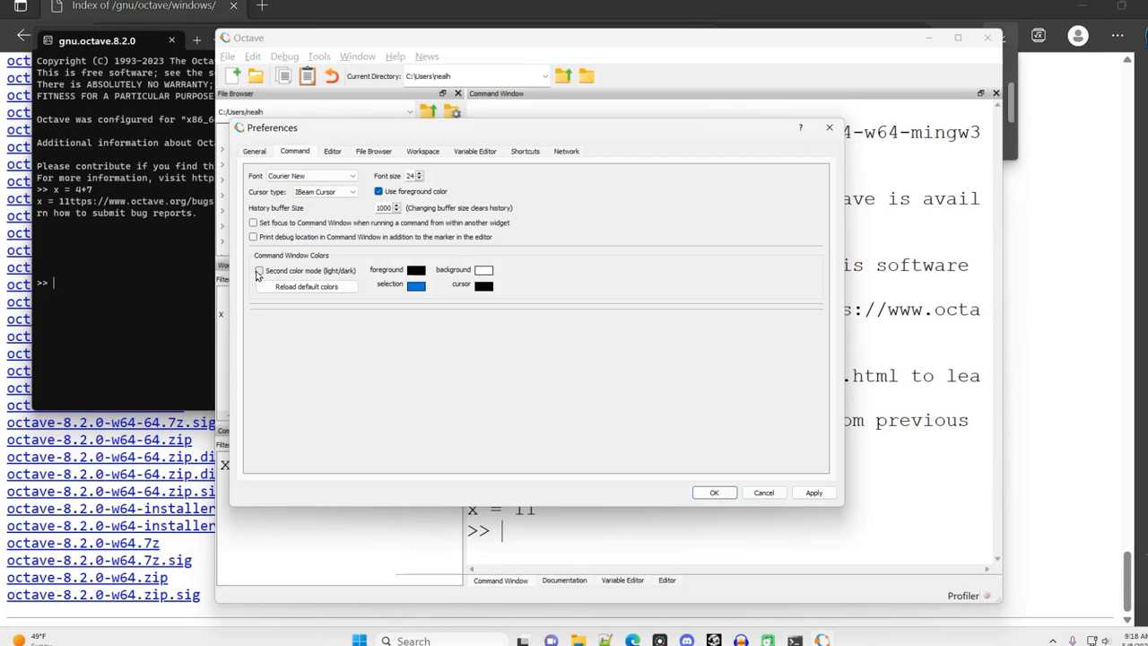
pyautogui.click(254, 270)
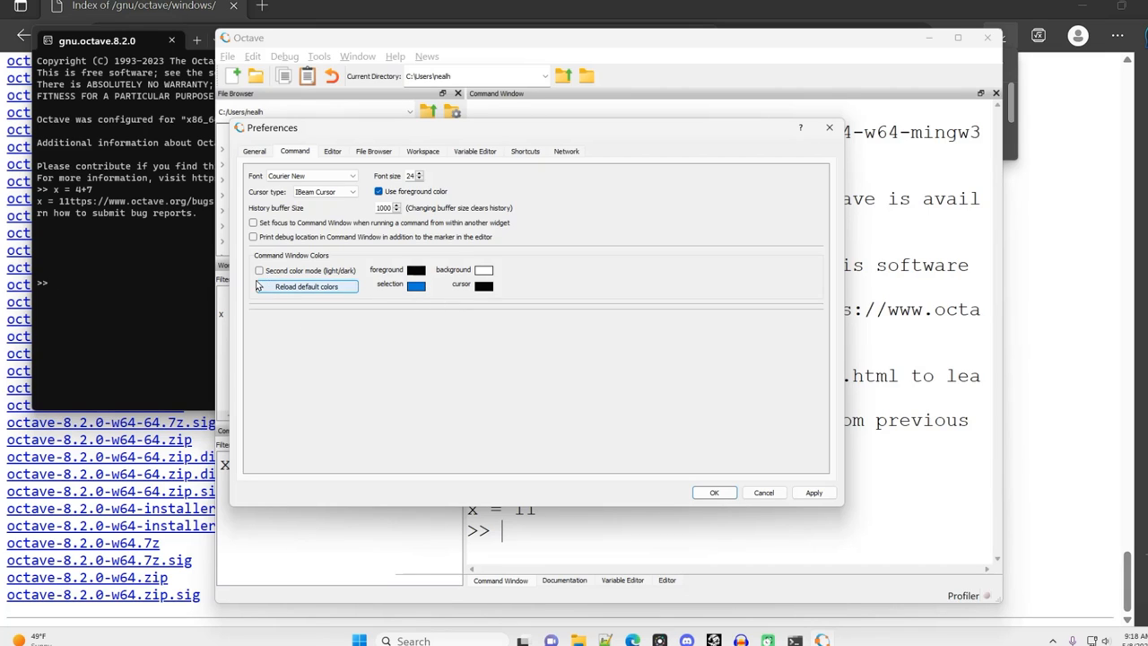
pyautogui.click(565, 150)
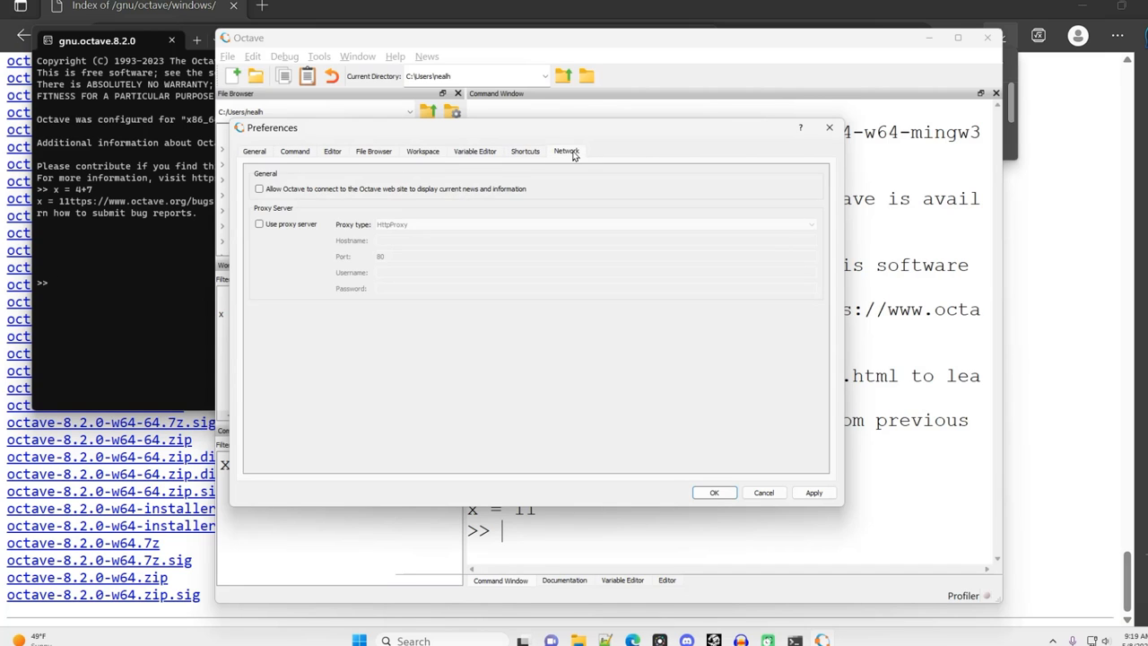
pyautogui.click(253, 151)
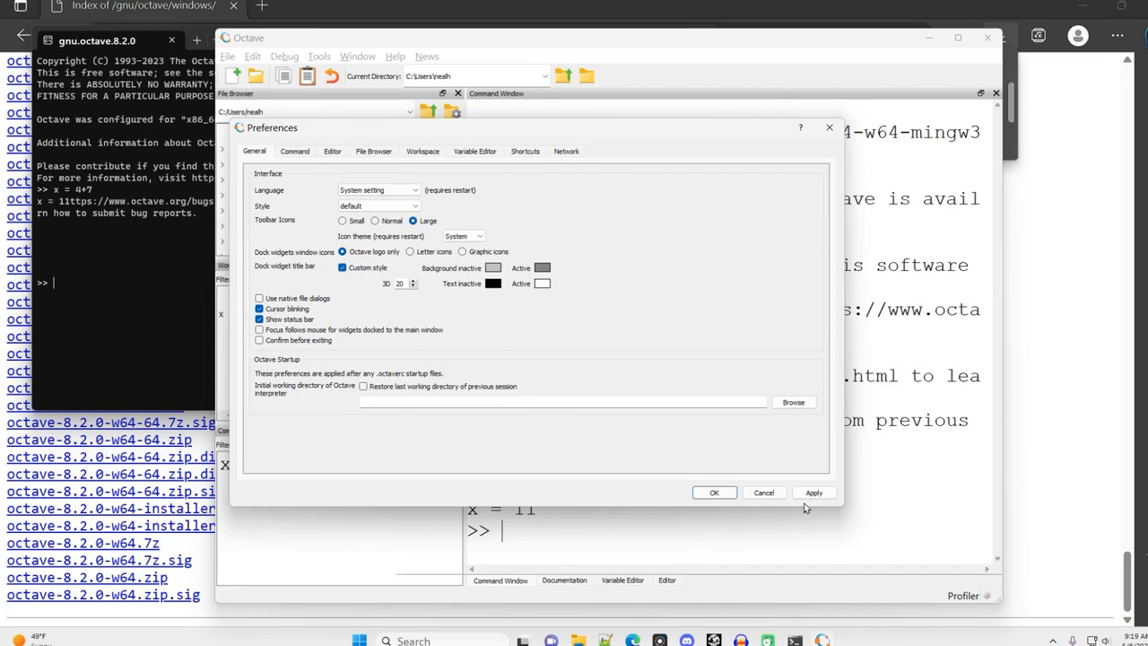
pyautogui.click(713, 492)
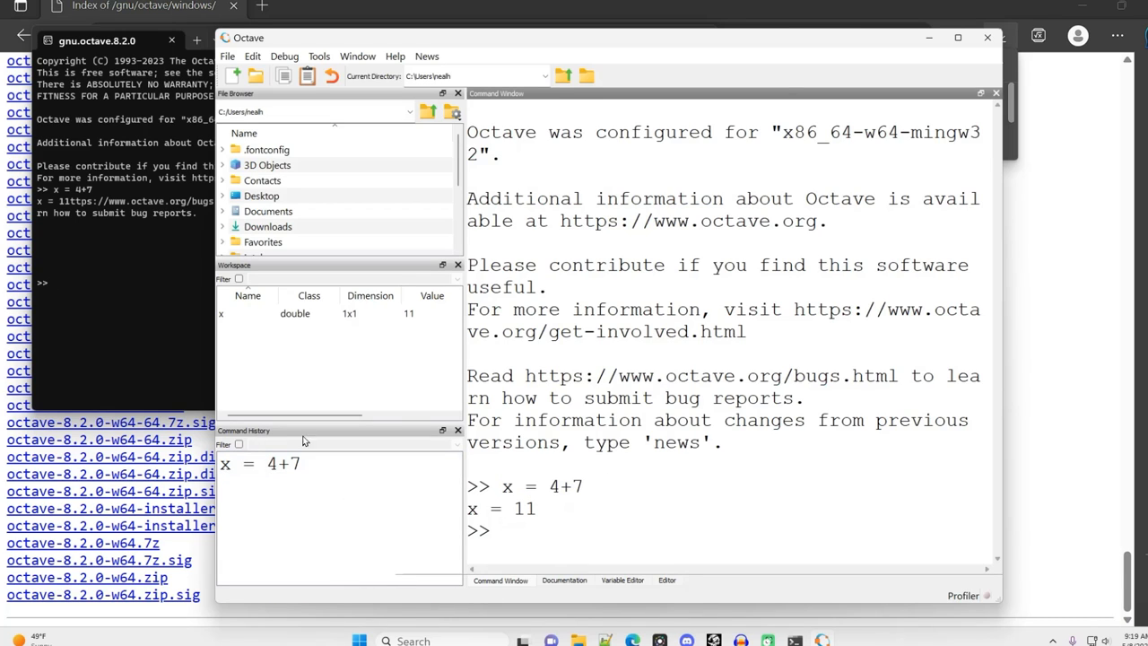
pyautogui.moveTo(644, 493)
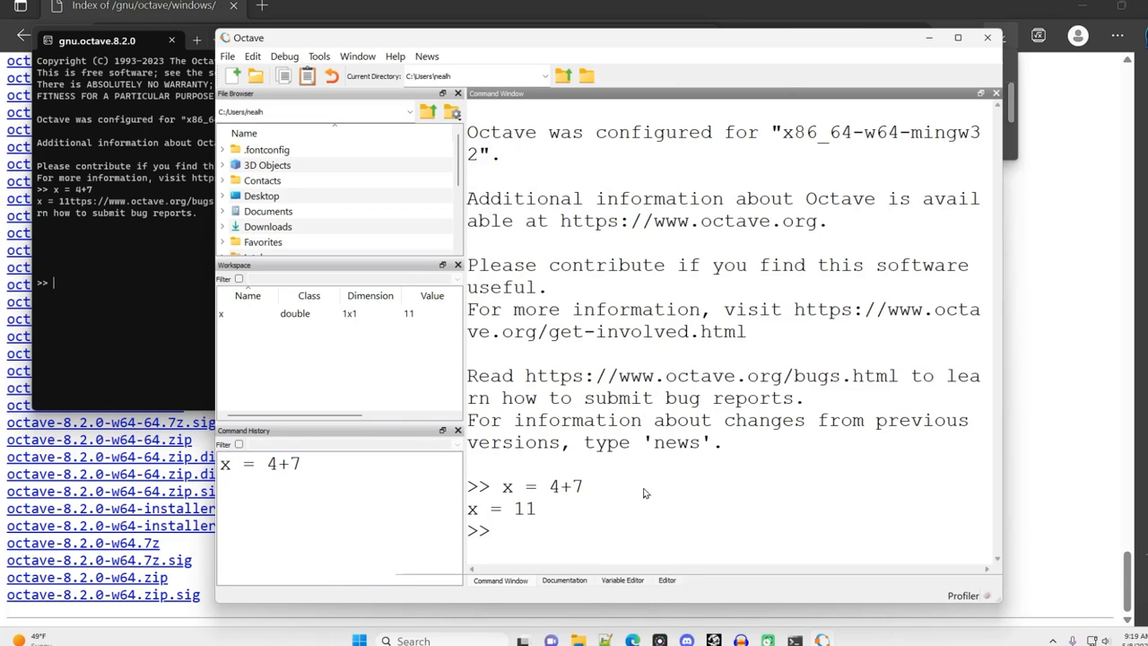
pyautogui.moveTo(560, 451)
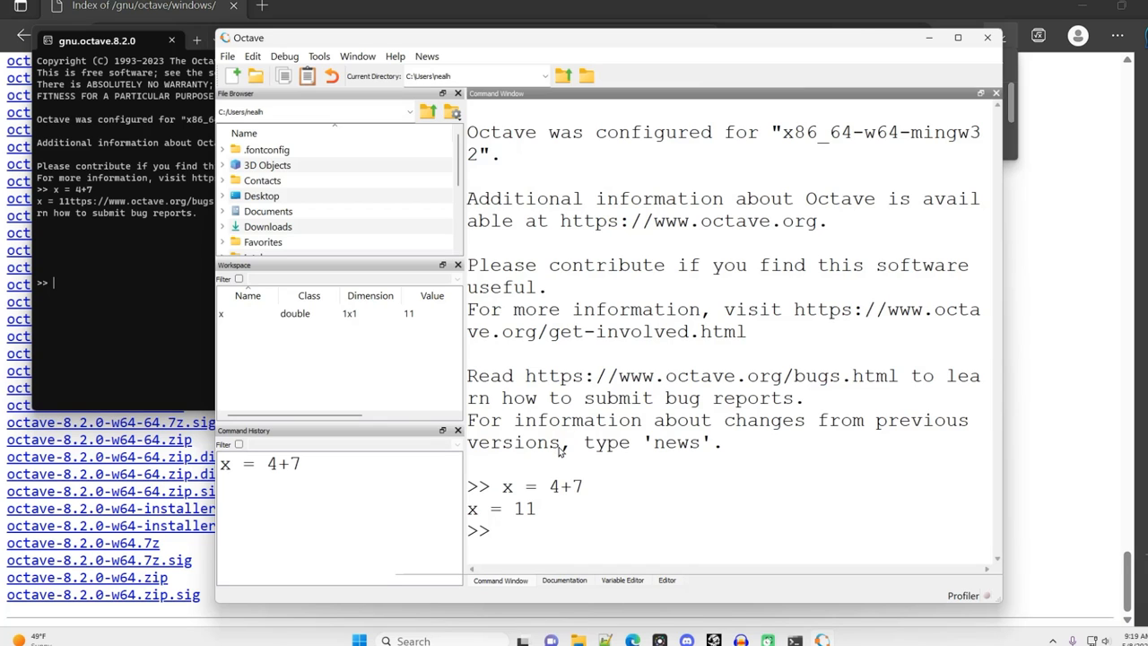
pyautogui.moveTo(498, 249)
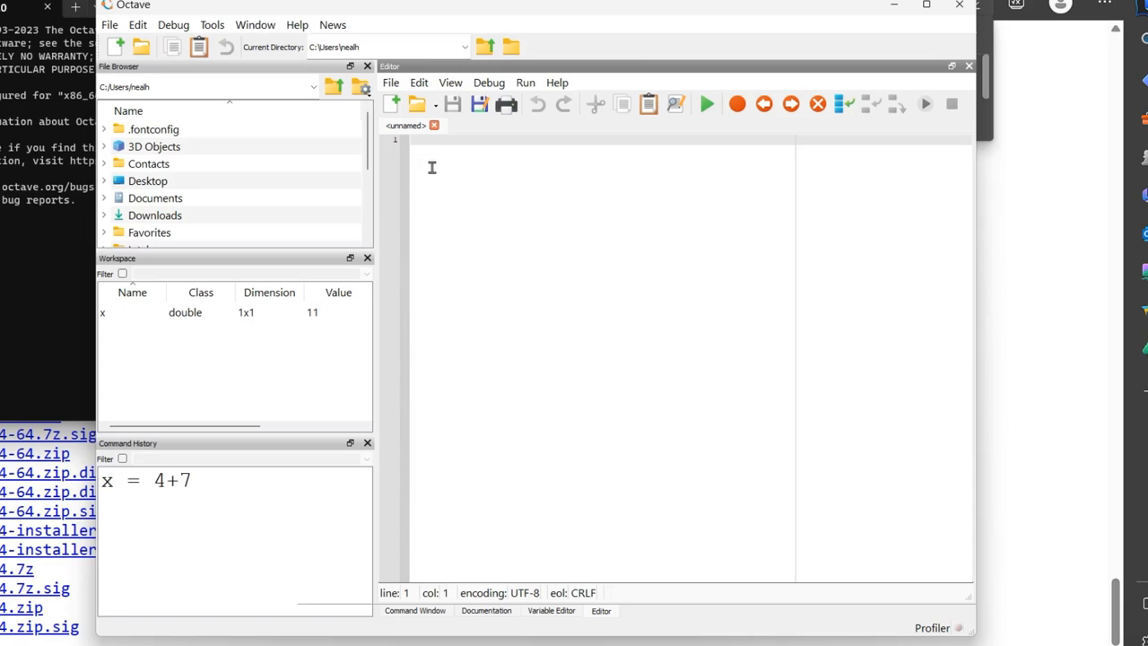
pyautogui.moveTo(538, 290)
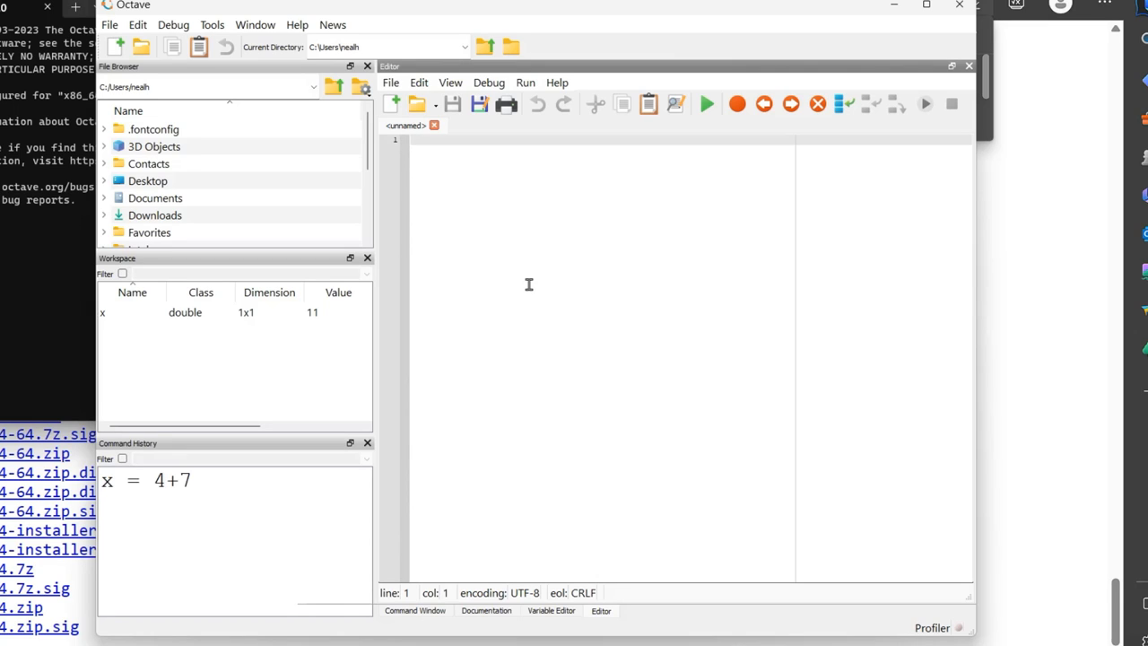
pyautogui.moveTo(529, 287)
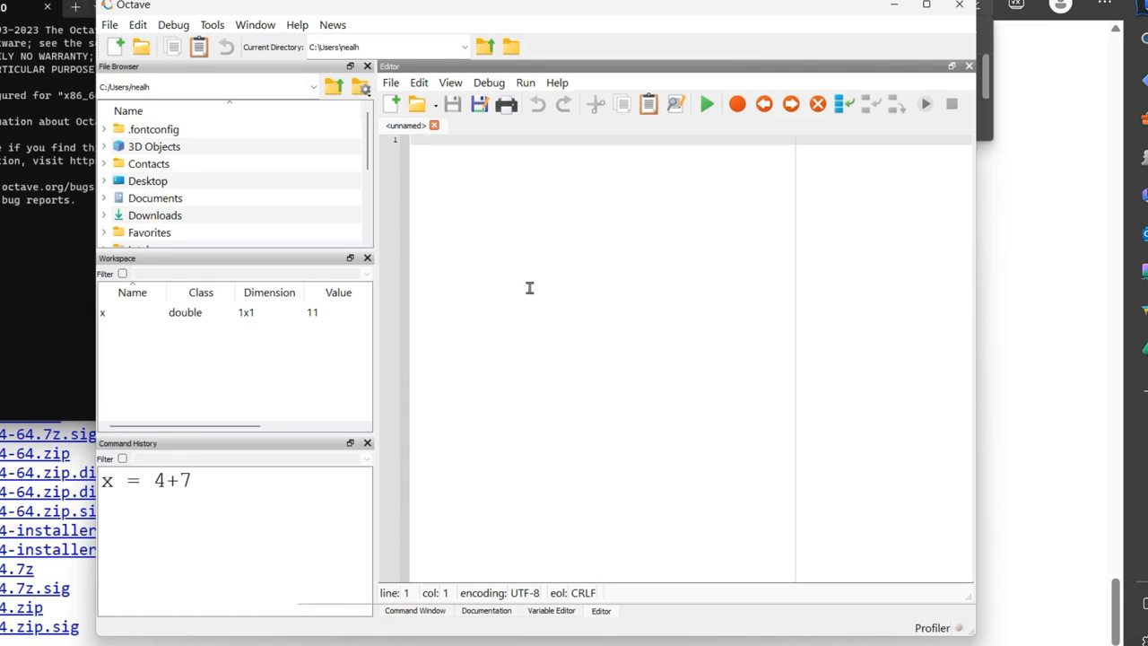
pyautogui.moveTo(532, 220)
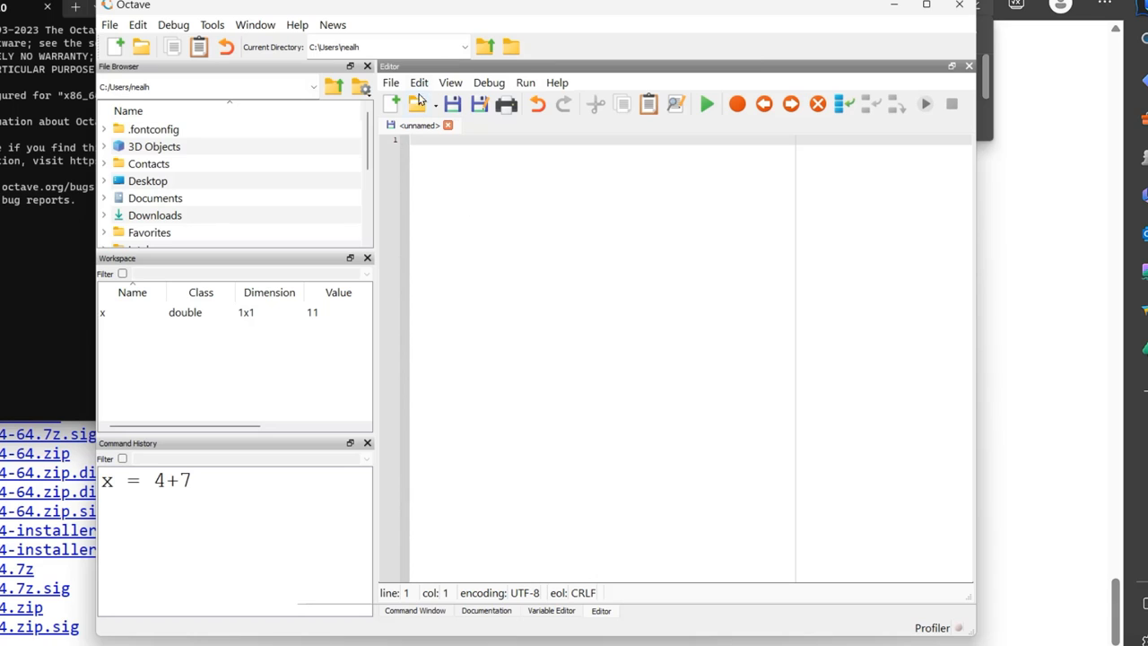
# Step: Set the editor's default font to Courier New at size 24 in Editor Styles
pyautogui.click(417, 82)
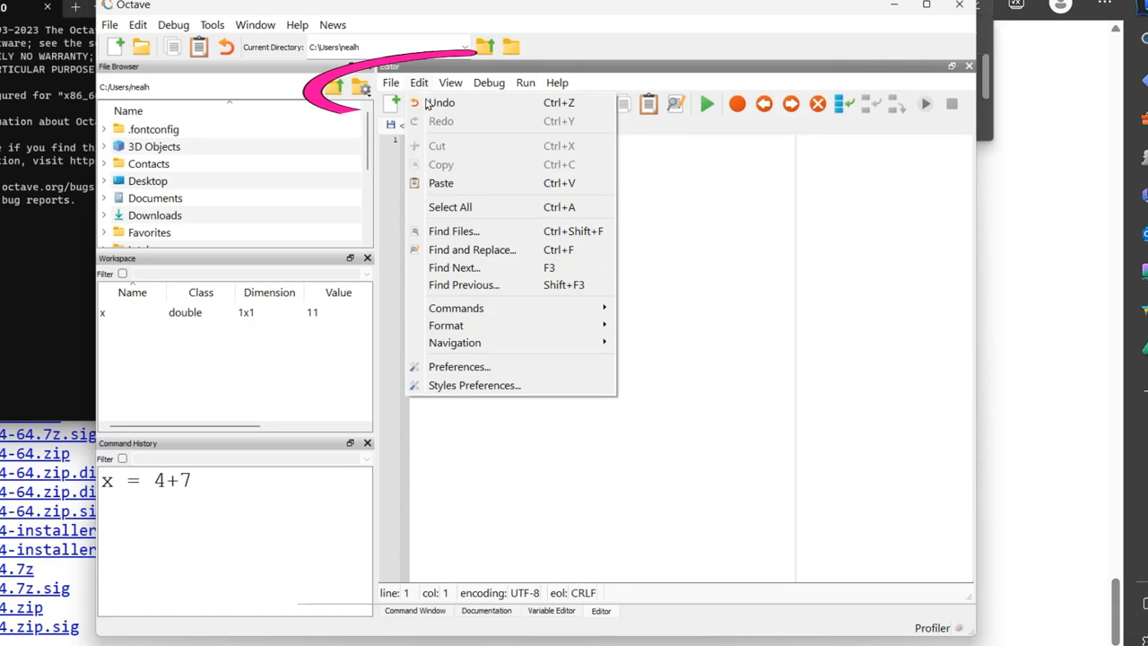
pyautogui.moveTo(459, 366)
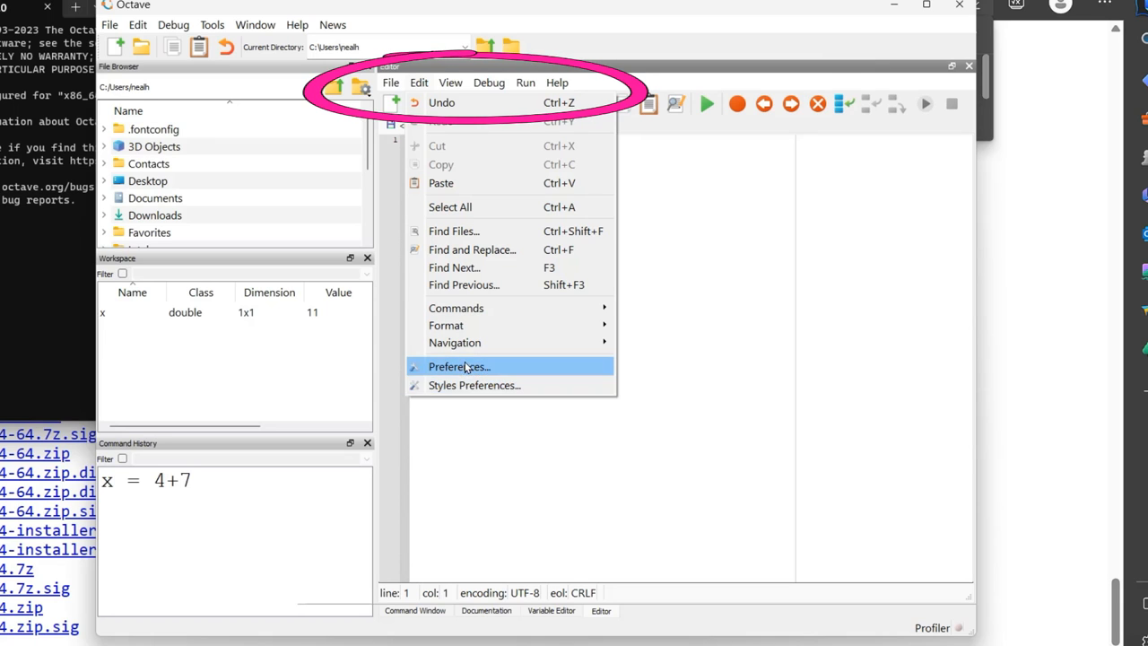
pyautogui.moveTo(474, 385)
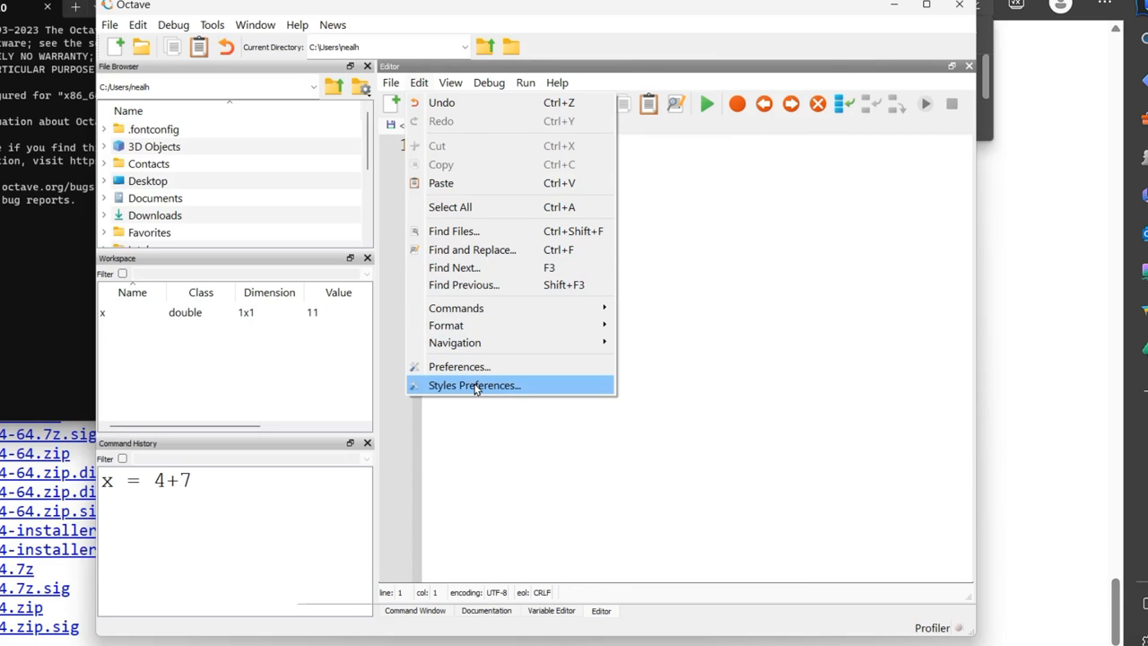
pyautogui.click(473, 385)
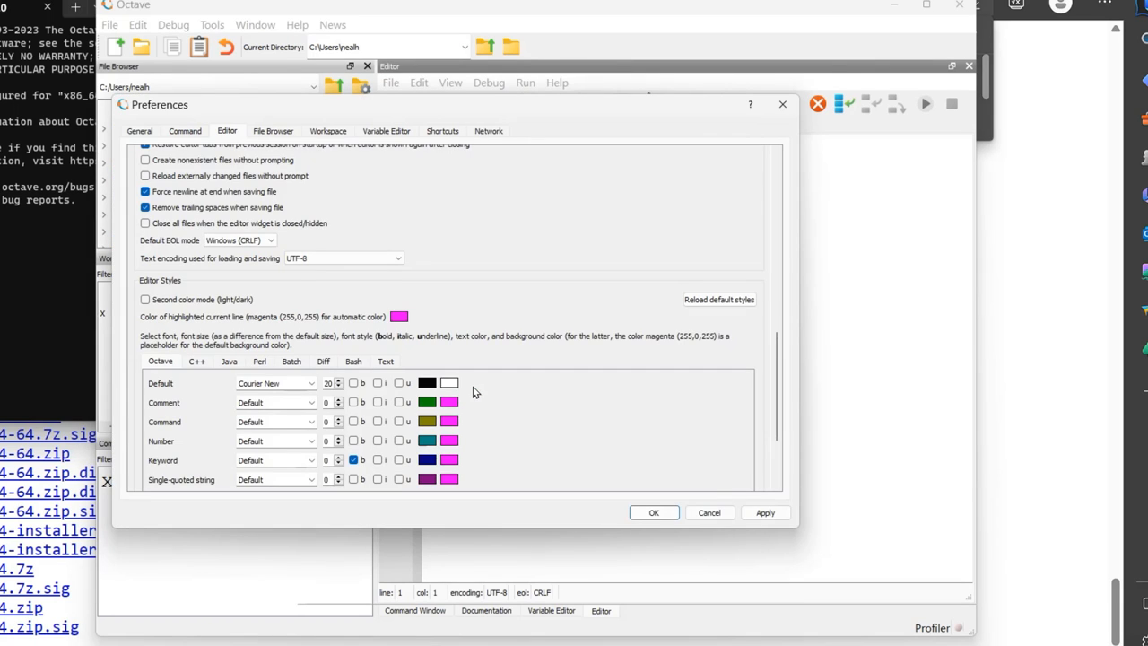
pyautogui.moveTo(226, 339)
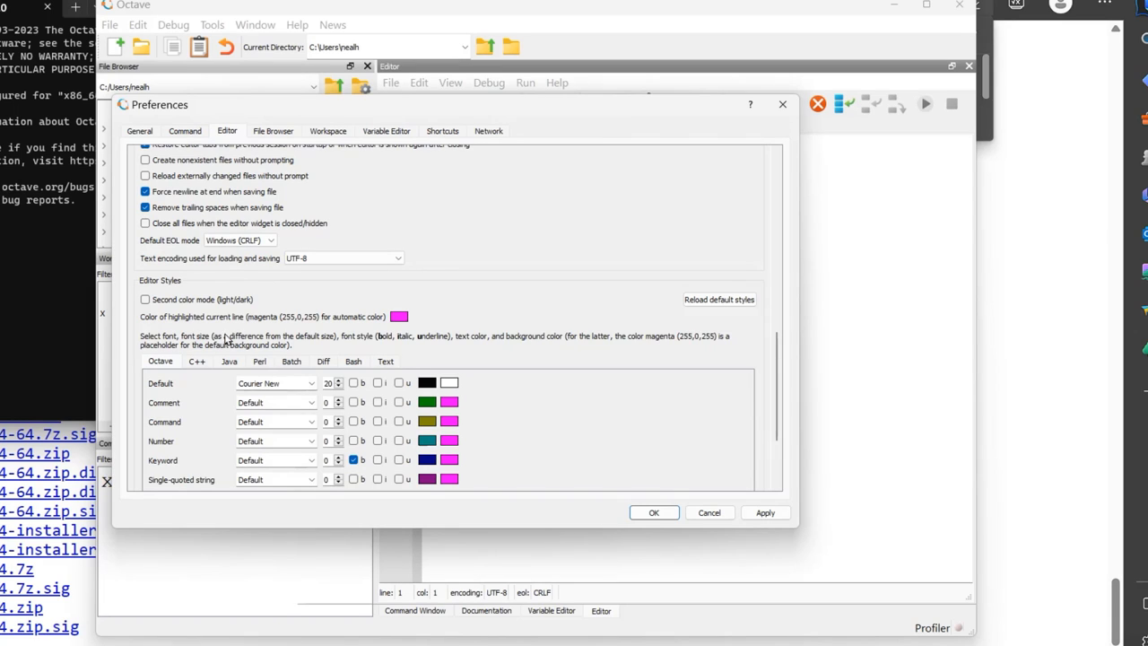
pyautogui.scroll(-3)
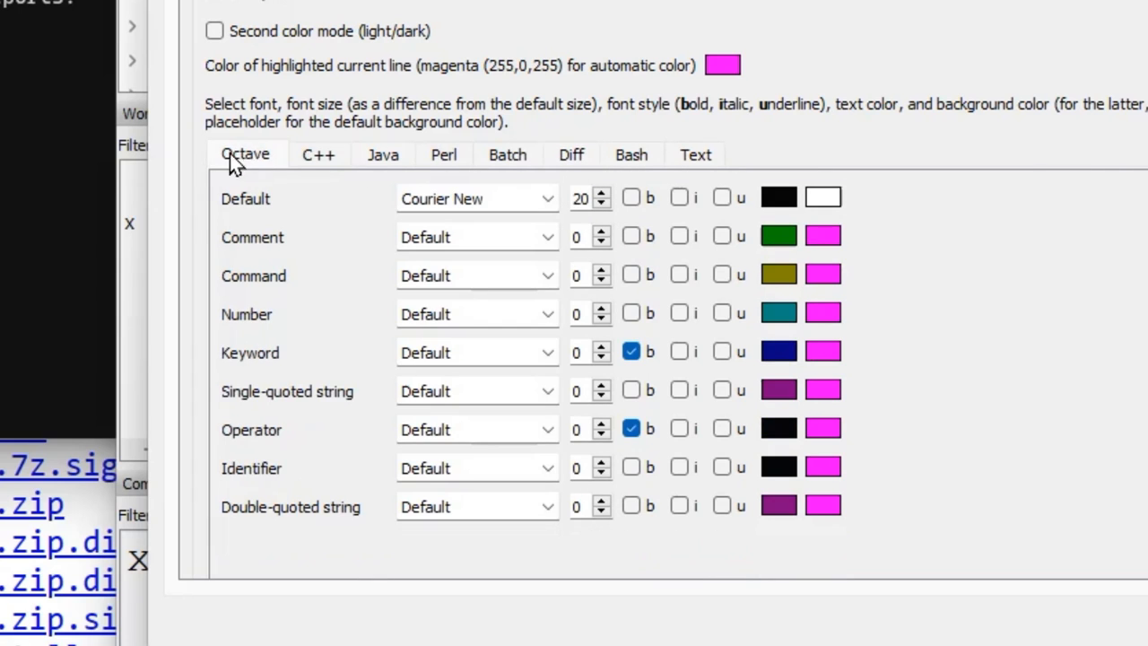
pyautogui.moveTo(580, 204)
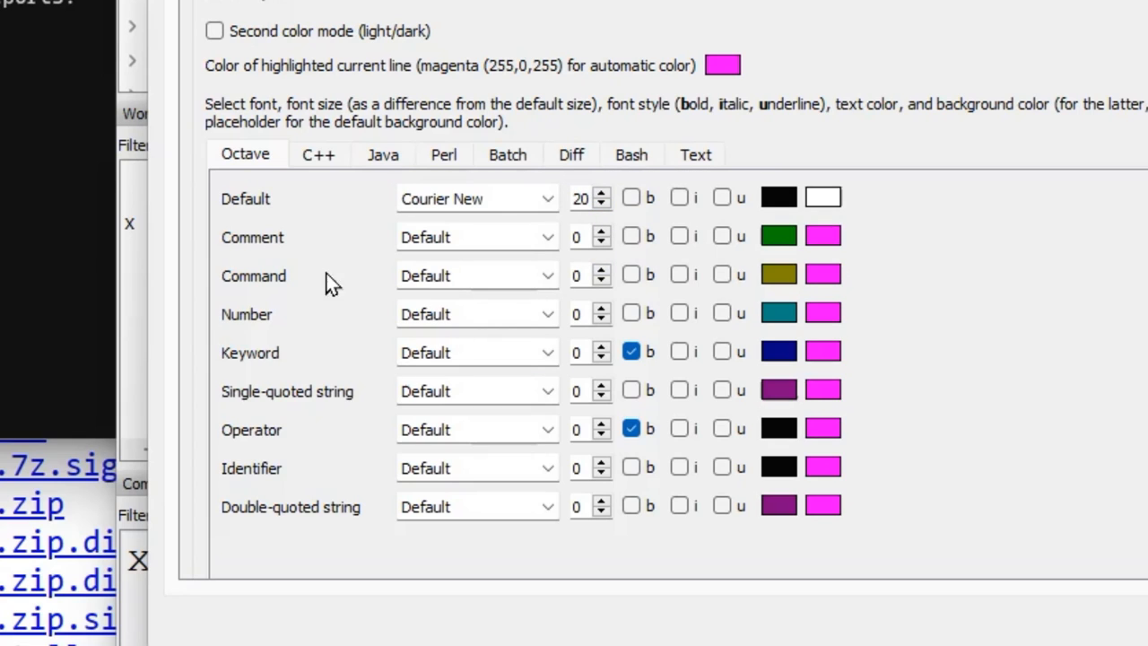
pyautogui.moveTo(422, 224)
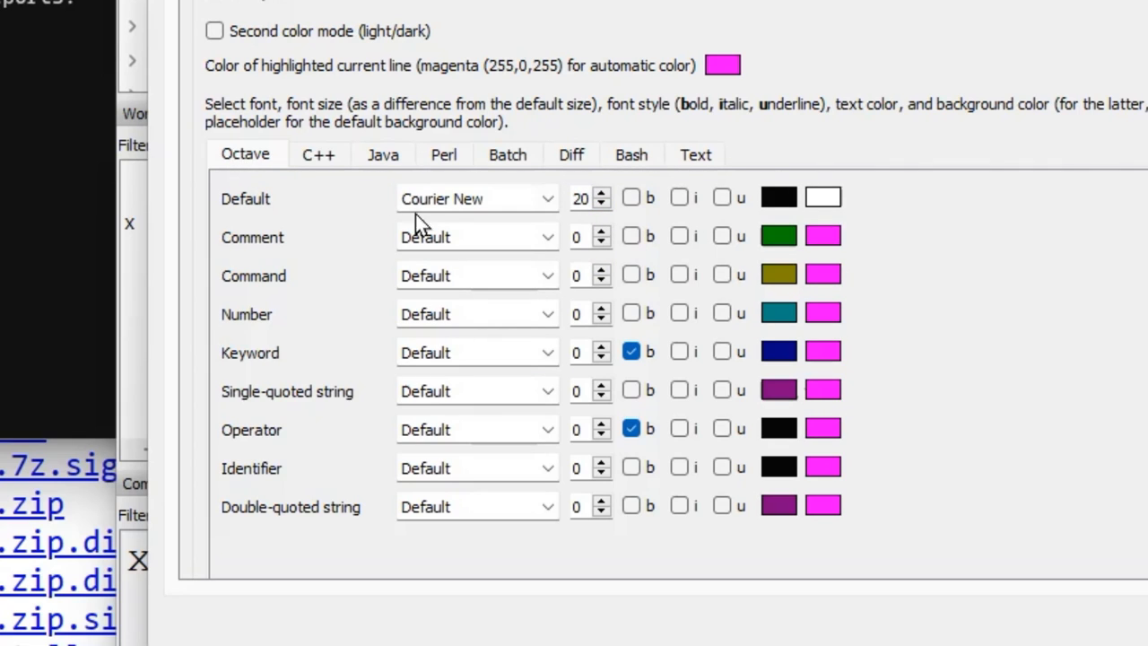
pyautogui.moveTo(500, 231)
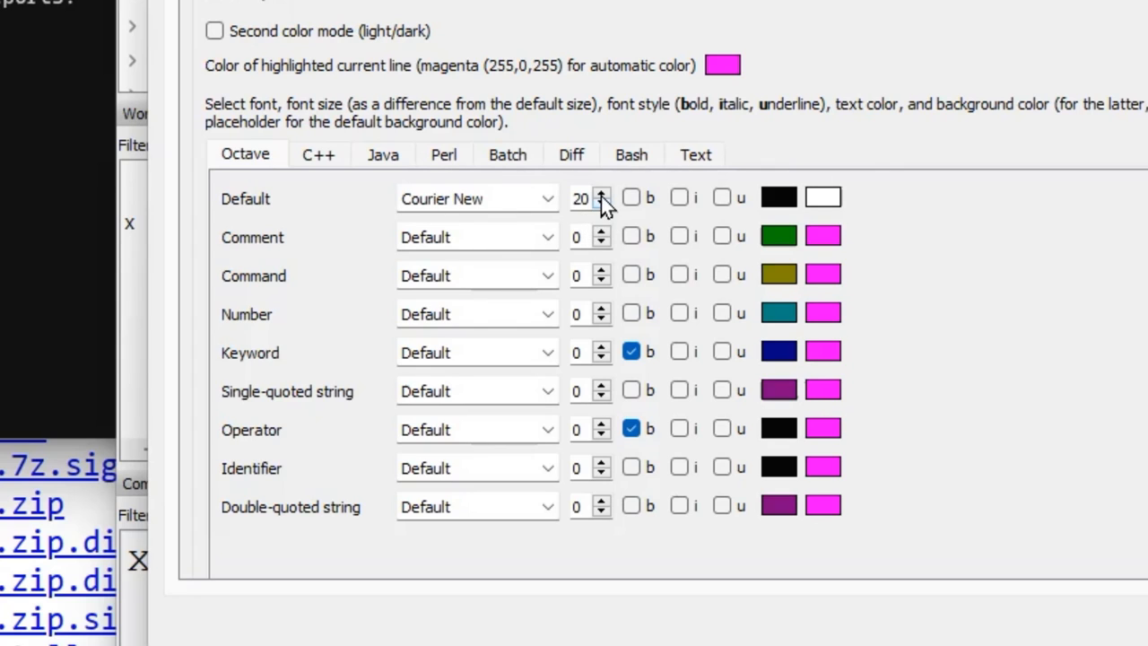
pyautogui.click(601, 192)
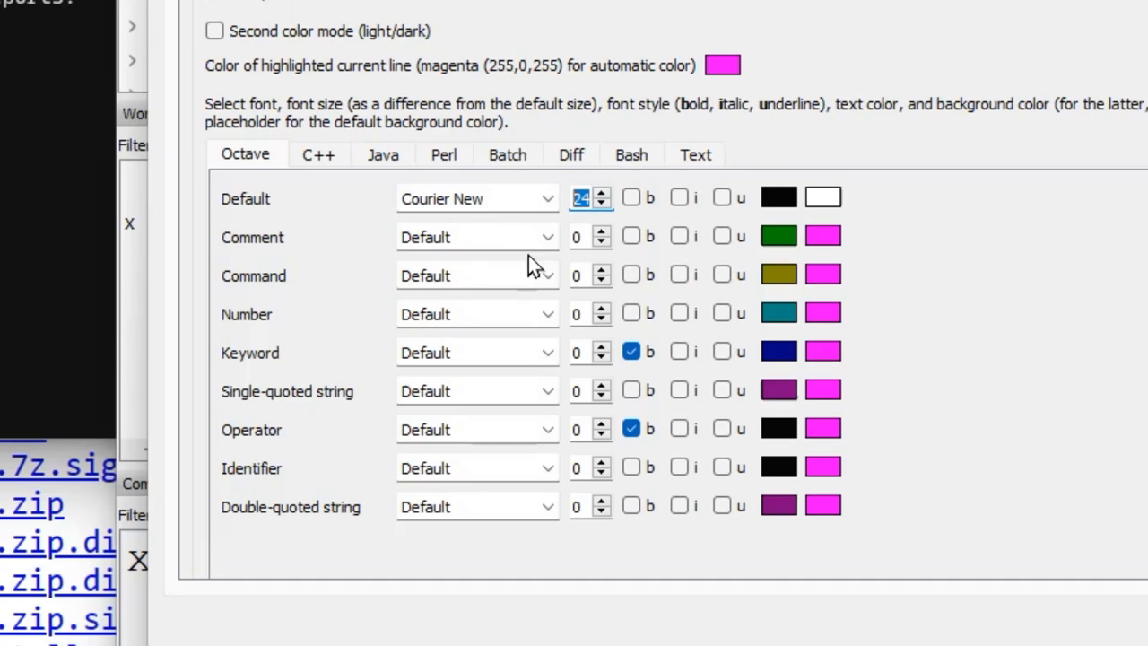
pyautogui.moveTo(597, 224)
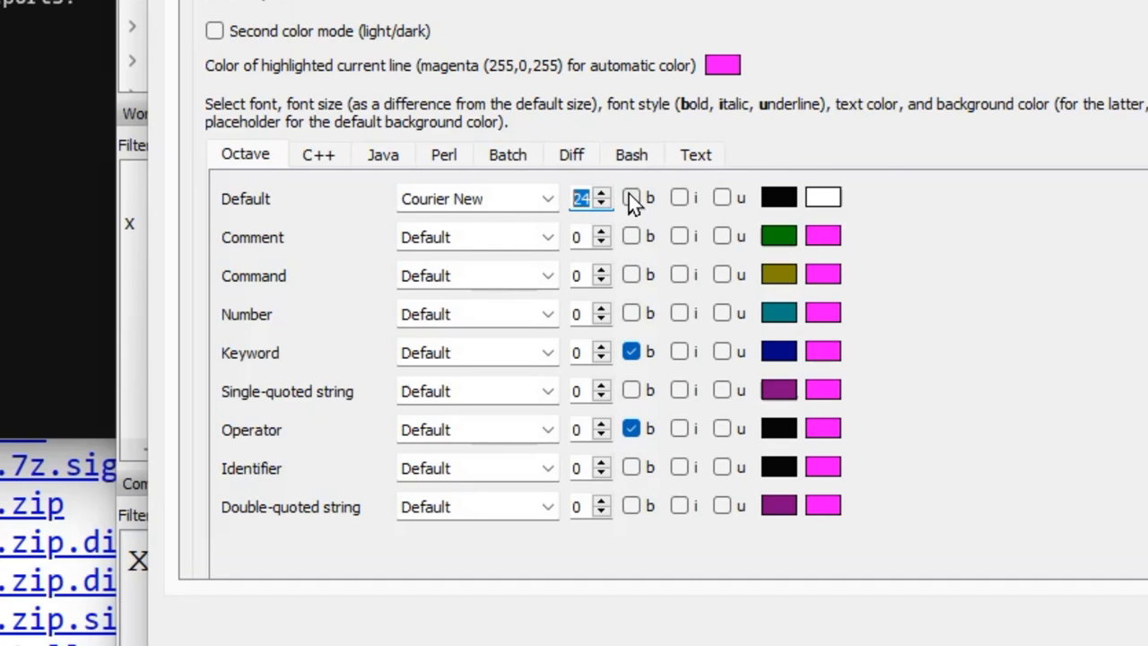
pyautogui.click(631, 197)
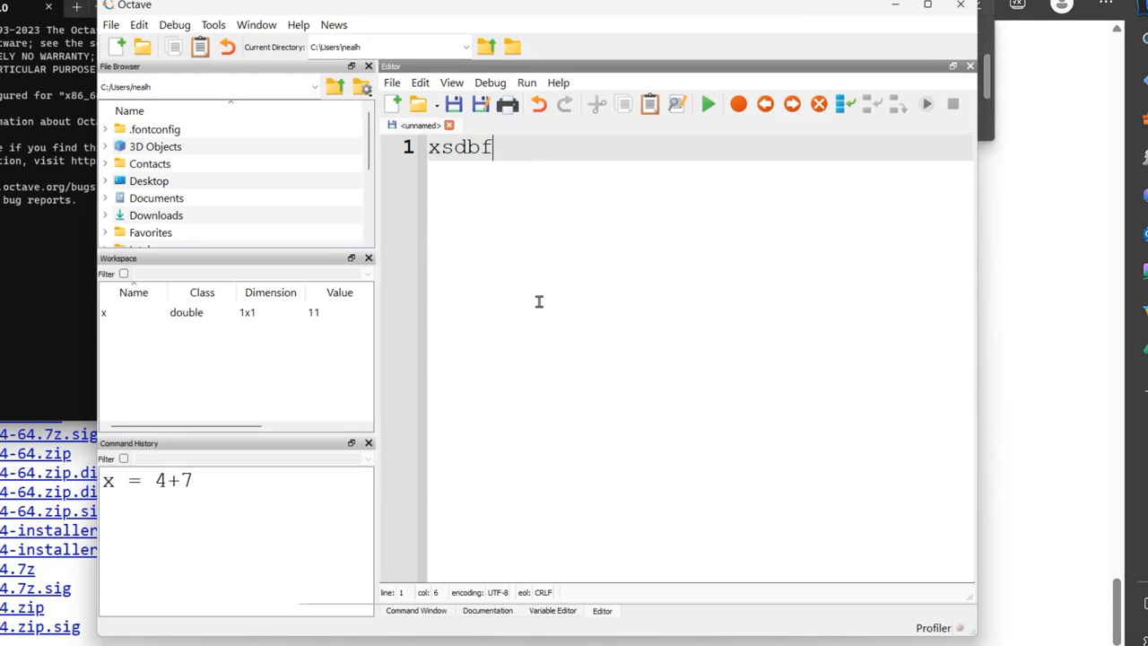
# Step: Clear the scrap text and run the unsaved script so Octave asks to save it
pyautogui.write('nfgnb')
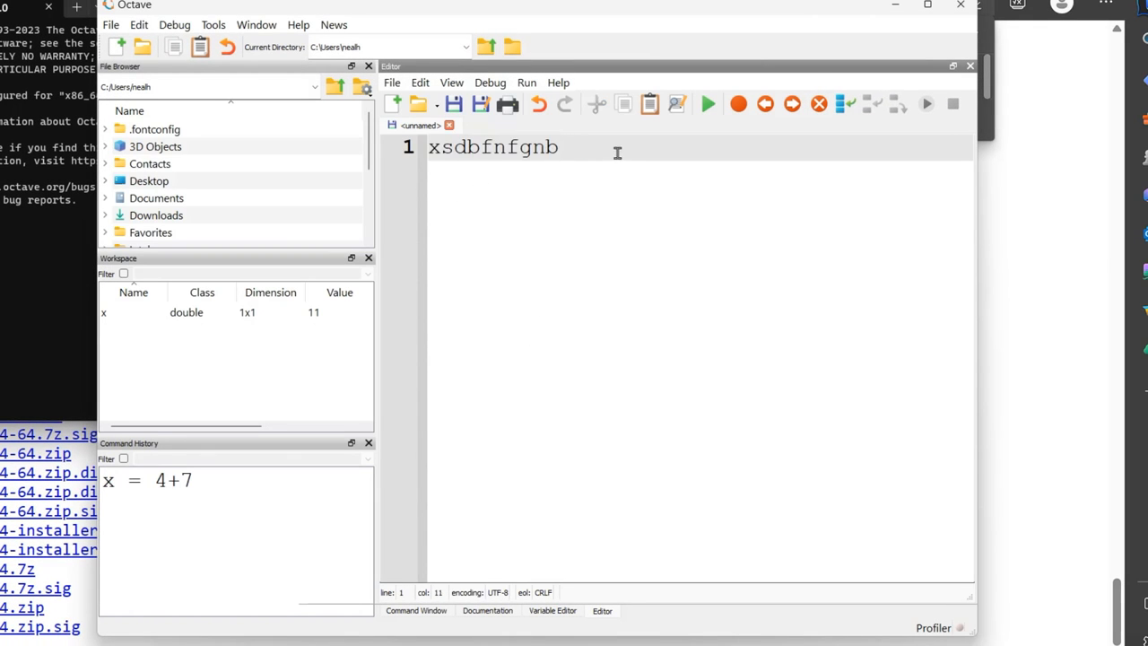
pyautogui.tripleClick(494, 147)
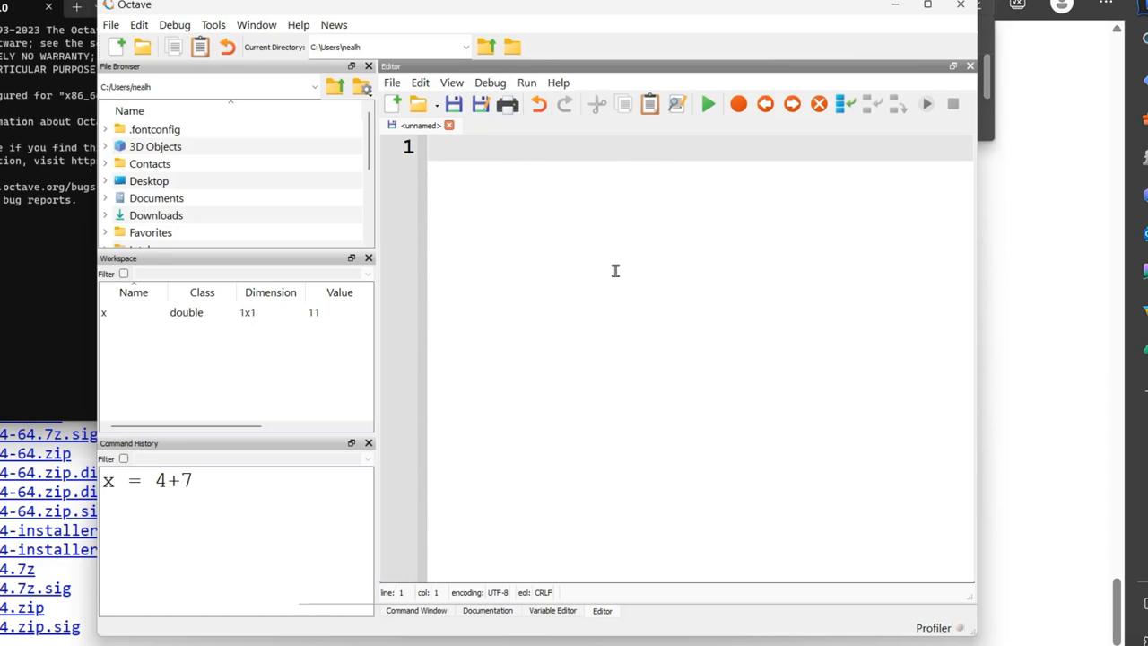
pyautogui.moveTo(609, 544)
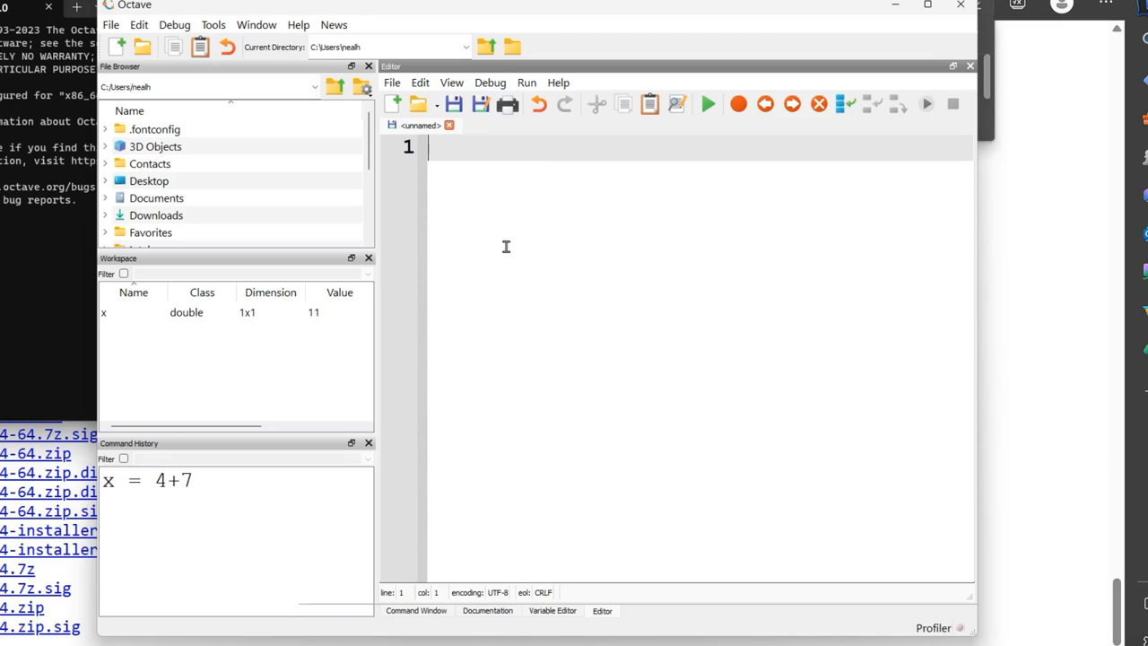
pyautogui.moveTo(460, 210)
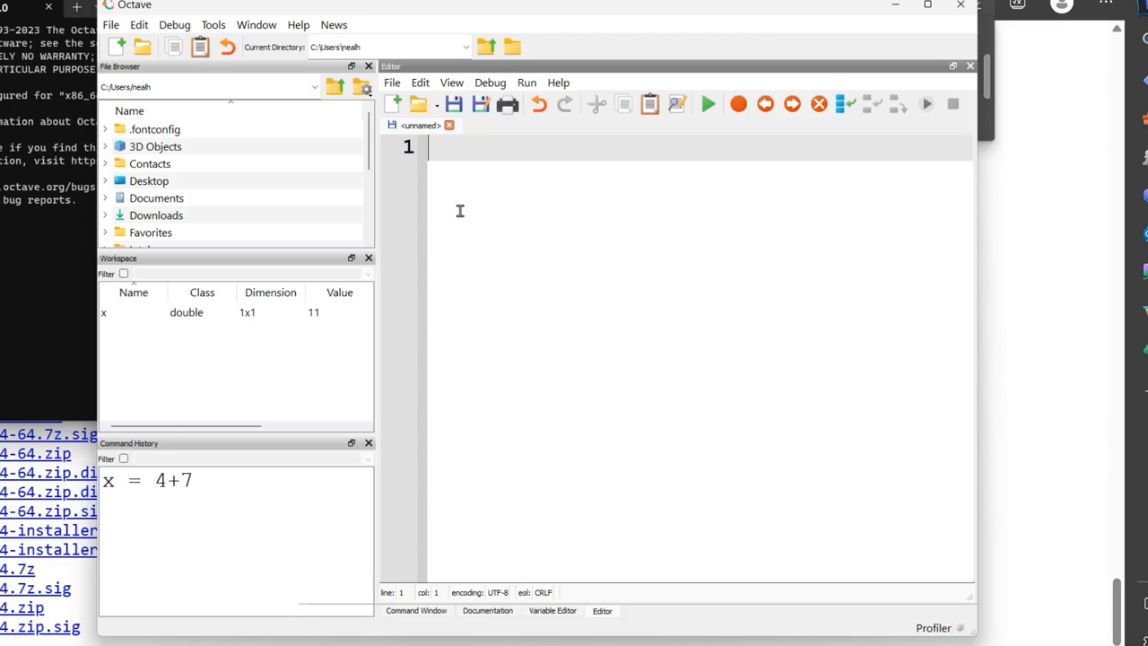
pyautogui.moveTo(691, 167)
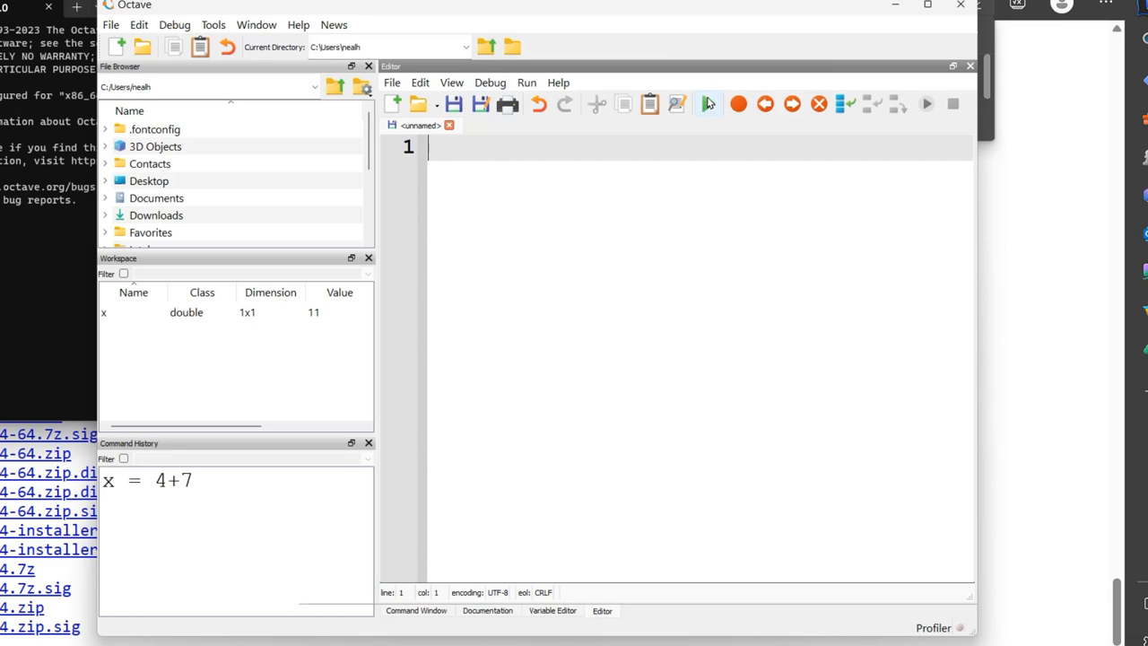
pyautogui.click(453, 104)
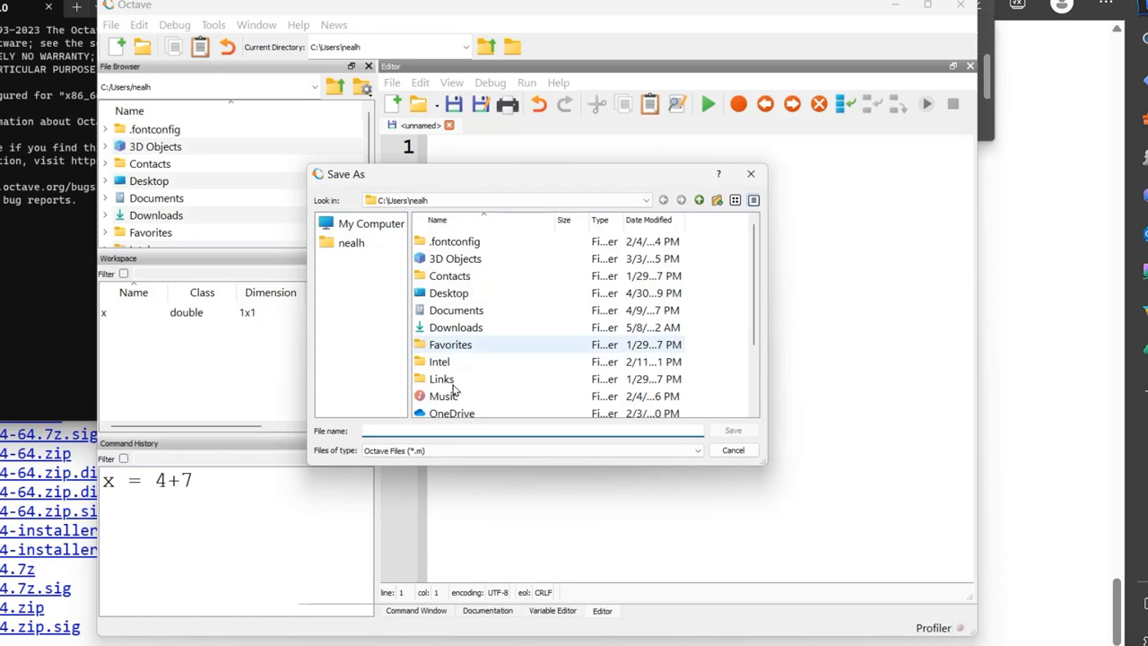
# Step: Save the script as test.m in the Matlab_Octave folder on the Desktop
pyautogui.doubleClick(448, 293)
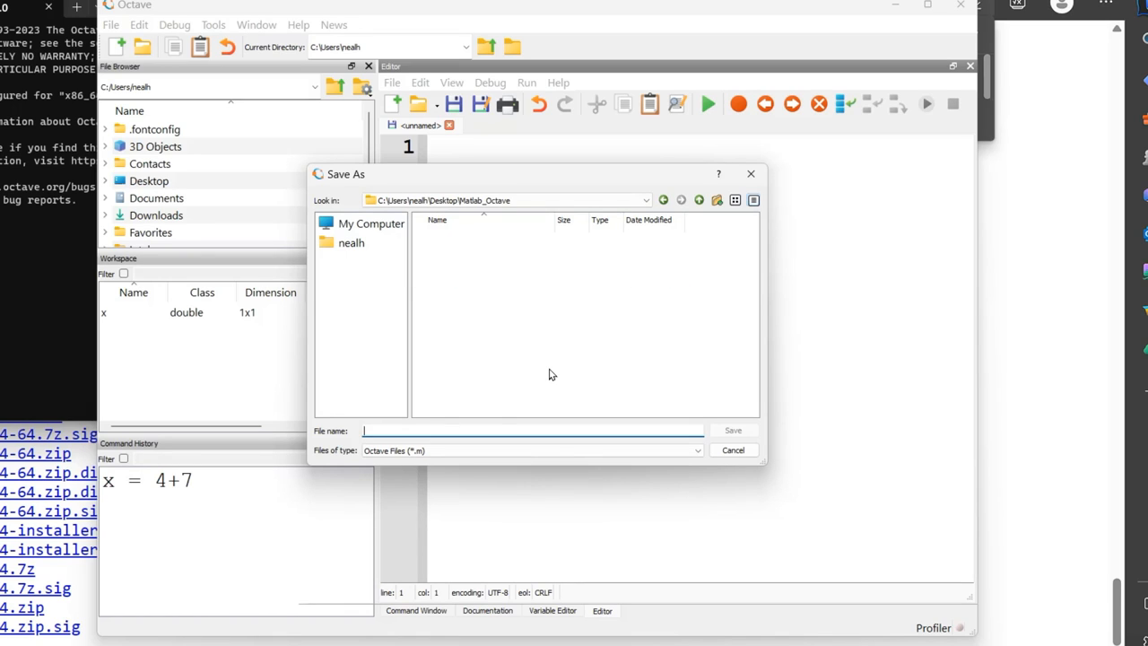
pyautogui.write('test.')
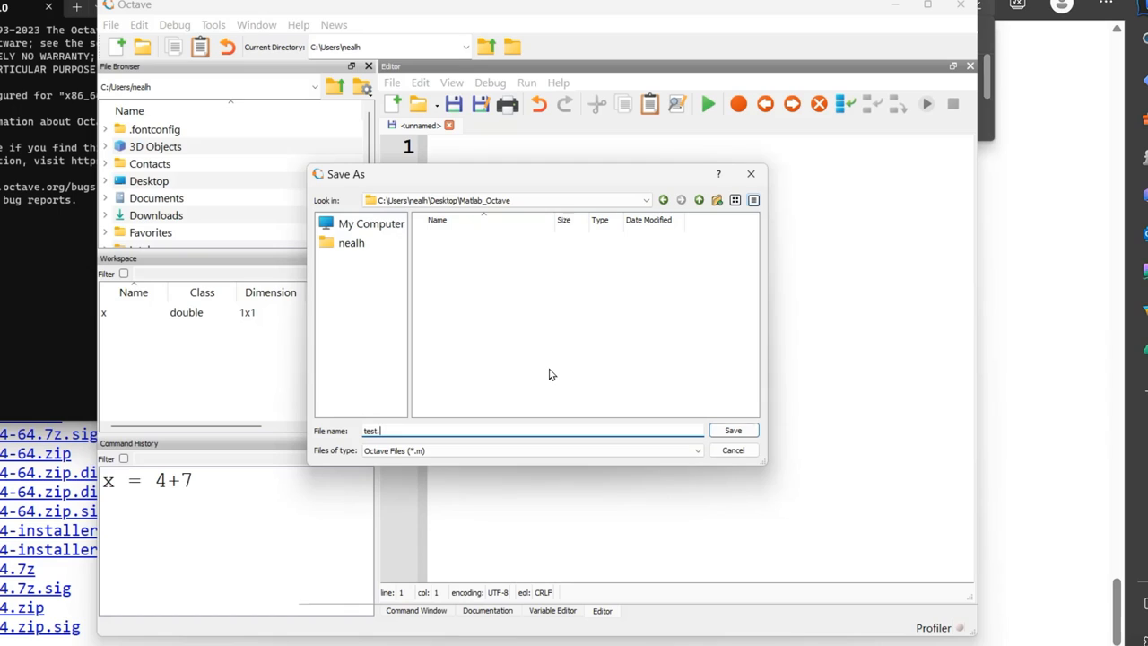
pyautogui.press('Backspace')
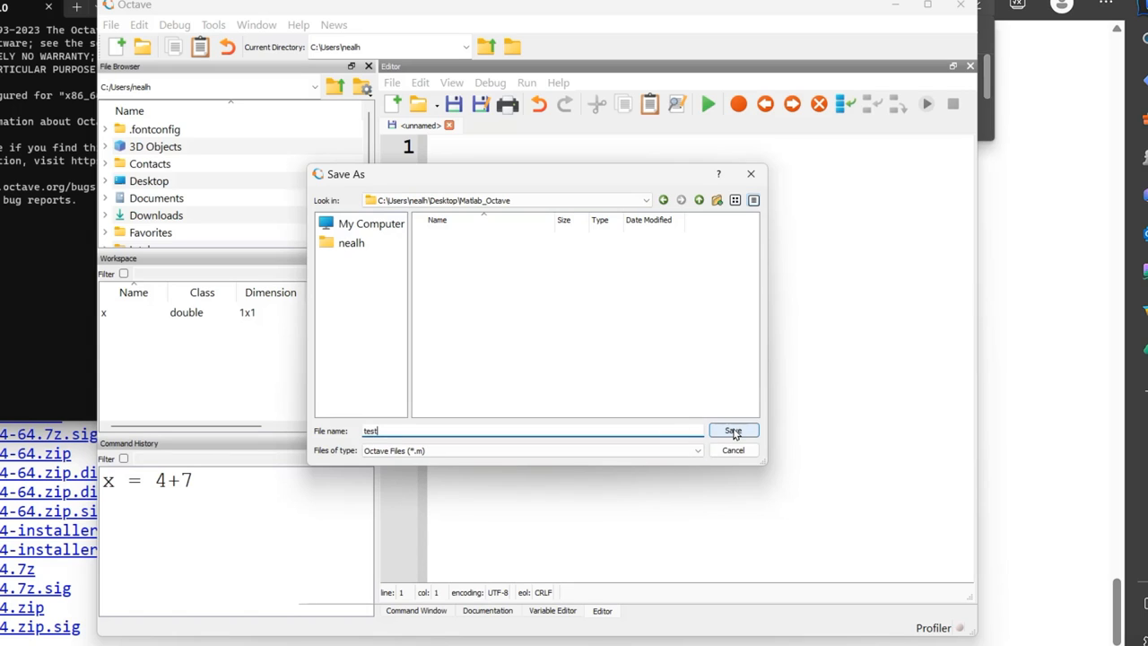
pyautogui.click(733, 430)
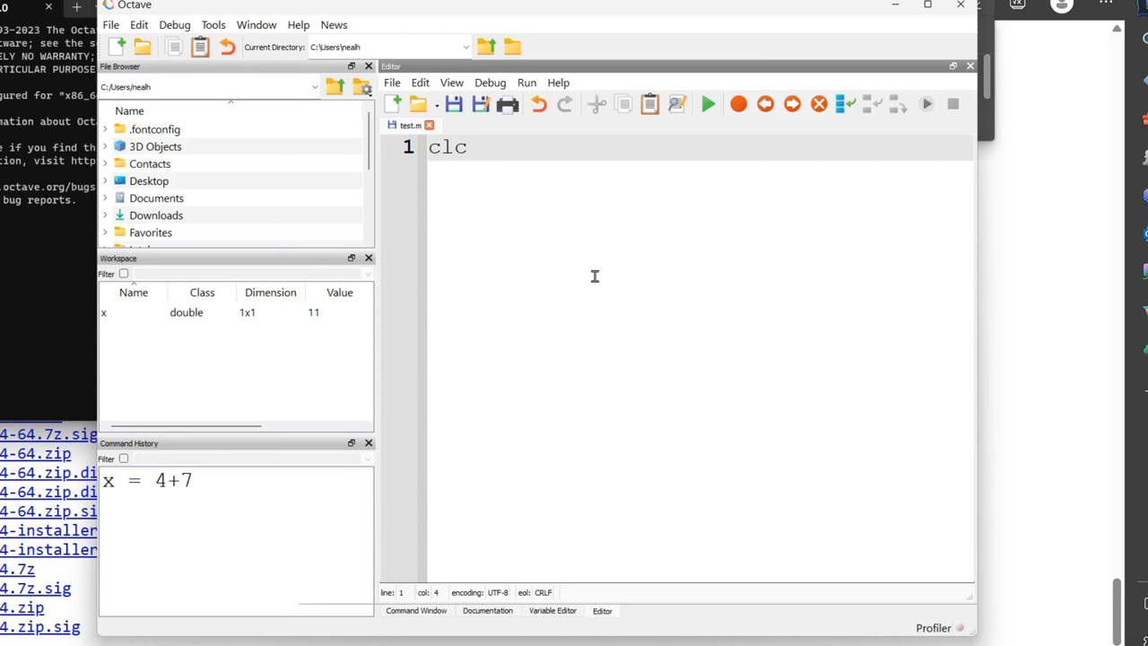
# Step: Run test.m and let Octave change directory to the script's folder
pyautogui.click(707, 104)
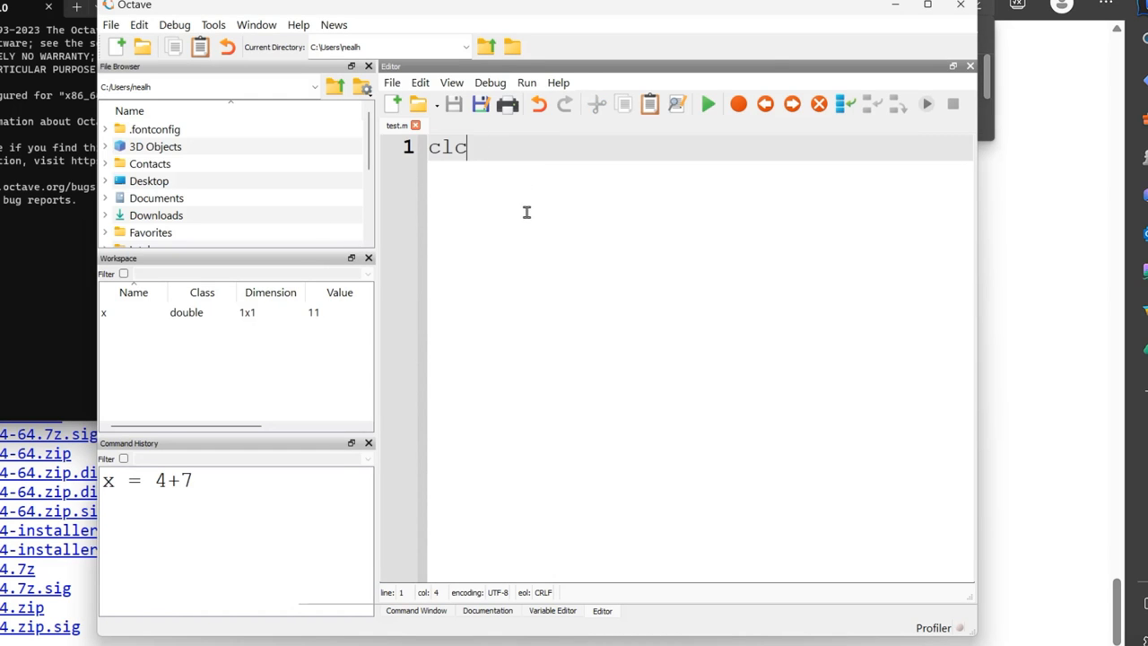
pyautogui.click(707, 104)
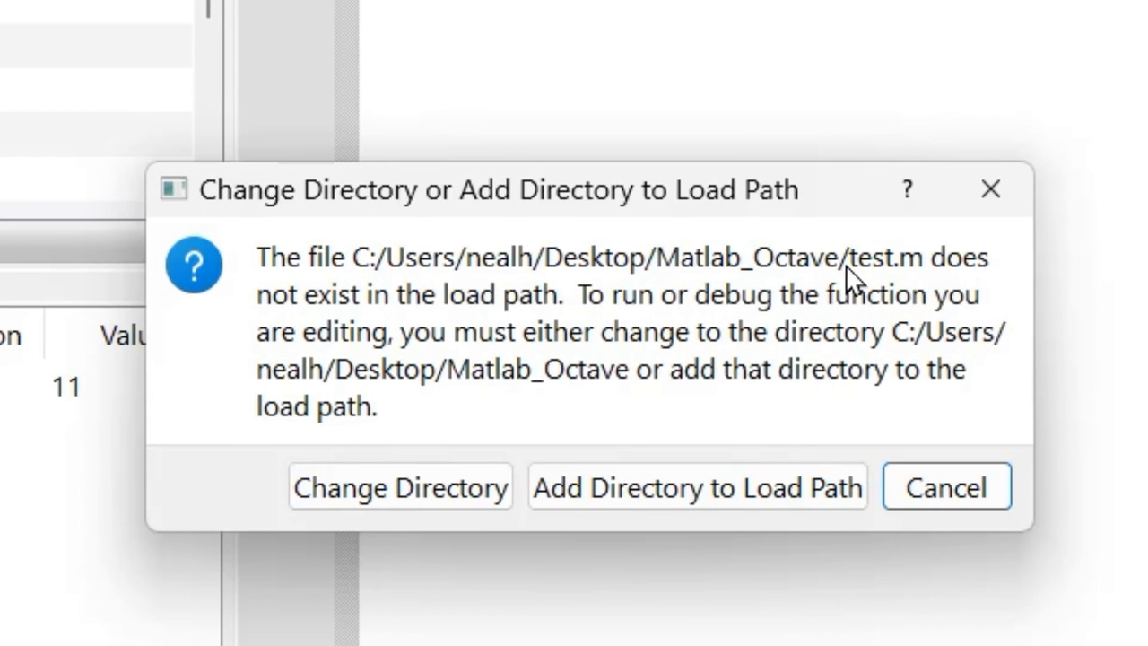
pyautogui.moveTo(388, 318)
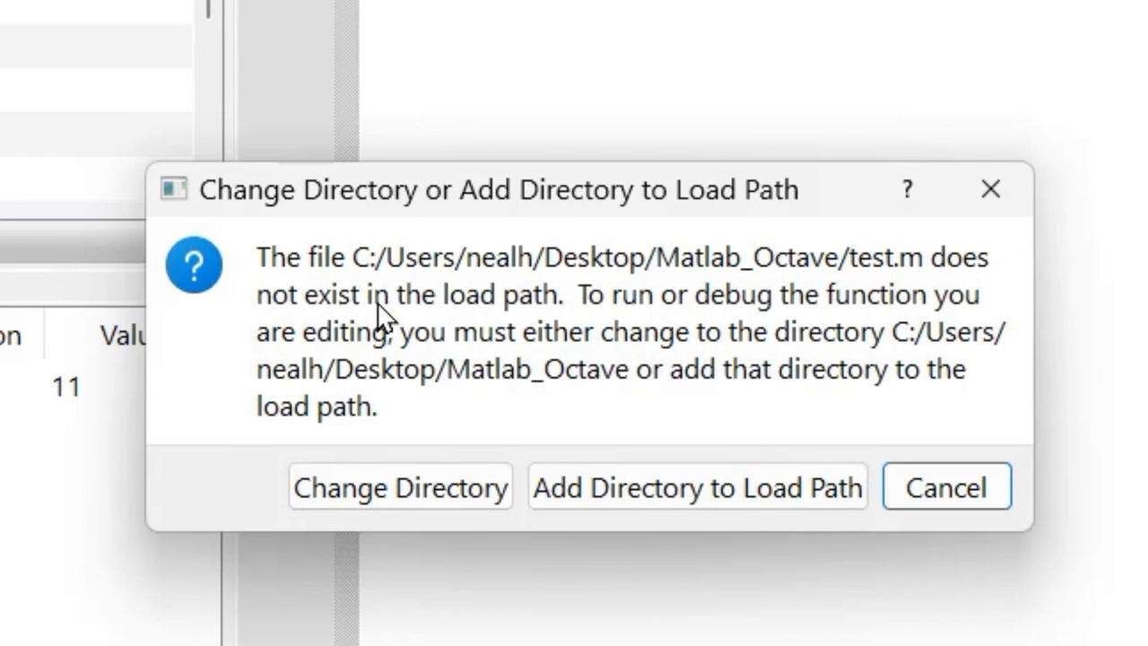
pyautogui.moveTo(1082, 309)
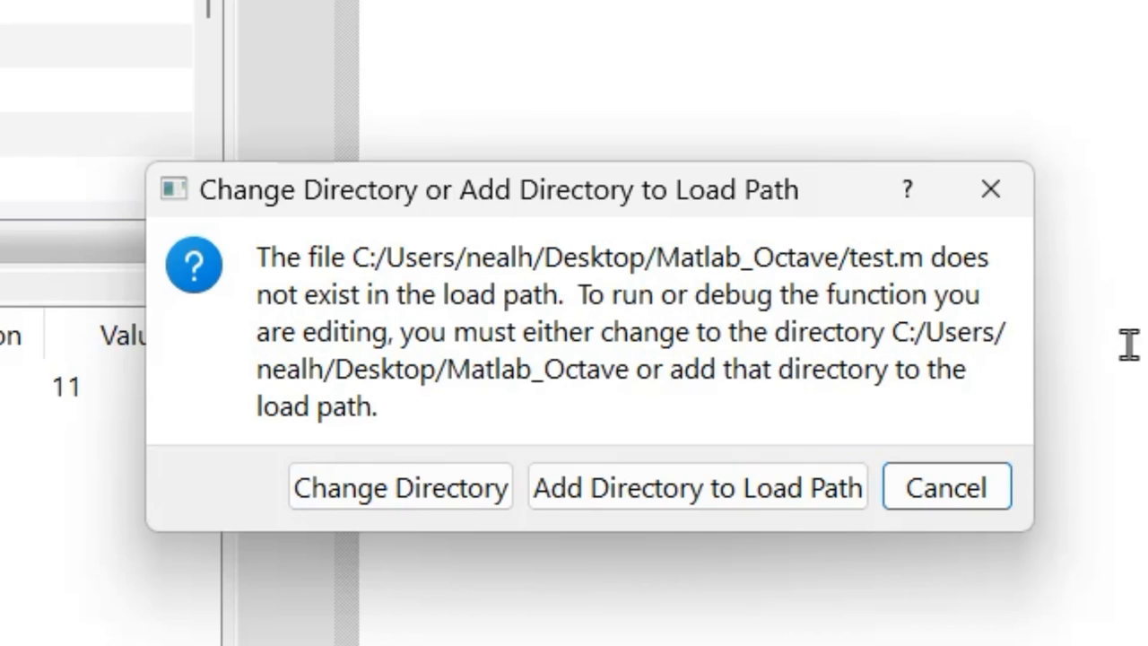
pyautogui.moveTo(947, 283)
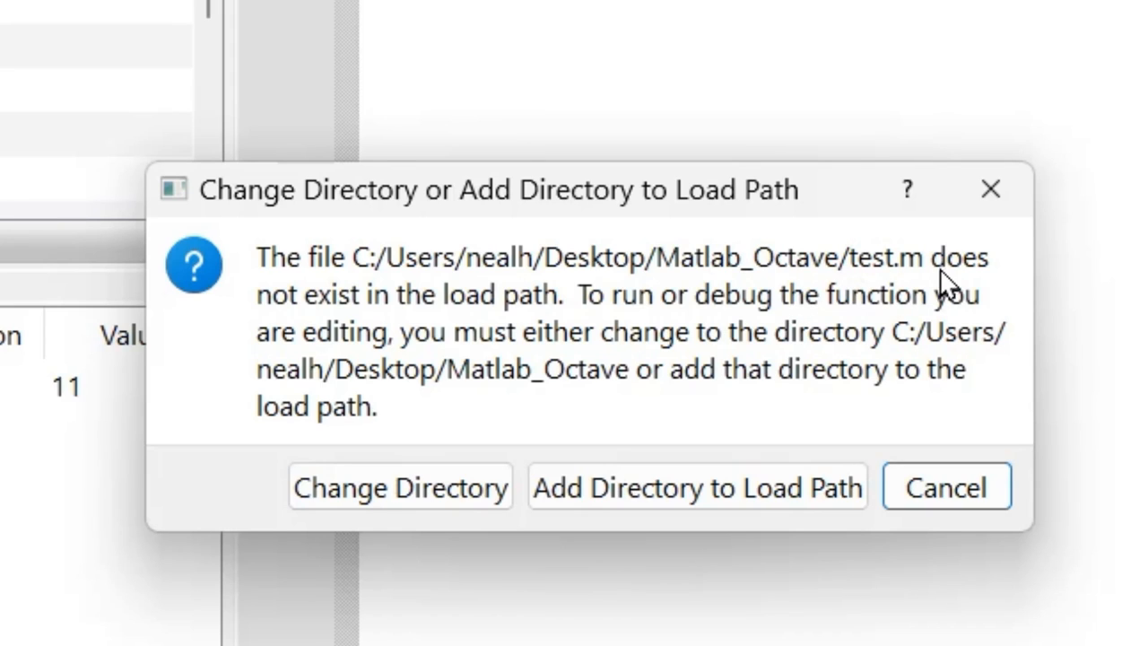
pyautogui.moveTo(946, 285)
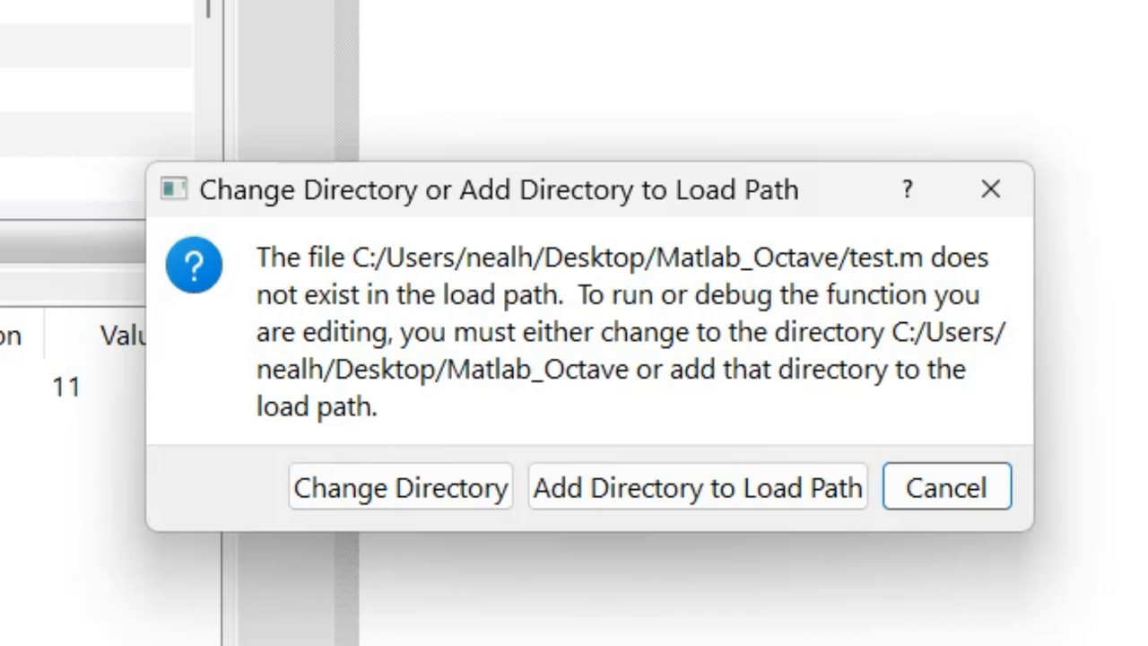
pyautogui.moveTo(638, 478)
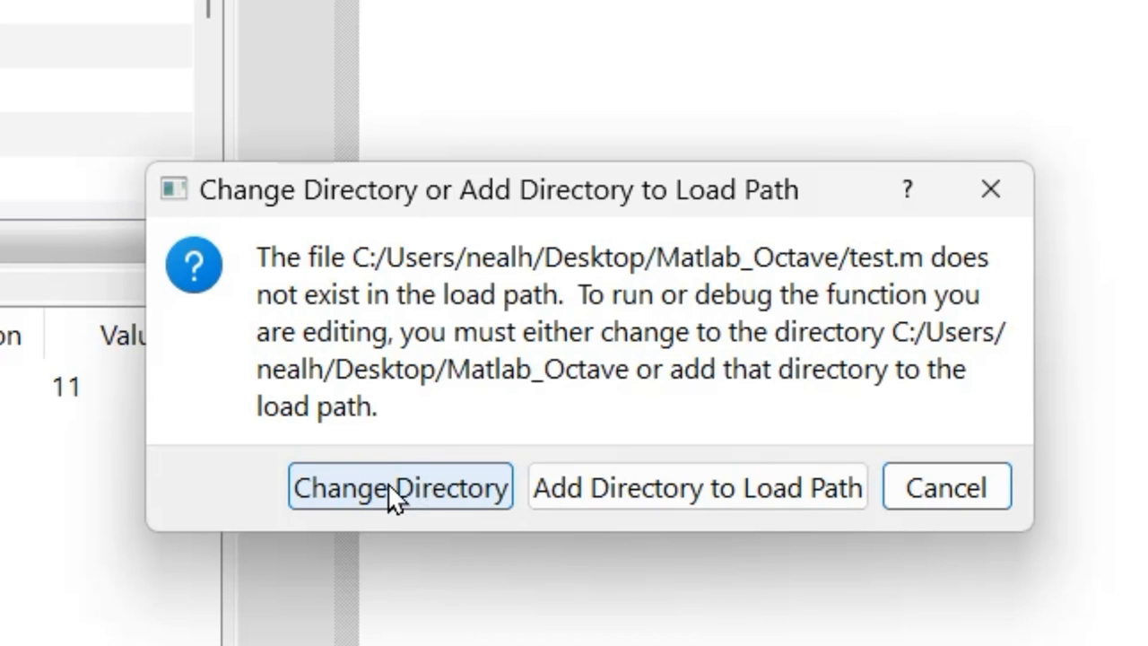
pyautogui.moveTo(660, 500)
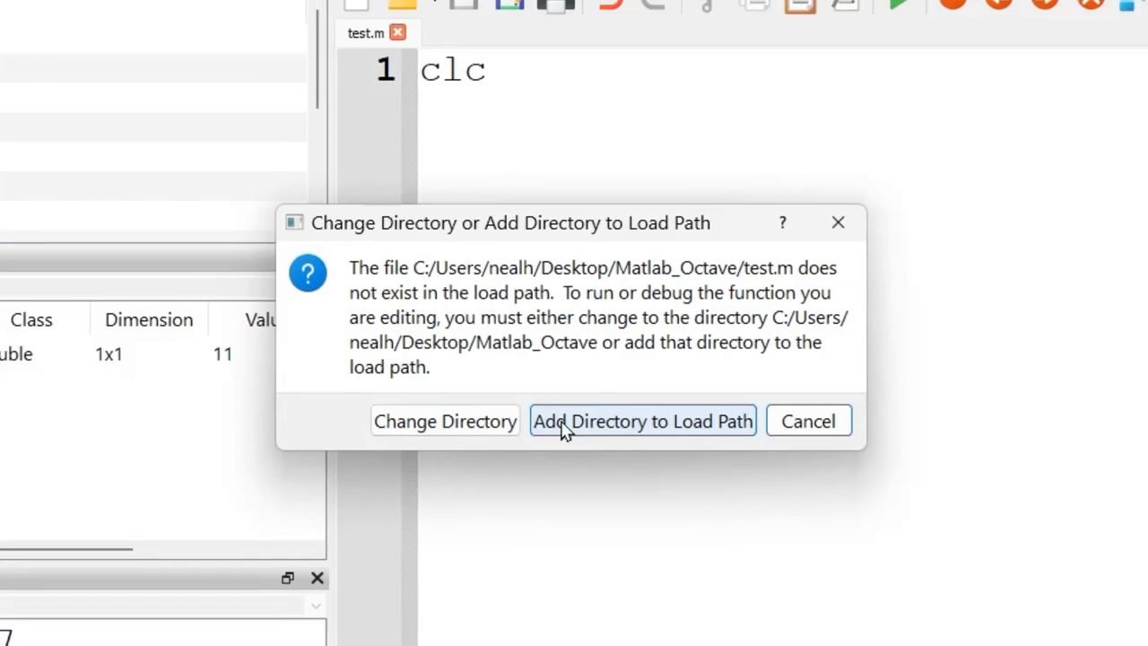
pyautogui.click(642, 421)
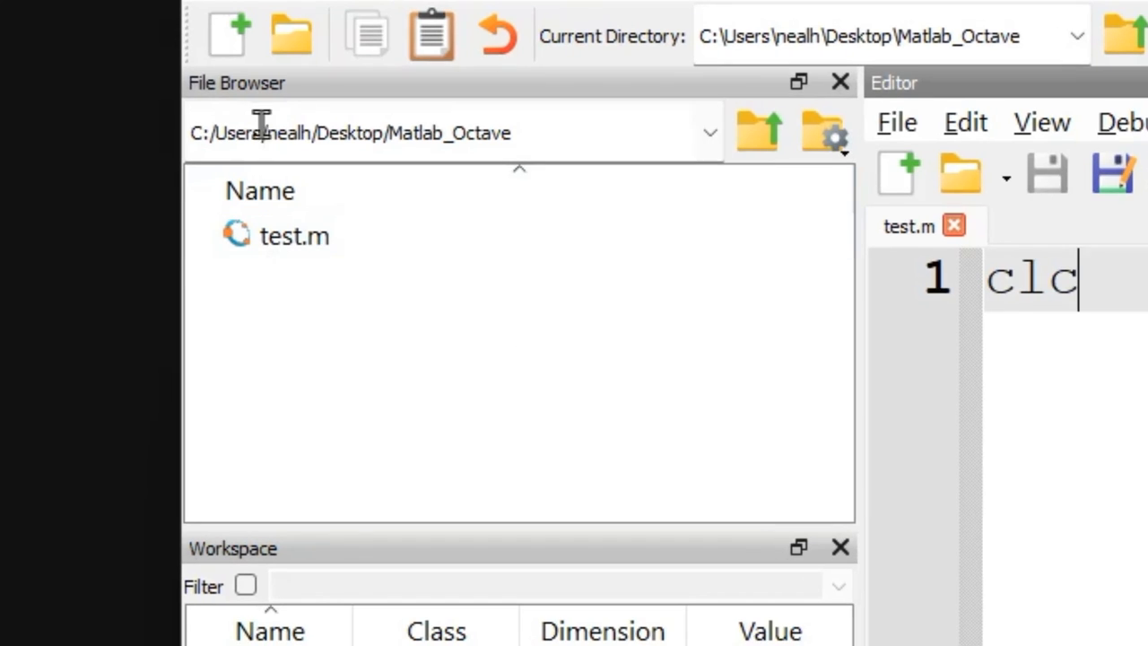
# Step: Check the File Browser path and select test.m in the file list
pyautogui.tripleClick(350, 132)
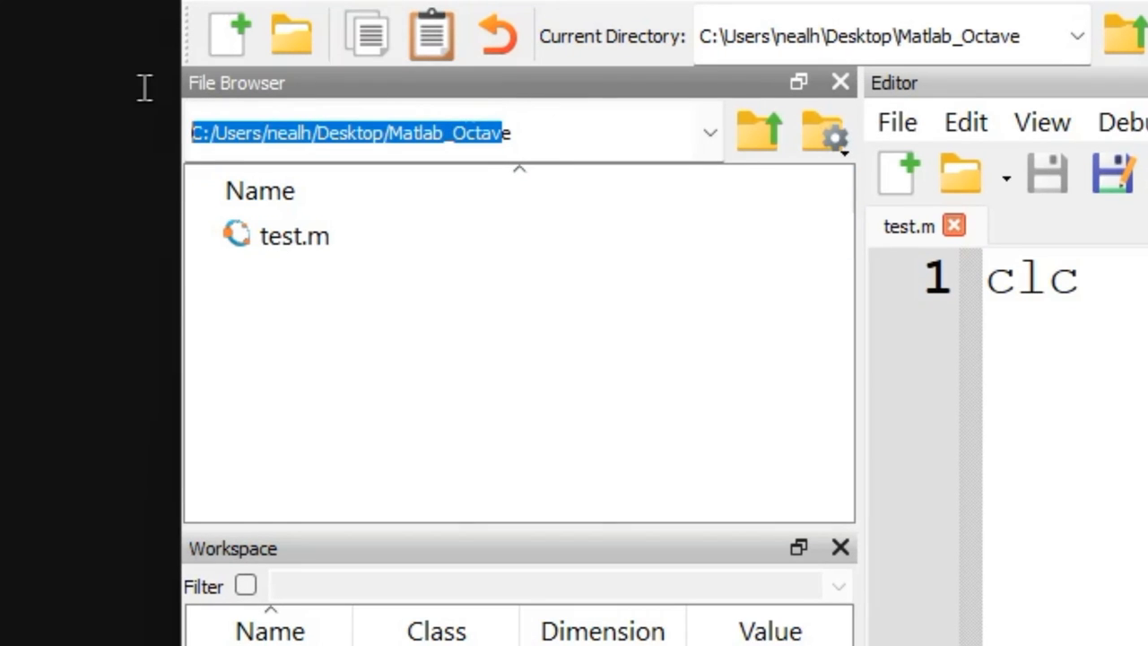
pyautogui.click(294, 235)
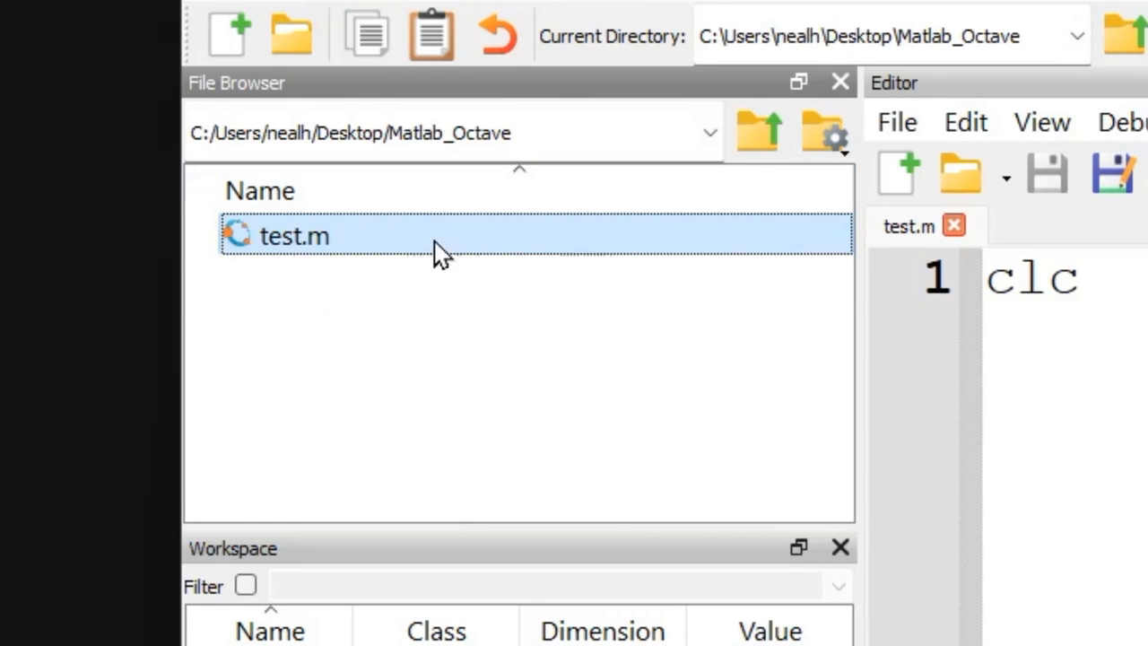
pyautogui.moveTo(522, 358)
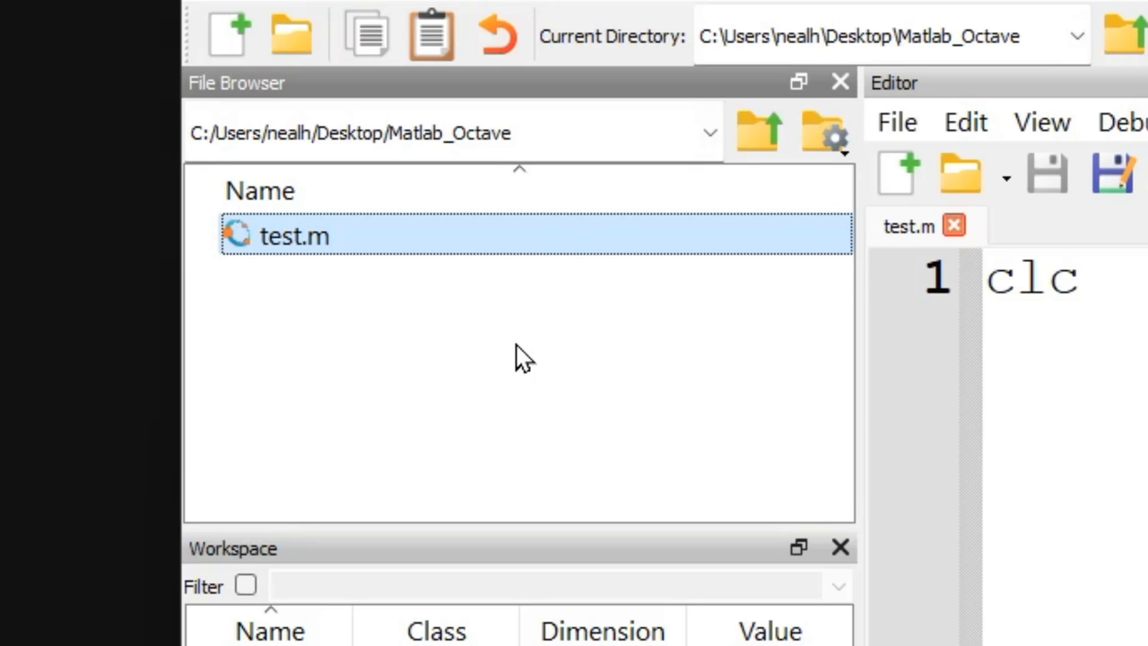
pyautogui.moveTo(351, 417)
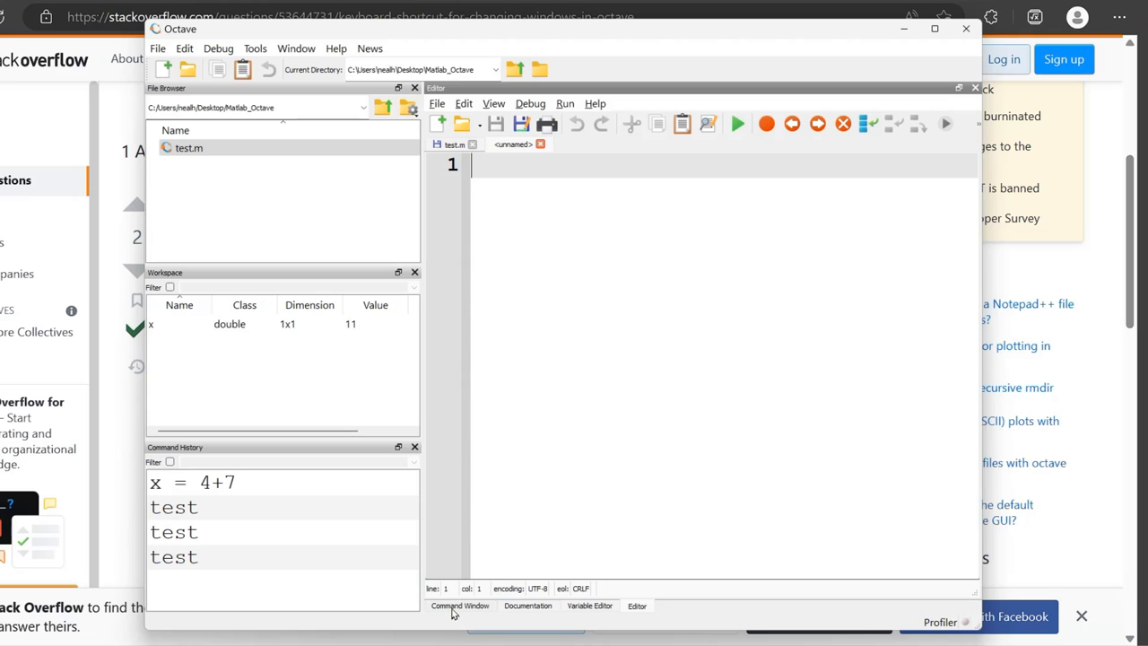
pyautogui.click(460, 605)
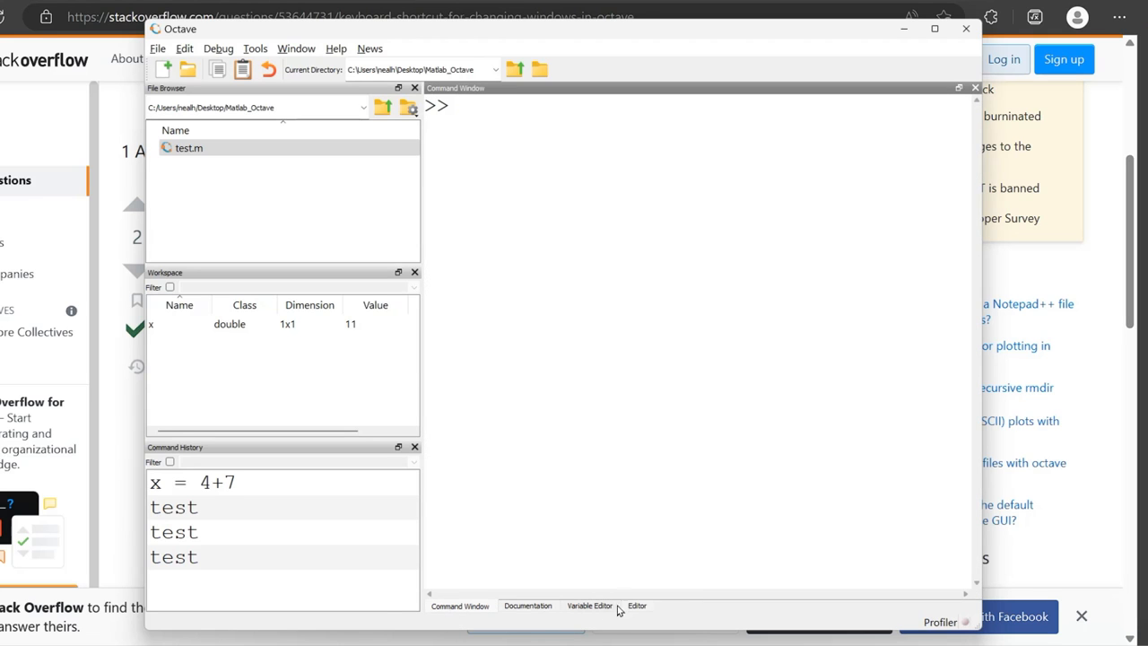
pyautogui.click(527, 606)
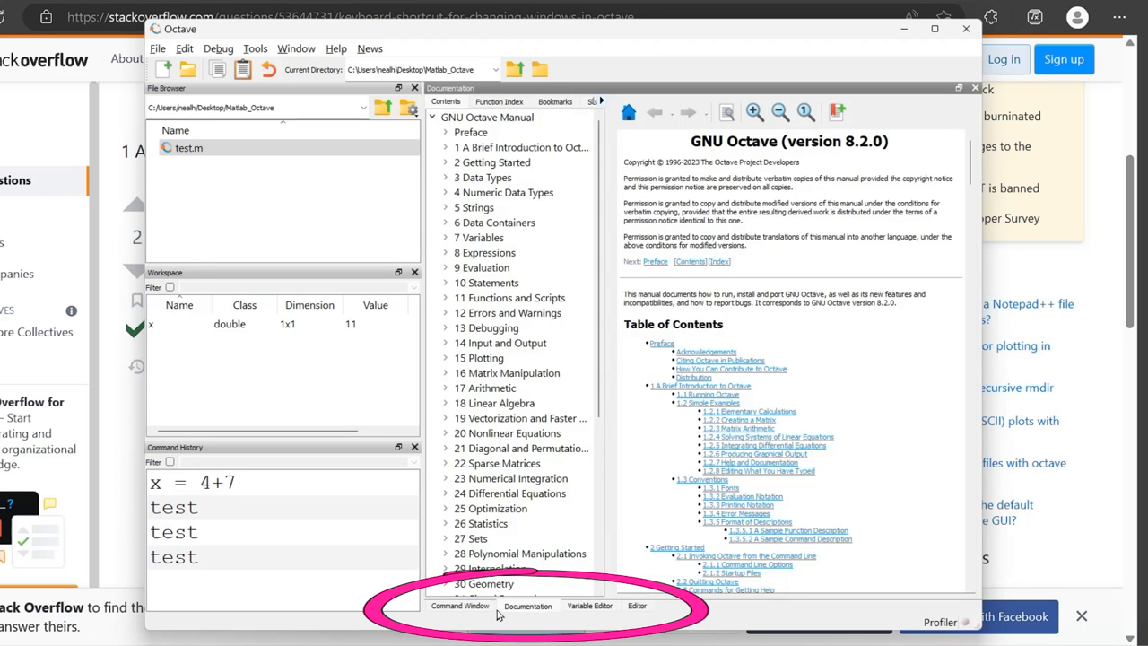
pyautogui.click(637, 606)
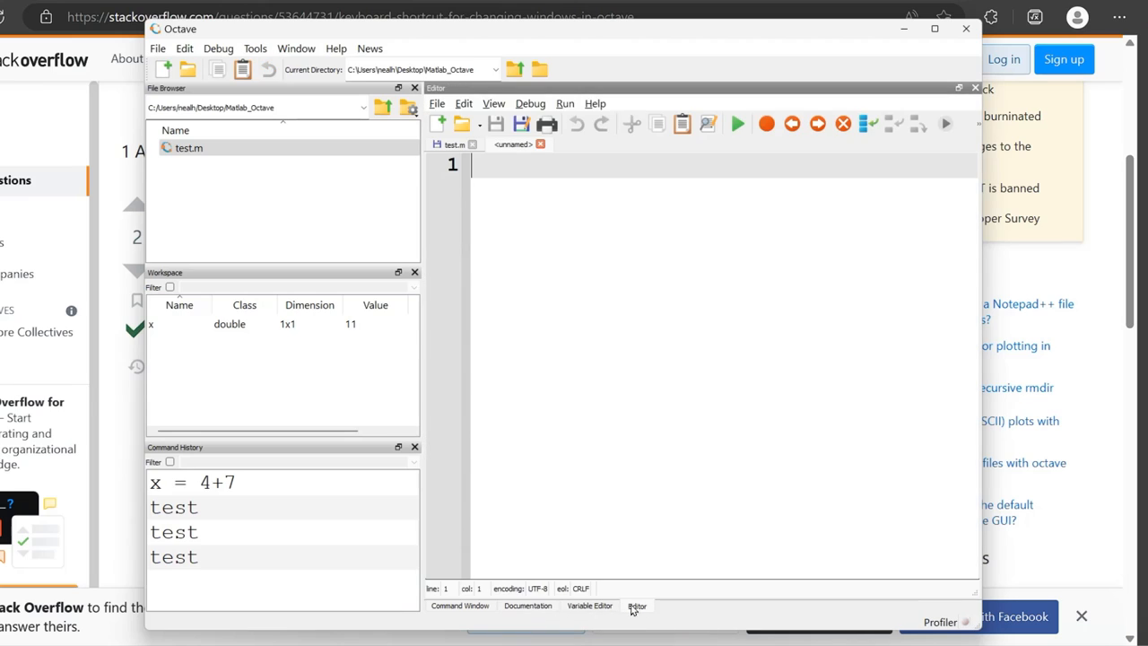
pyautogui.click(459, 605)
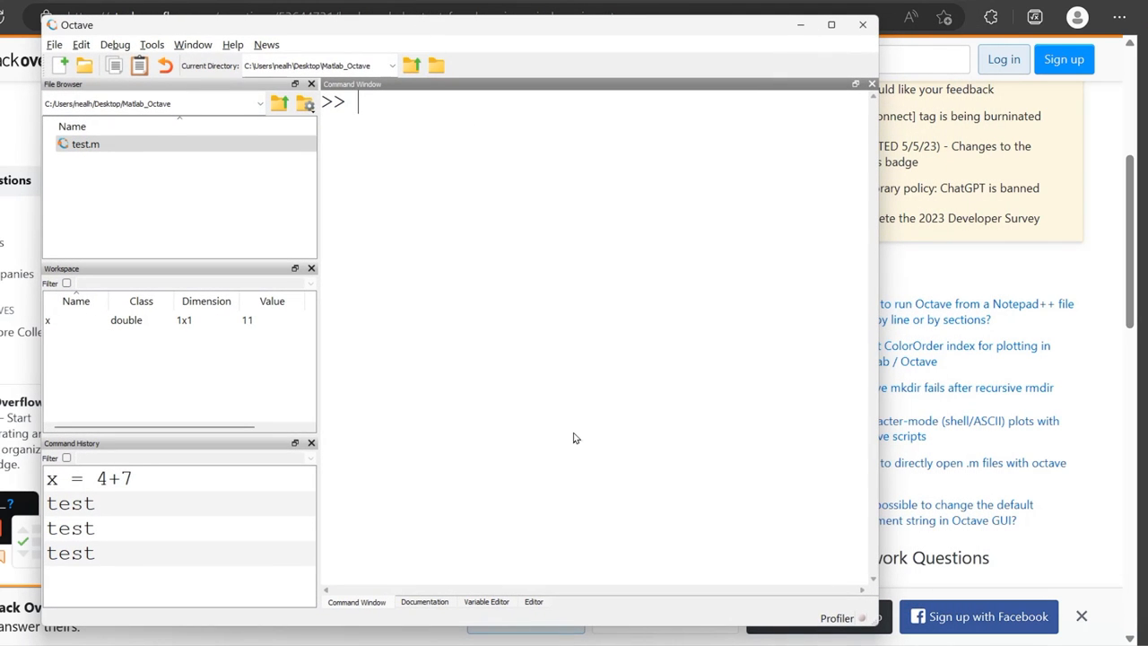
pyautogui.moveTo(363, 610)
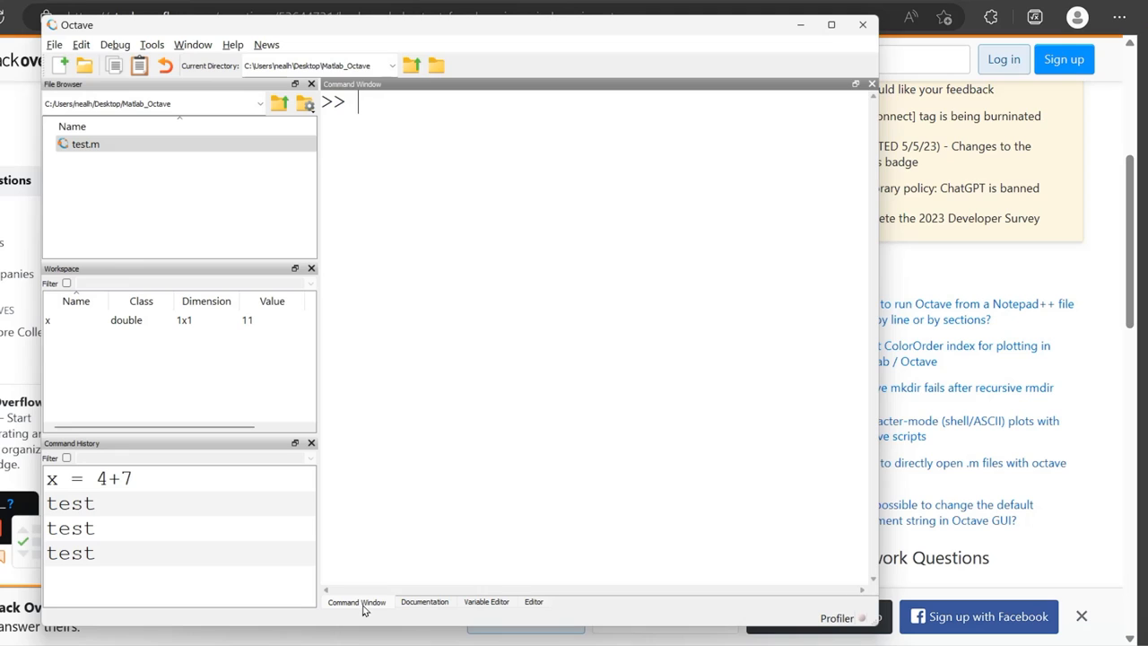
pyautogui.click(534, 602)
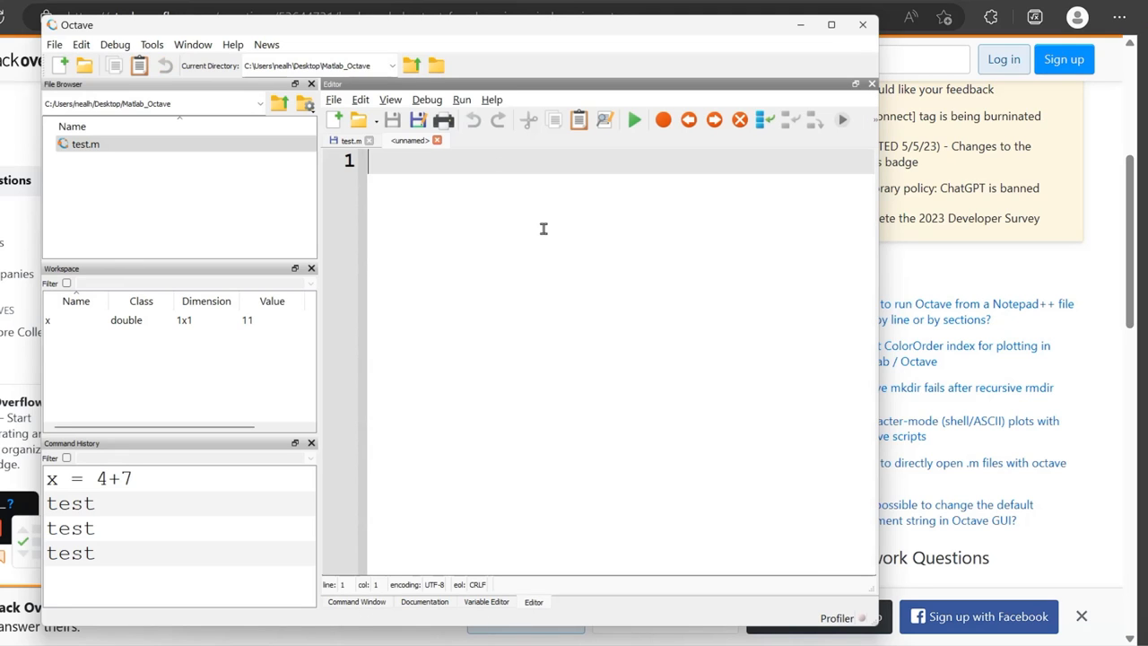
pyautogui.write('asfojibs f')
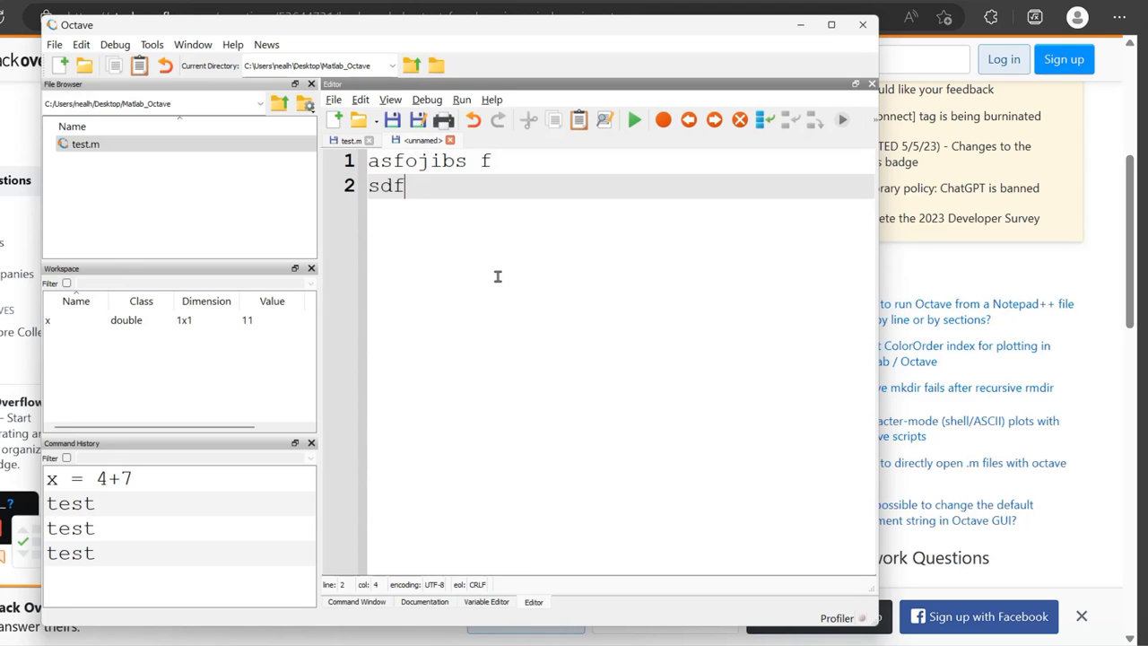
pyautogui.moveTo(537, 263)
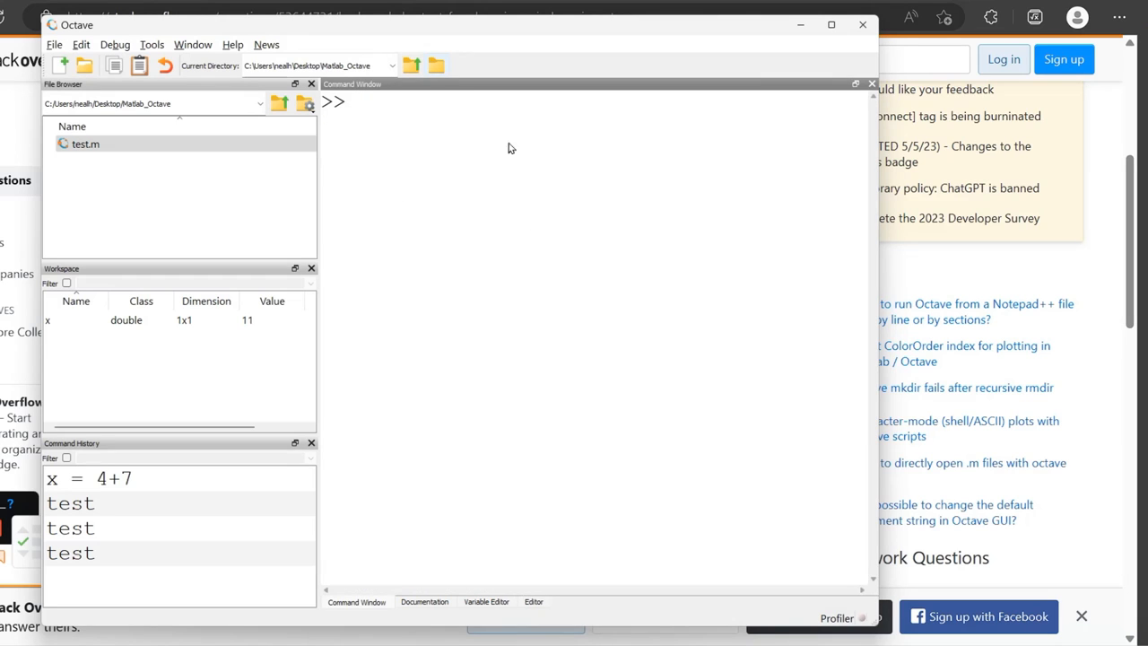
pyautogui.moveTo(415, 90)
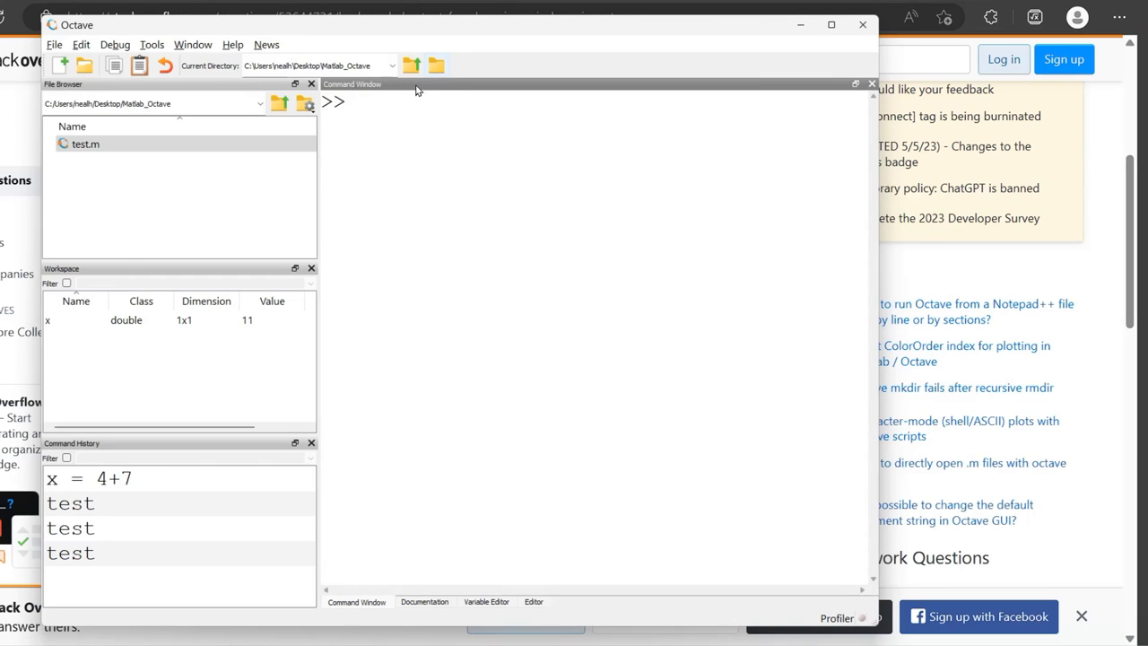
pyautogui.moveTo(452, 87)
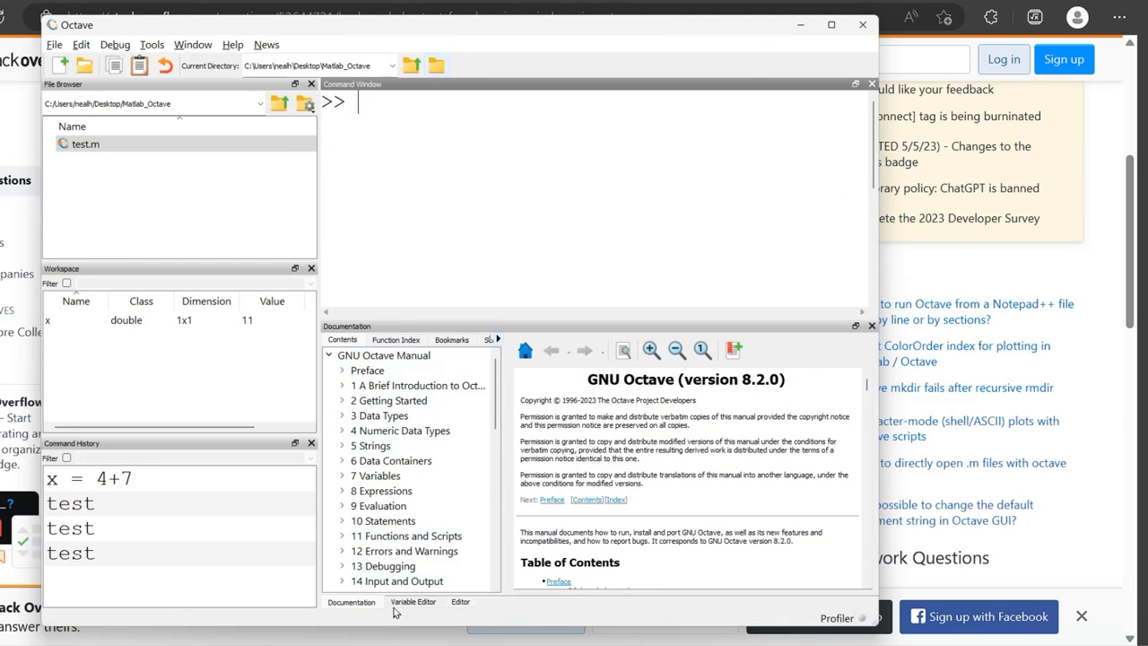
# Step: Bring up the Variable Editor and Editor panels, then dock the editor beside the command window
pyautogui.click(412, 600)
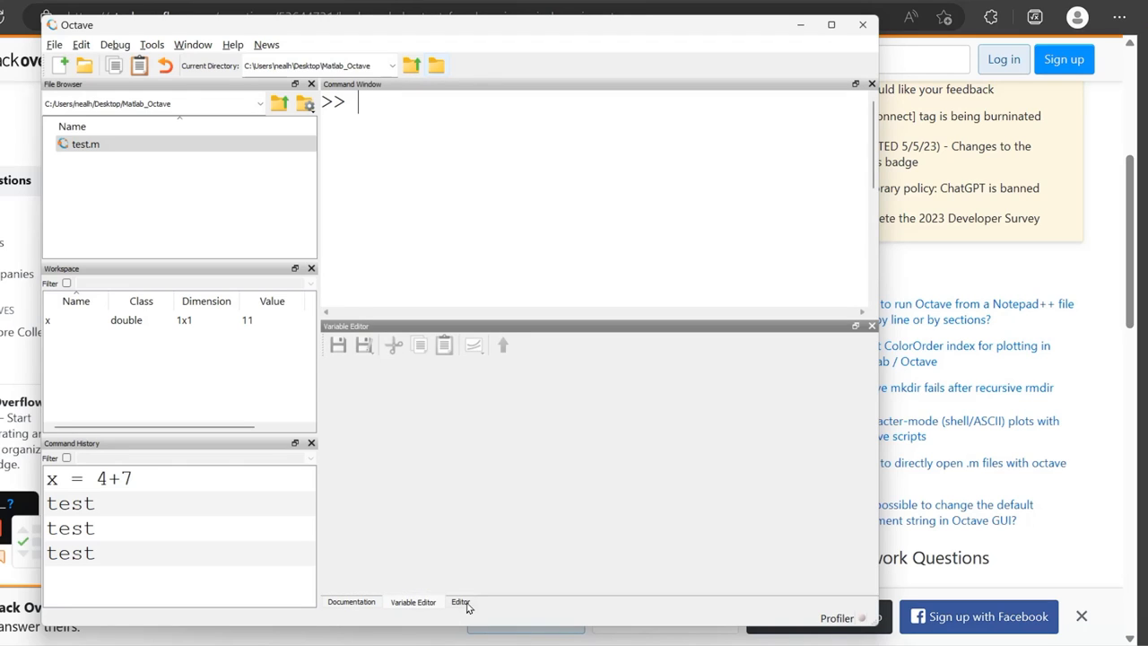
pyautogui.click(460, 601)
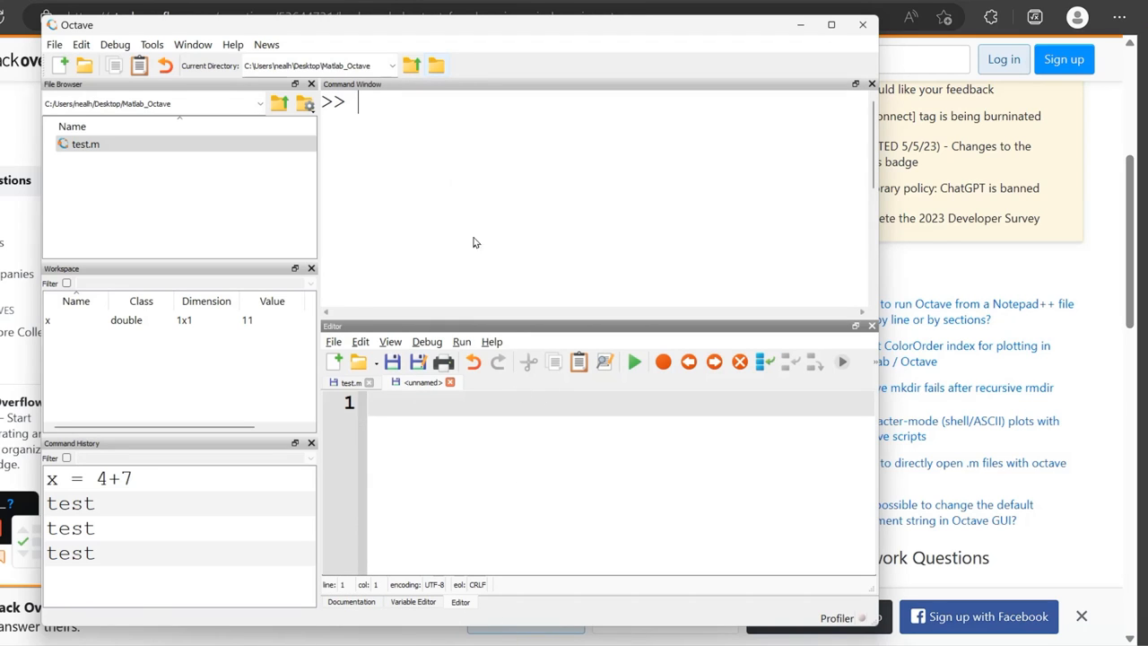
pyautogui.moveTo(539, 472)
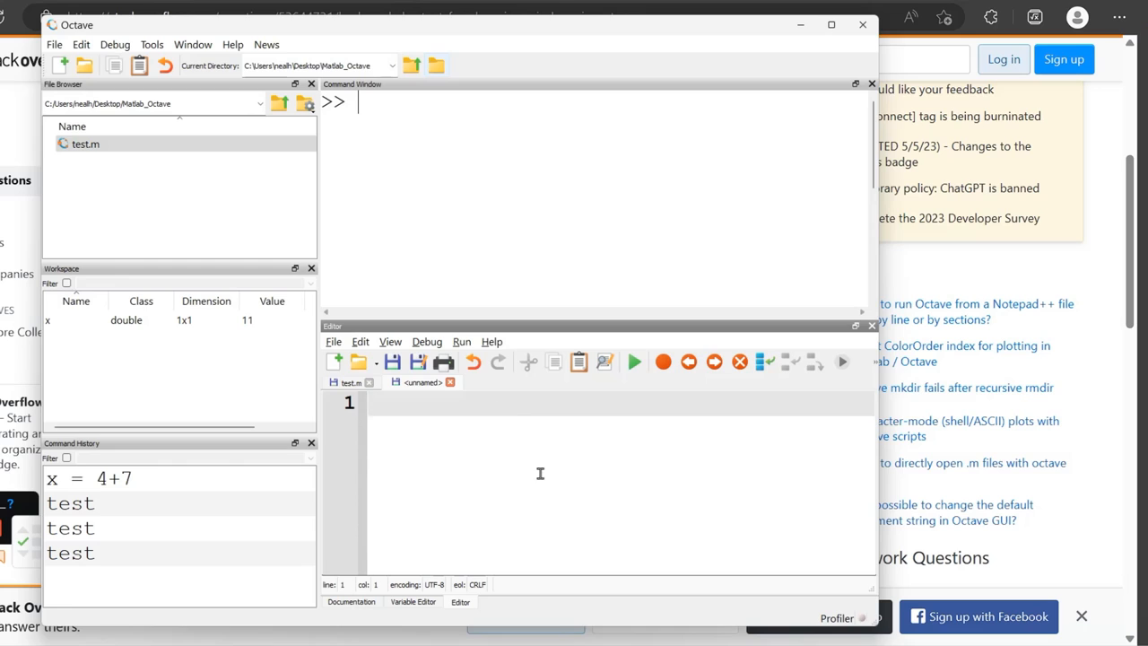
pyautogui.moveTo(643, 496)
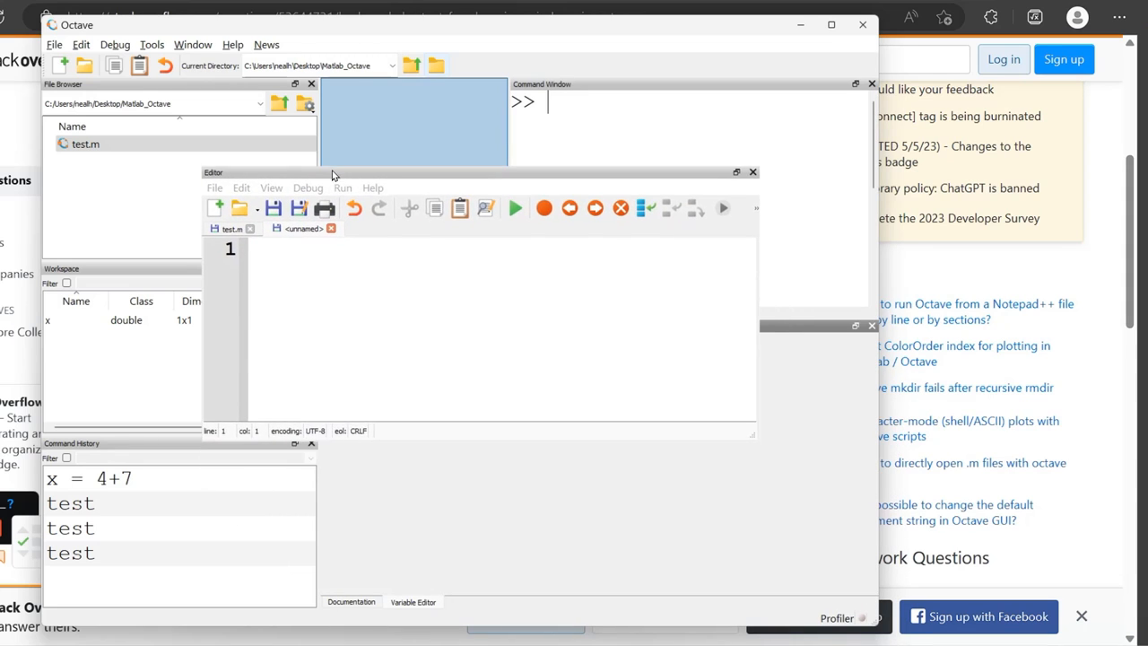
pyautogui.moveTo(332, 172); pyautogui.dragTo(356, 181)
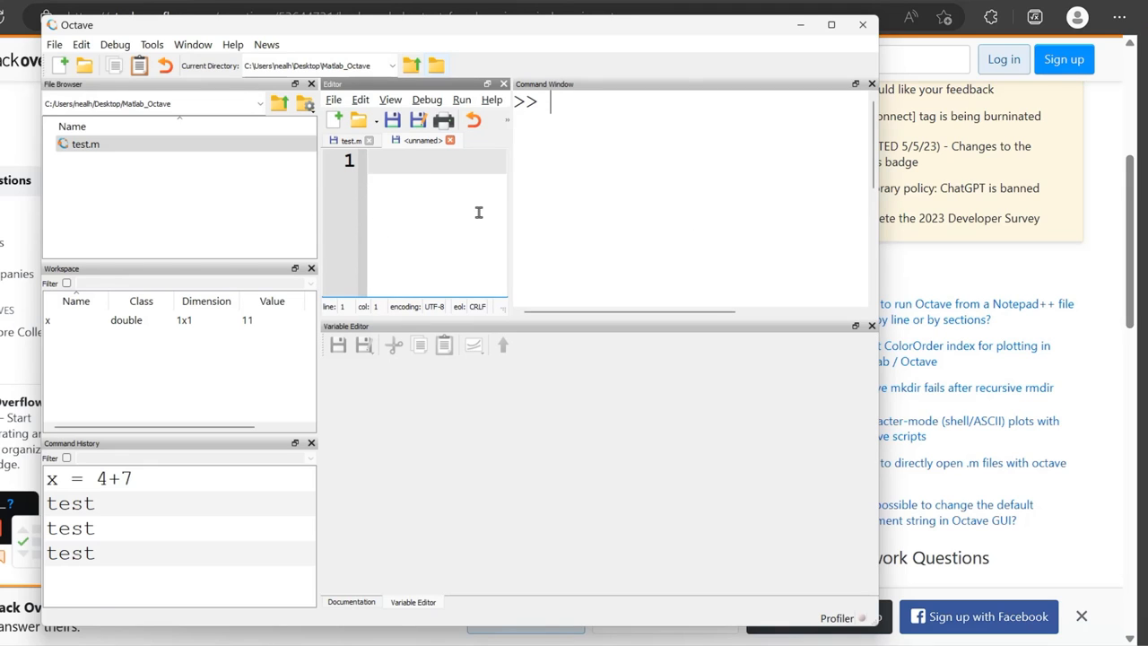
pyautogui.moveTo(843, 333)
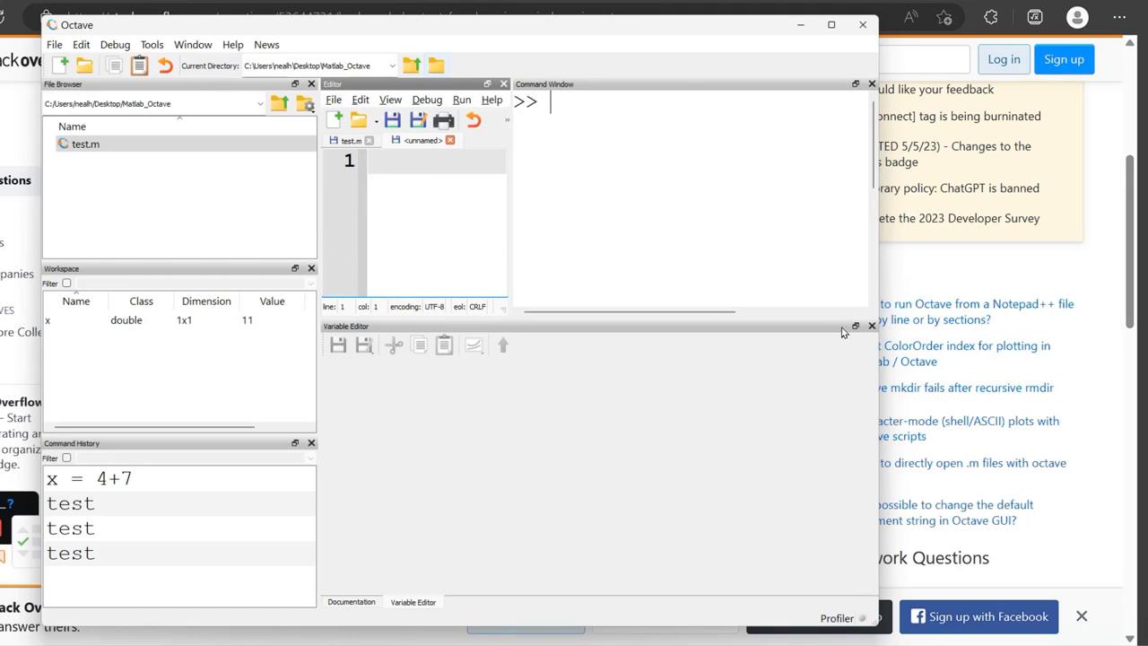
# Step: Widen the editor pane so it fills the left side beside the command window
pyautogui.click(350, 601)
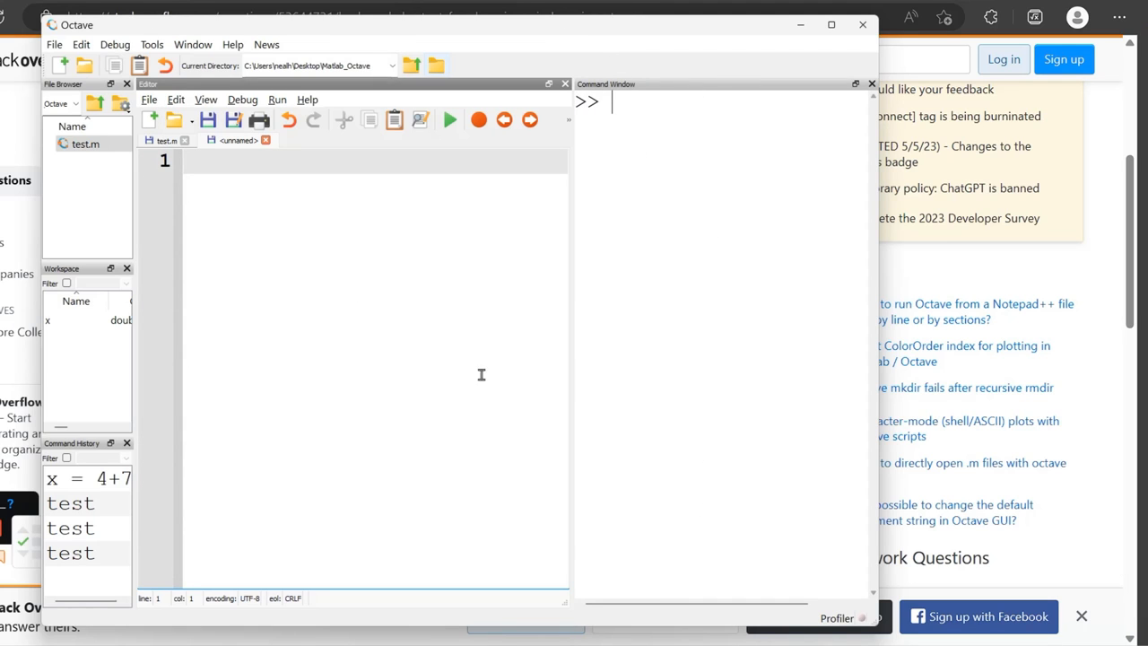
pyautogui.moveTo(625, 149)
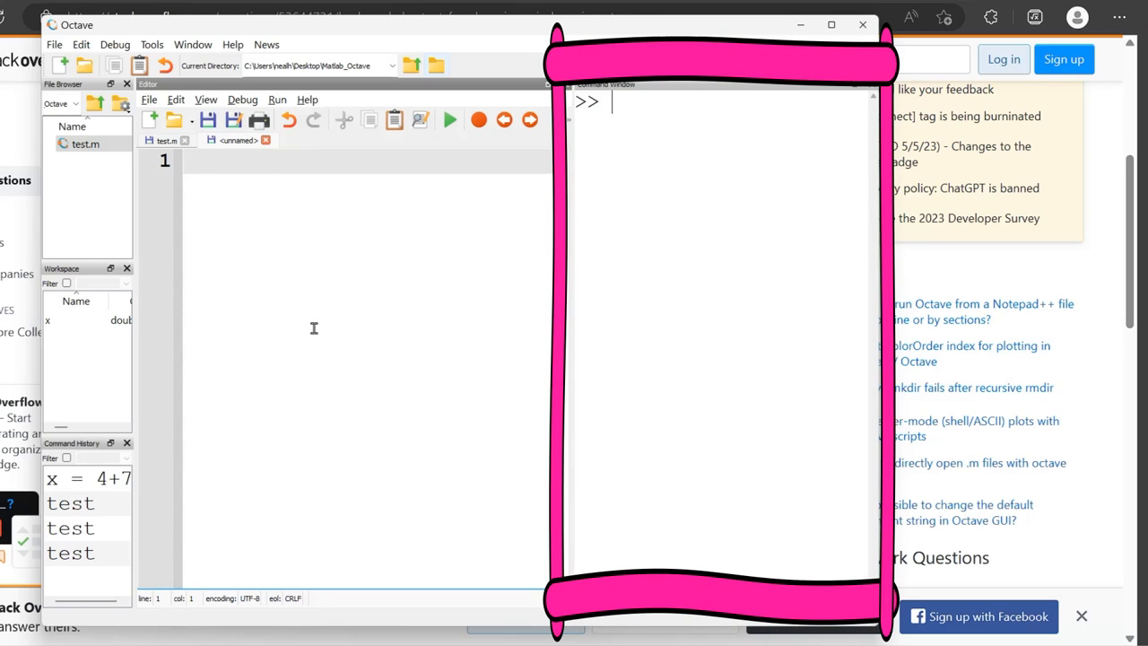
# Step: Write 'clc; clear' on the first line and highlight its two commands
pyautogui.write('clc')
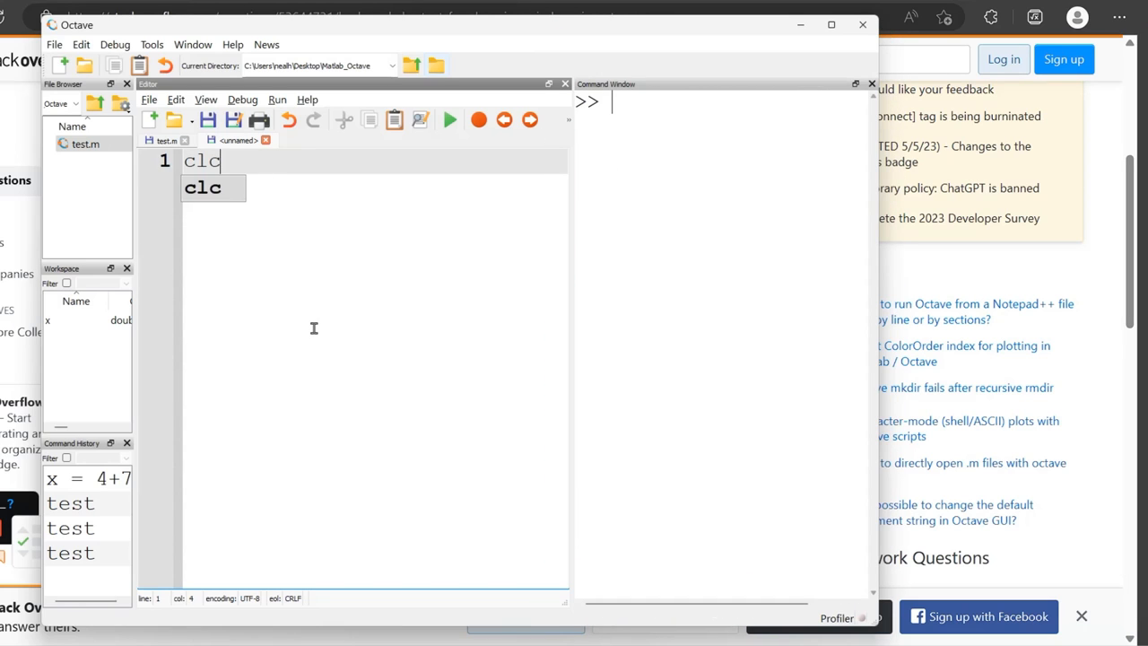
pyautogui.write('; clear')
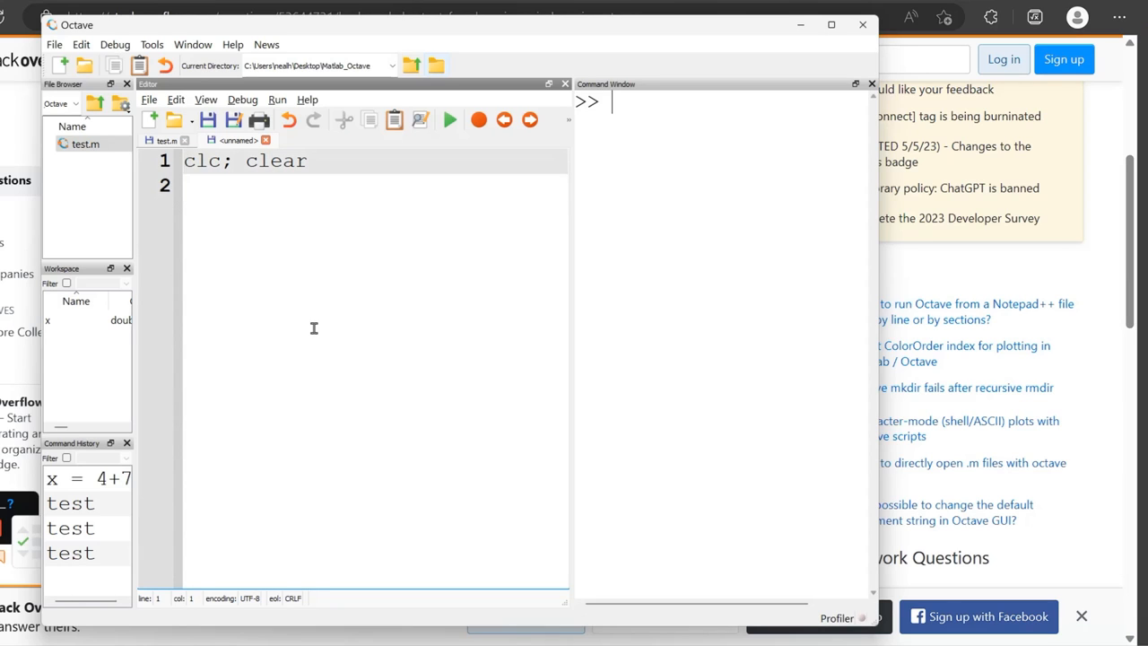
pyautogui.doubleClick(201, 160)
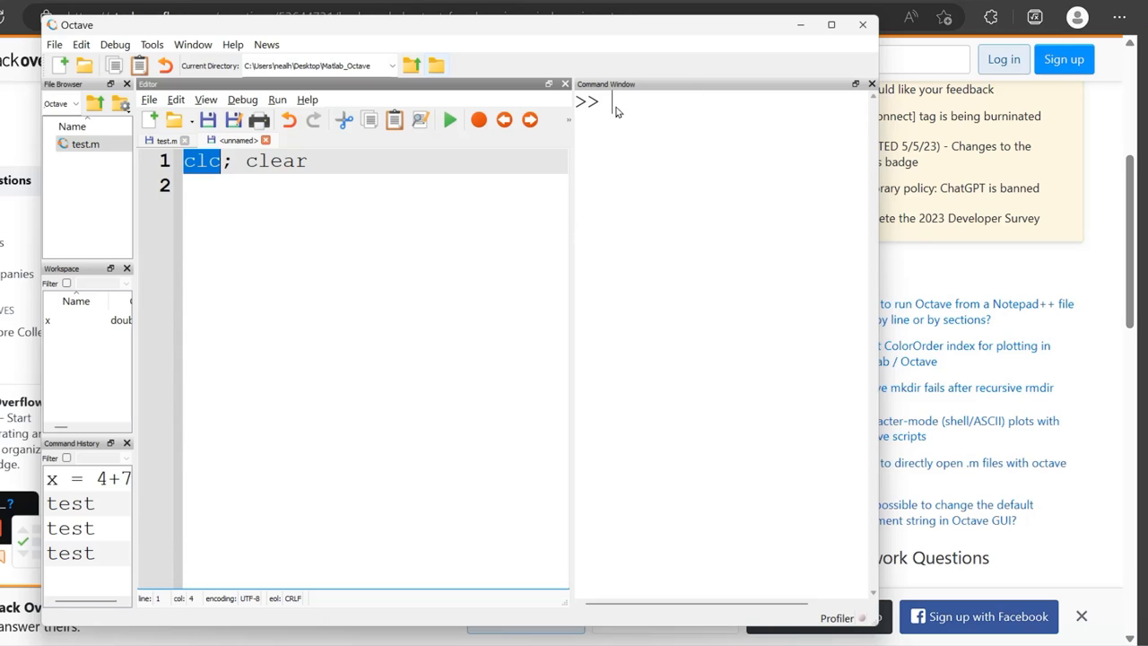
pyautogui.moveTo(635, 180)
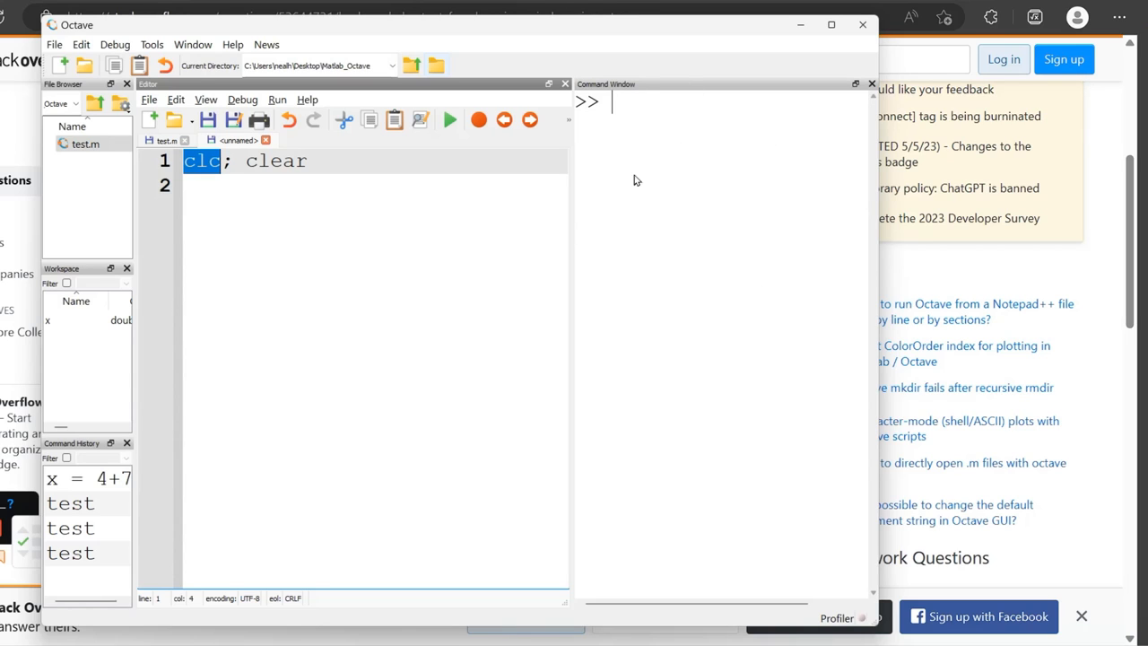
pyautogui.moveTo(790, 187)
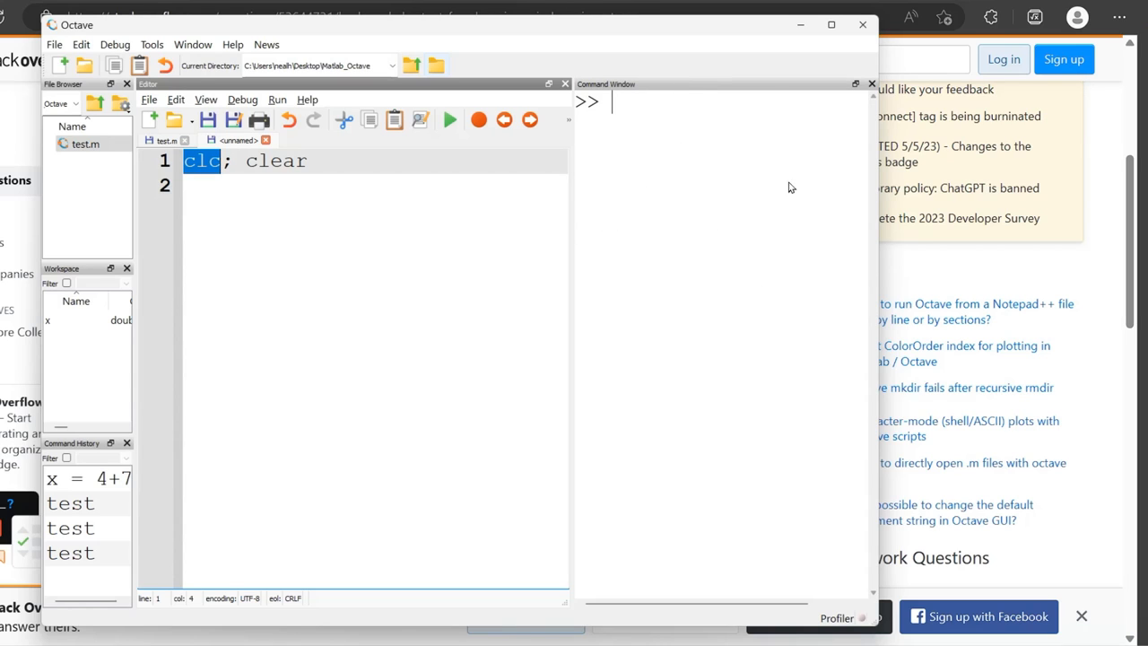
pyautogui.doubleClick(276, 161)
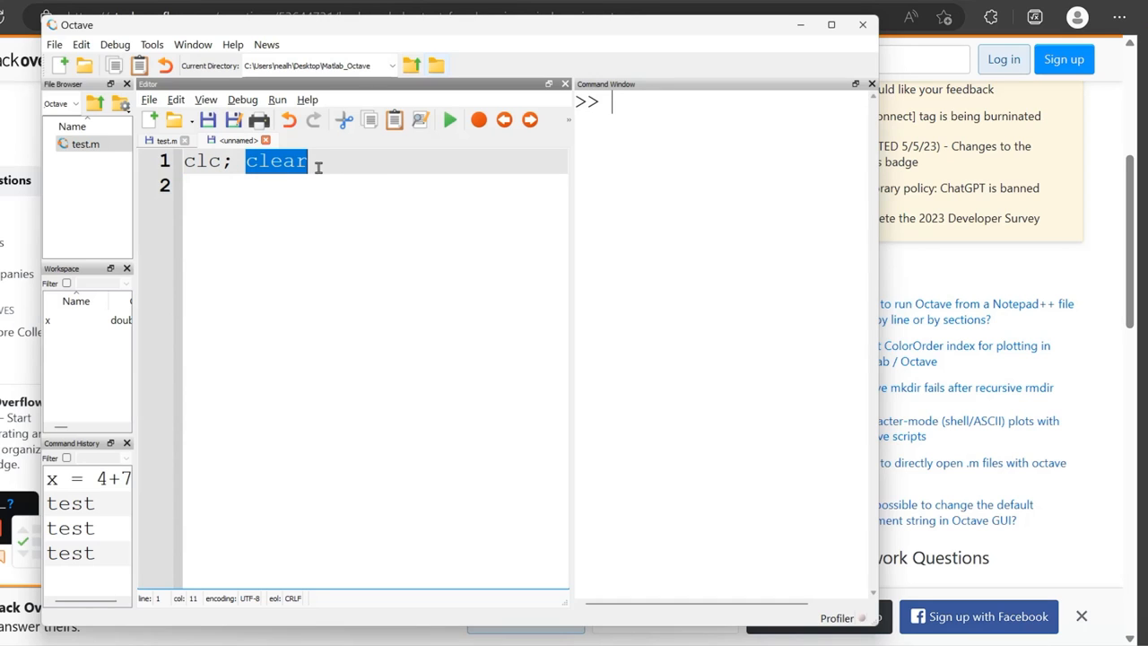
pyautogui.moveTo(103, 334)
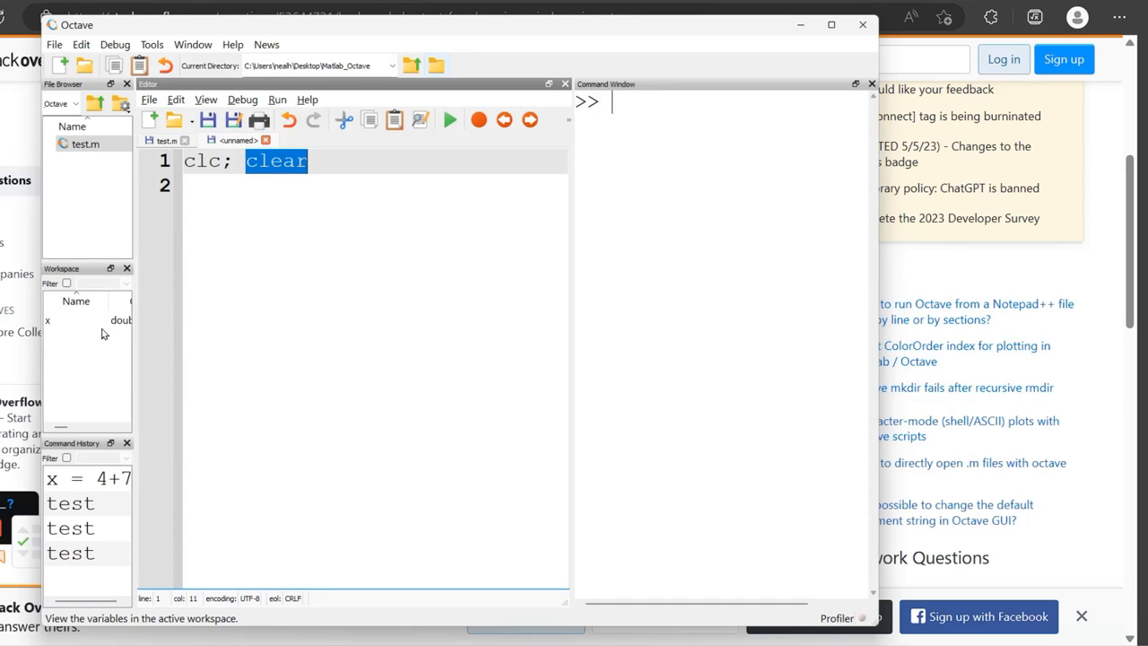
pyautogui.click(257, 186)
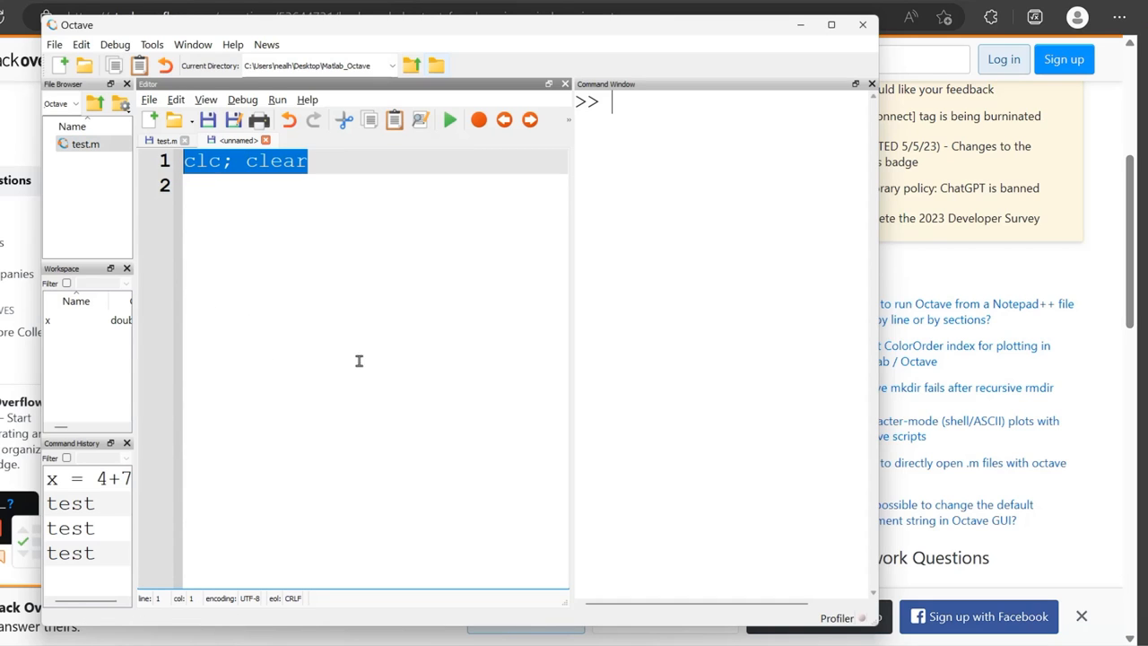
pyautogui.click(363, 186)
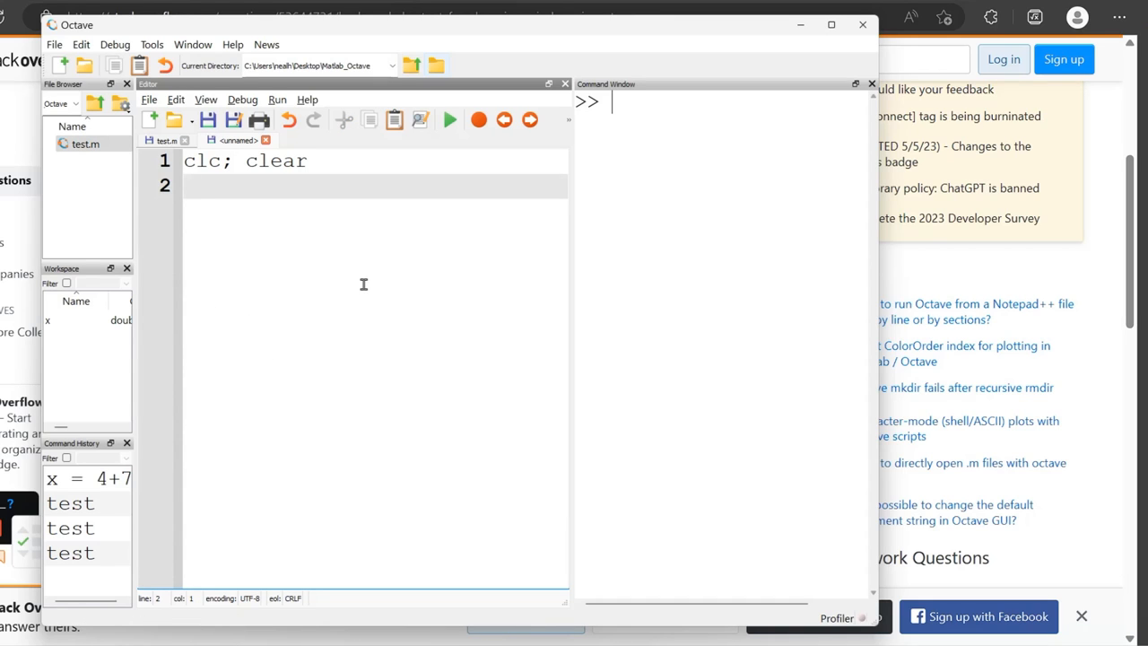
# Step: Add the lines x = 6, y = 2 and z = x+y below it
pyautogui.write('x = 6')
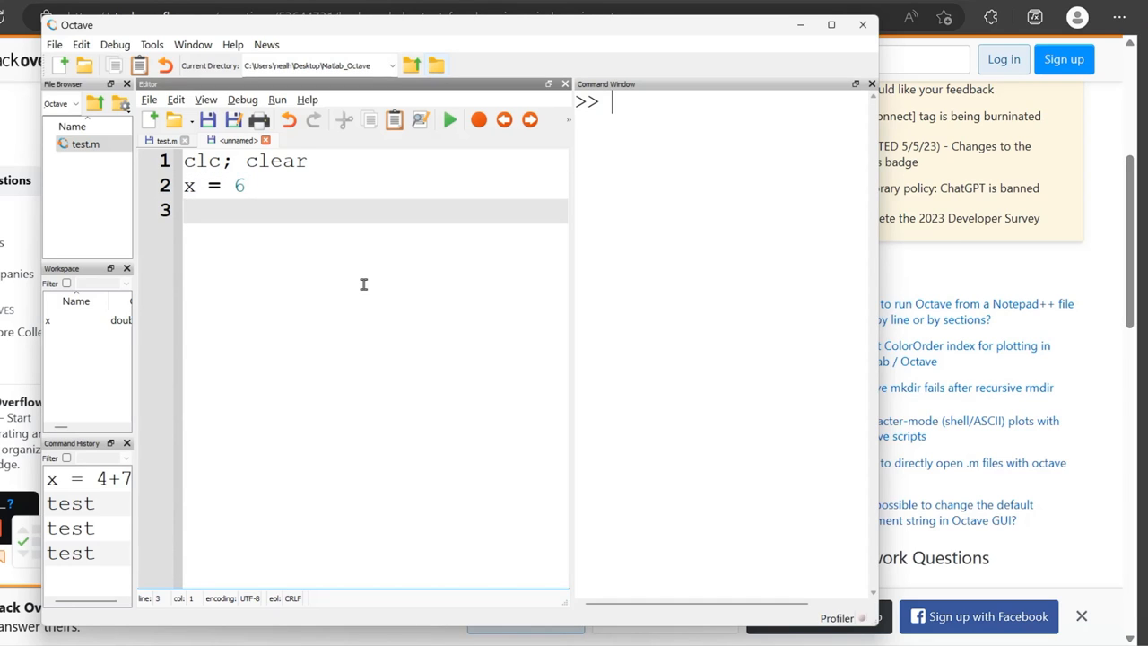
pyautogui.write('y = 2')
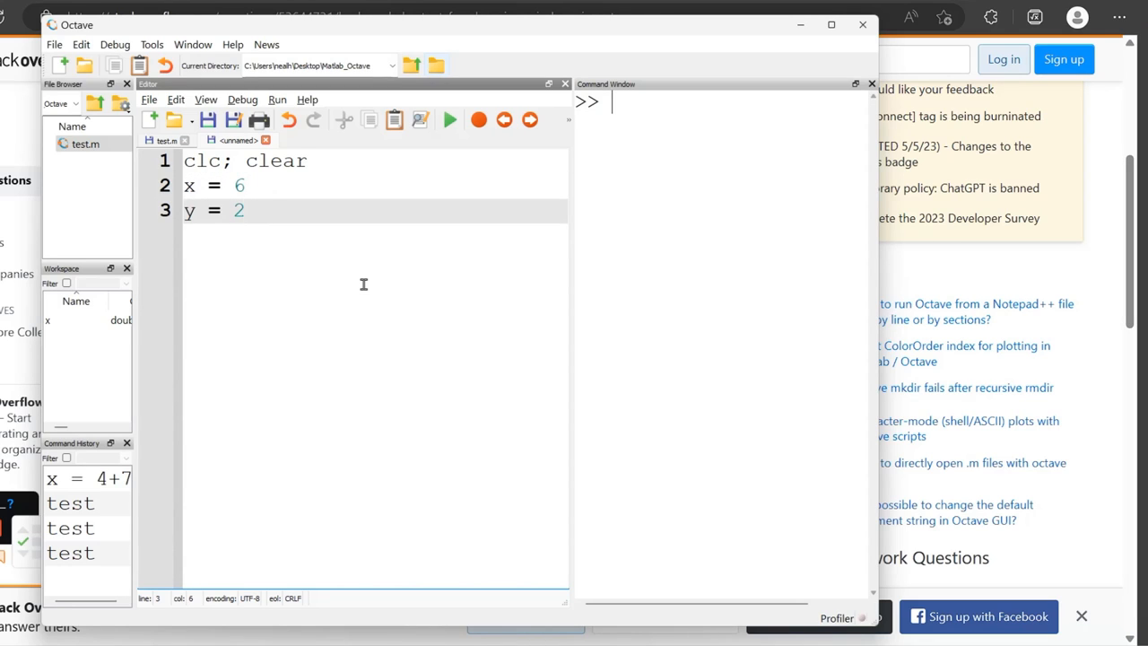
pyautogui.write('z =')
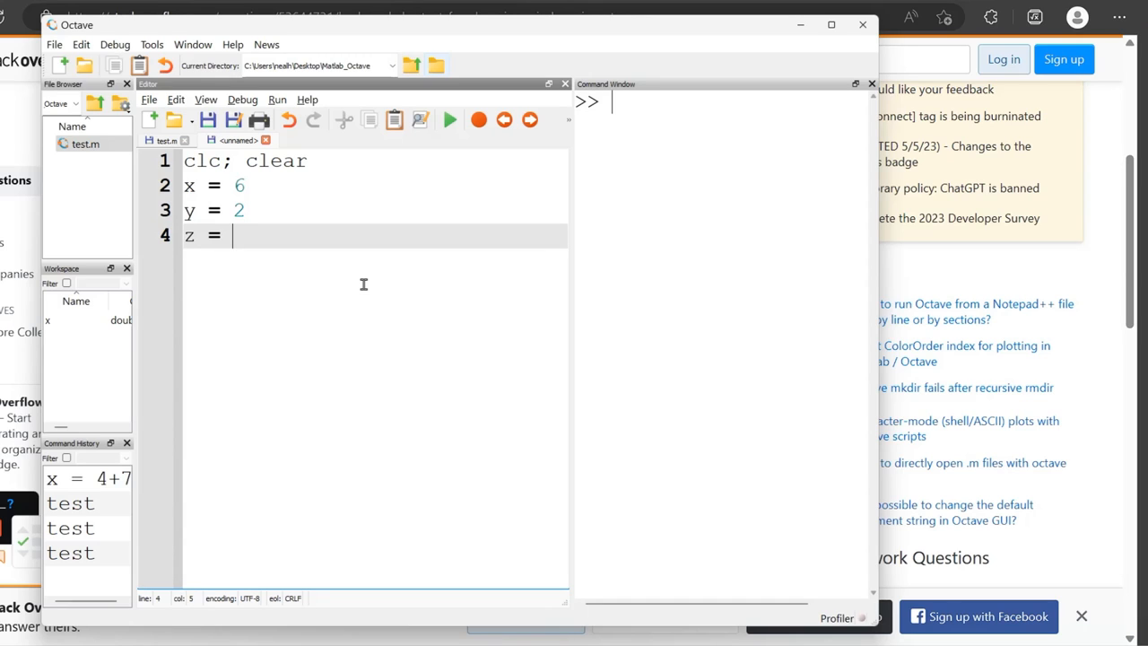
pyautogui.write('x+y')
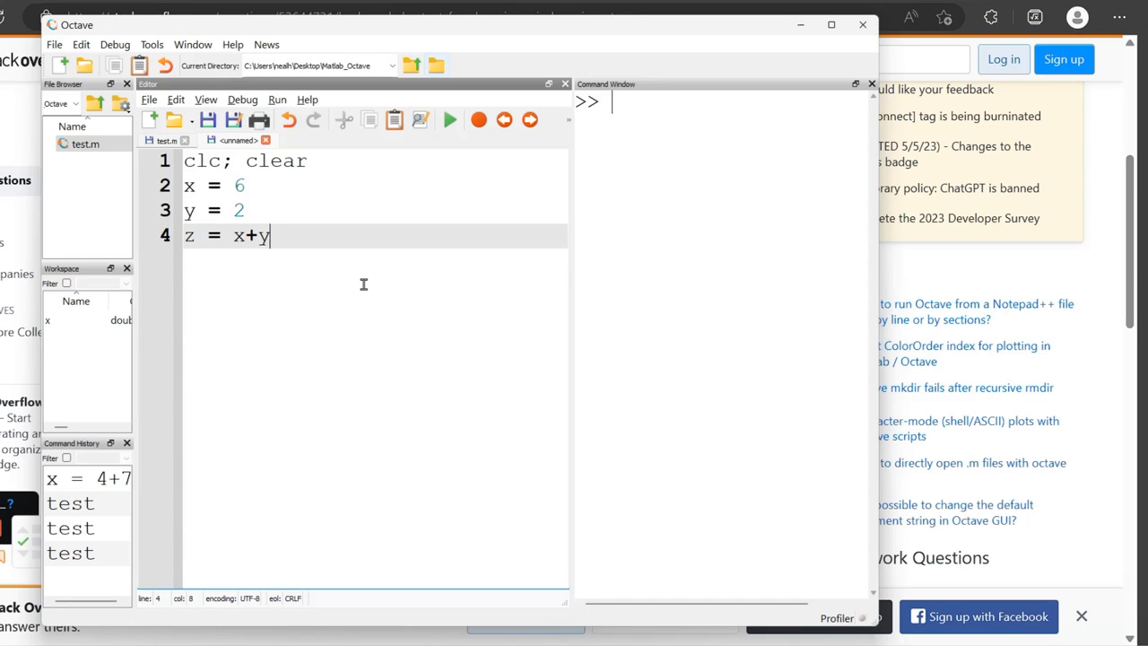
pyautogui.press('enter')
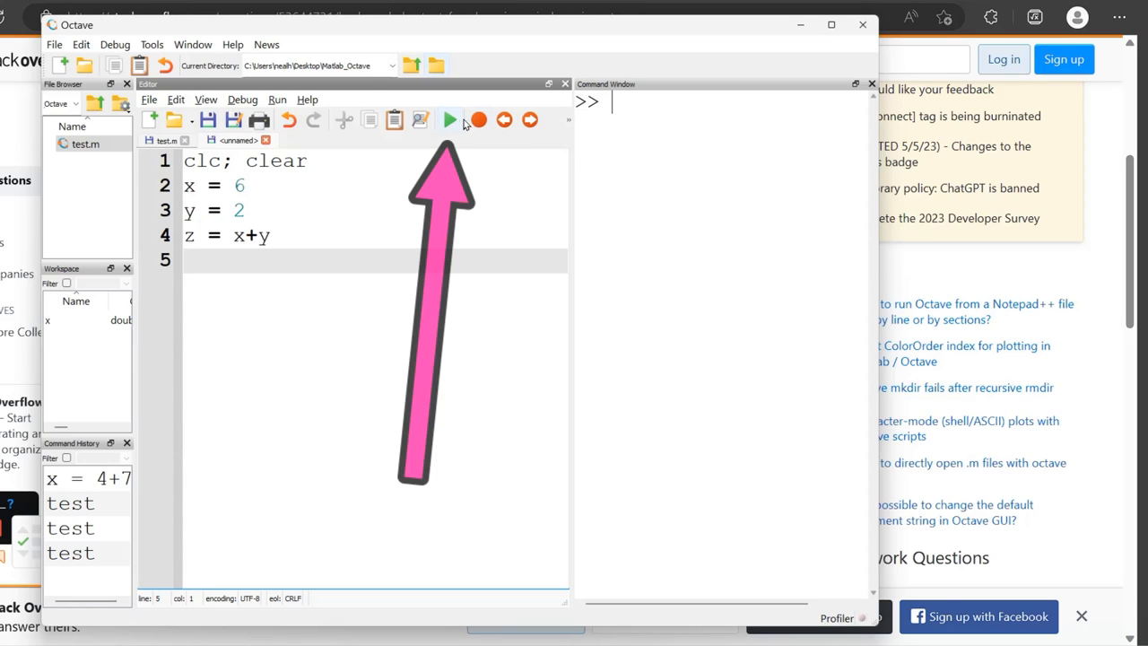
pyautogui.moveTo(449, 119)
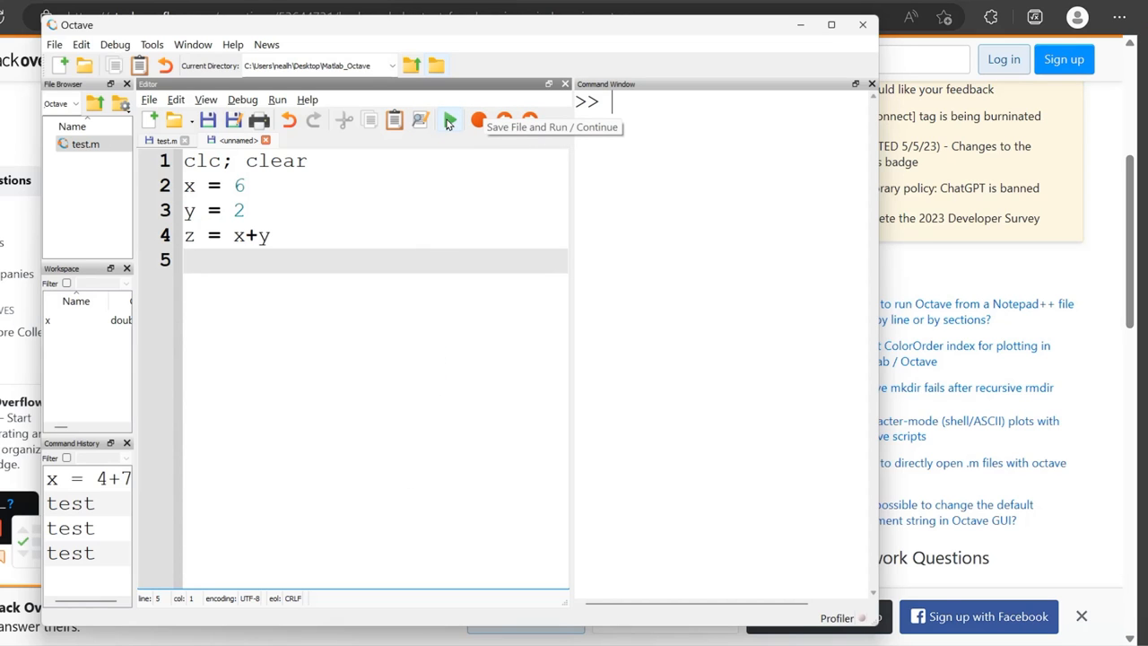
# Step: Save the script over the existing test.m, confirming the replacement
pyautogui.click(449, 119)
pyautogui.write('test.m')
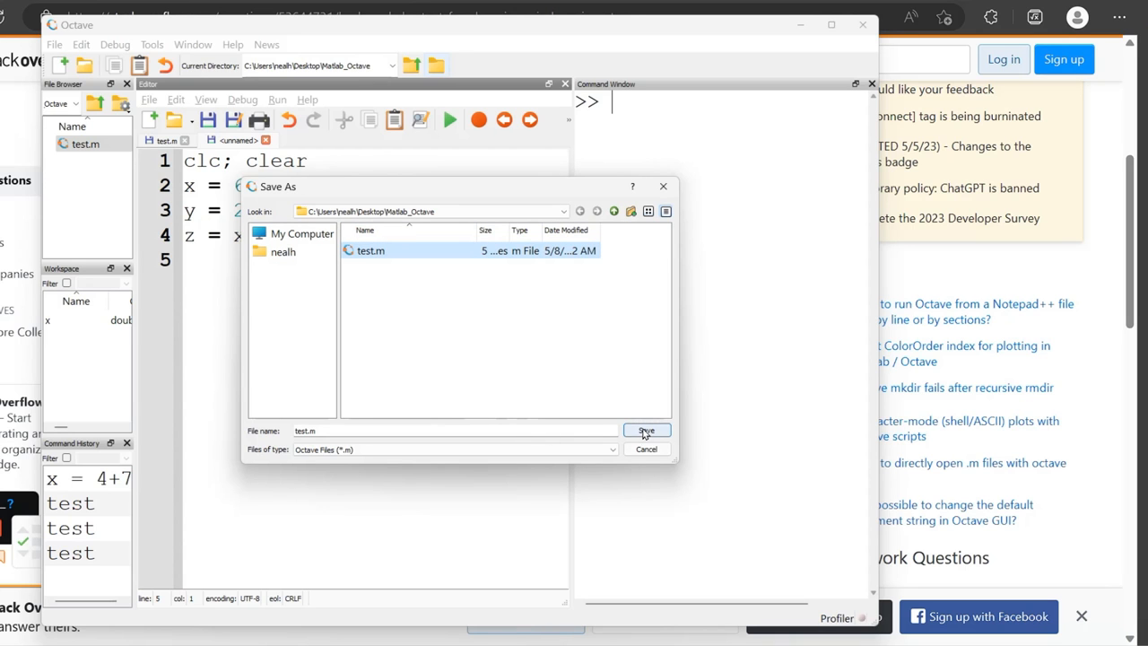
pyautogui.click(646, 430)
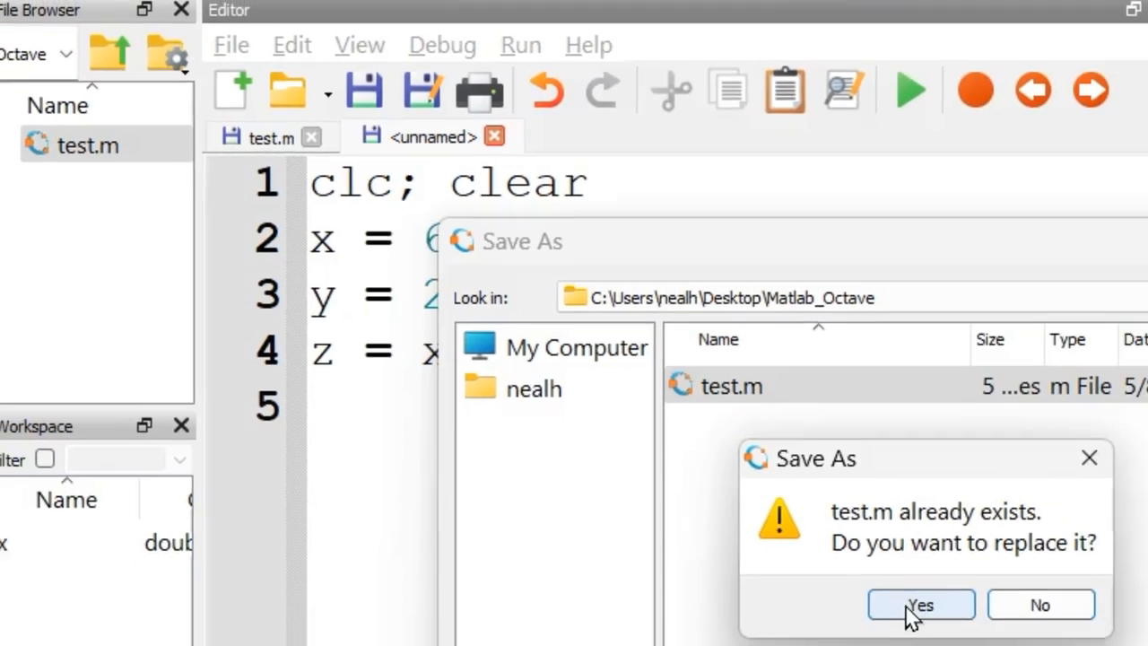
pyautogui.click(920, 603)
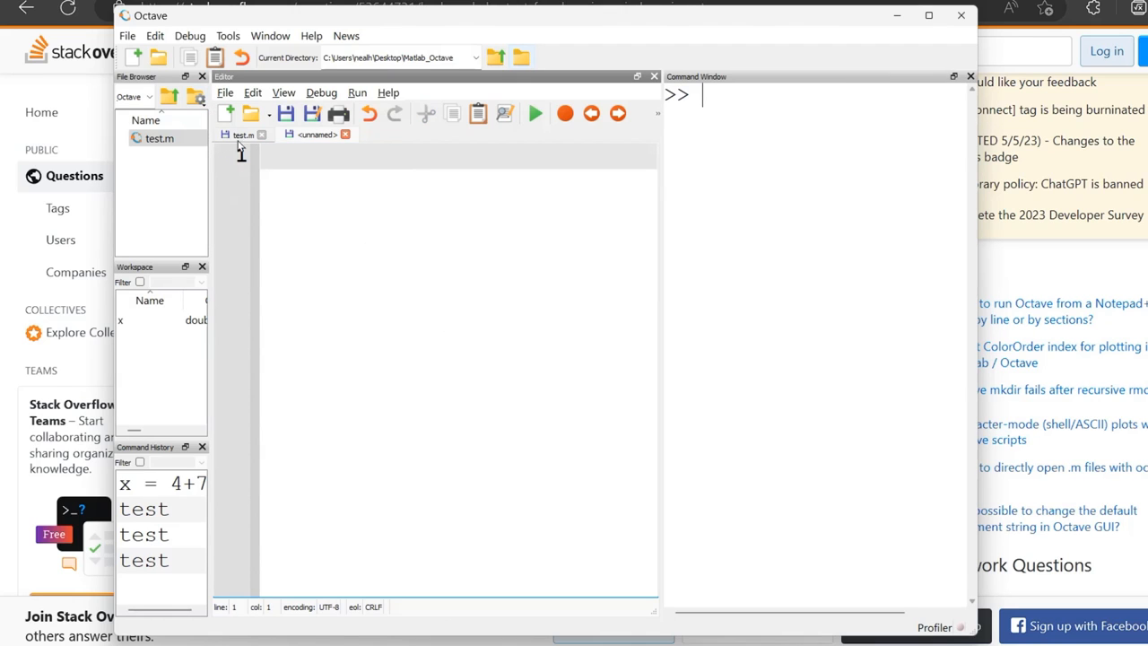
# Step: Close the blank unnamed tab, discarding its changes
pyautogui.click(346, 134)
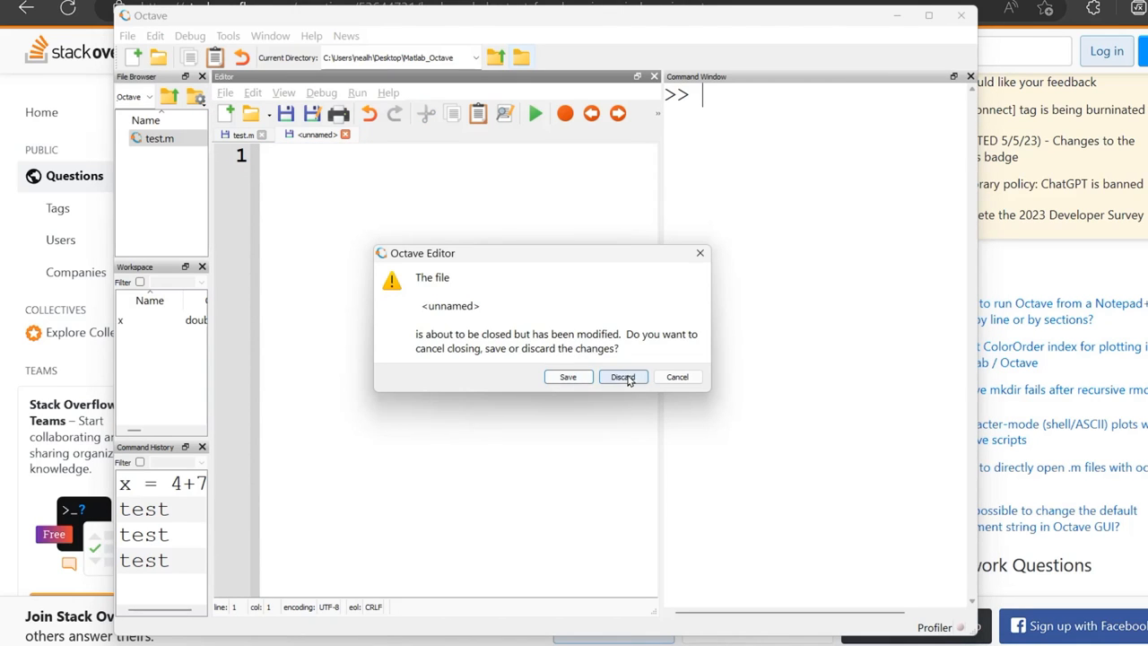
pyautogui.click(622, 376)
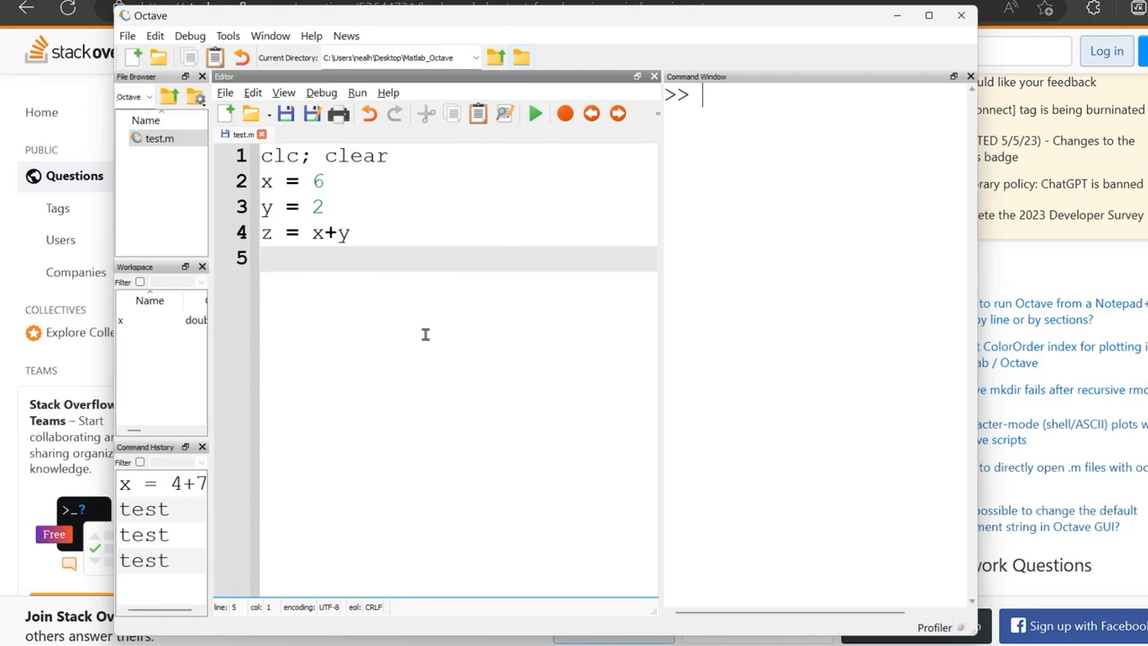
# Step: Run test.m with F5, then begin typing disp('Welcome to Octave') on line 5
pyautogui.click(534, 113)
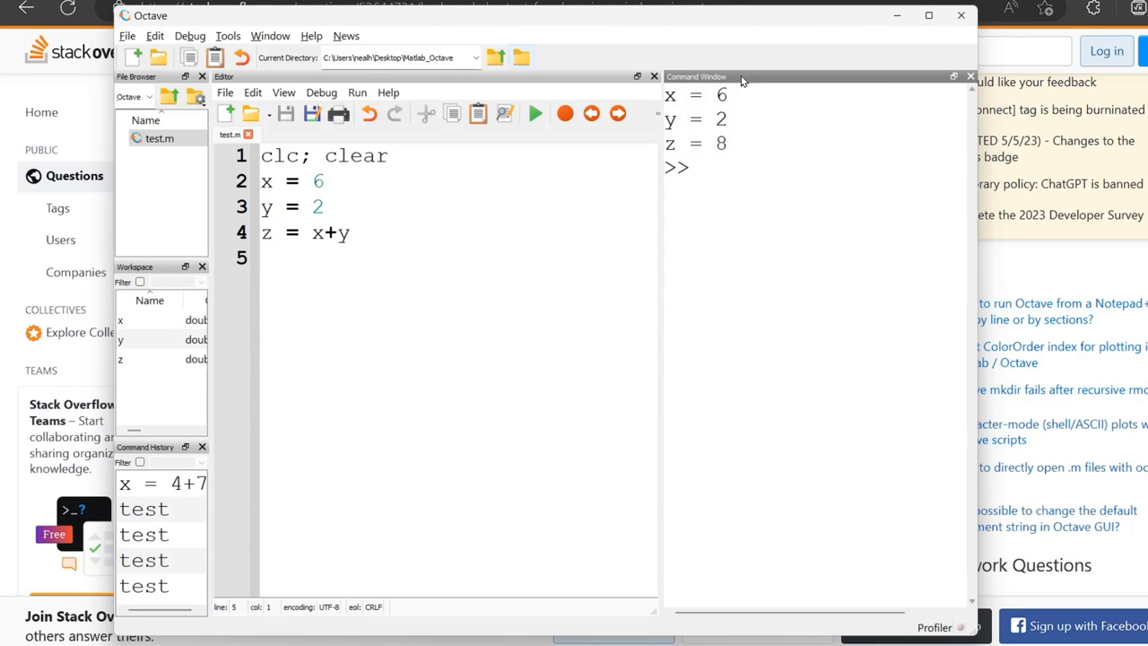
pyautogui.moveTo(747, 213)
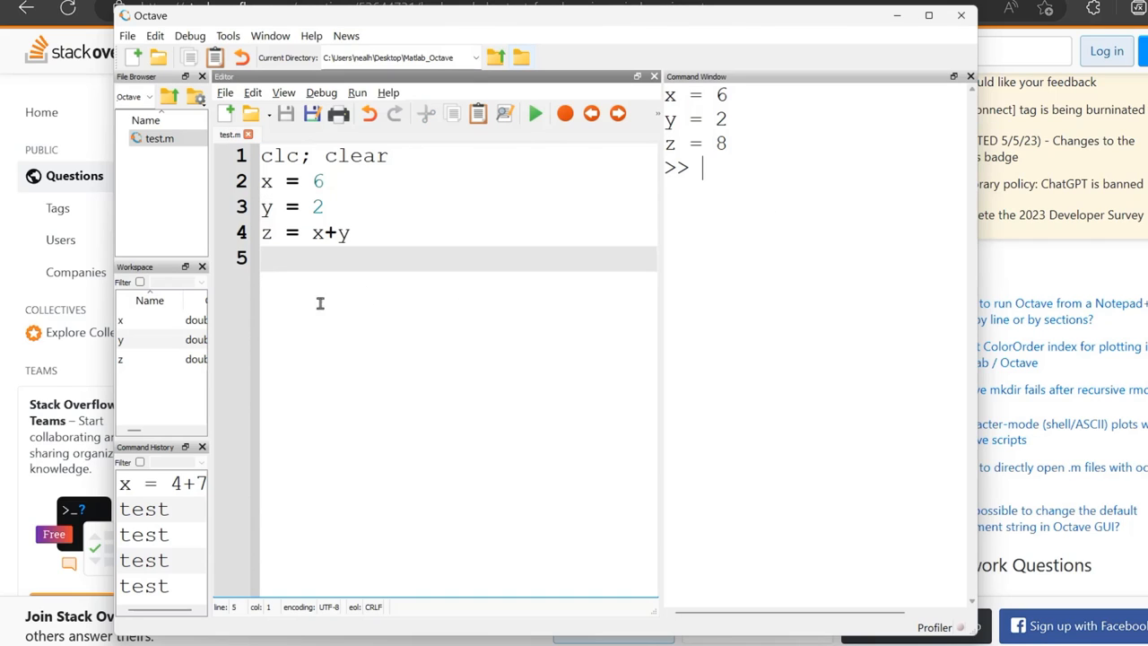
pyautogui.moveTo(354, 302)
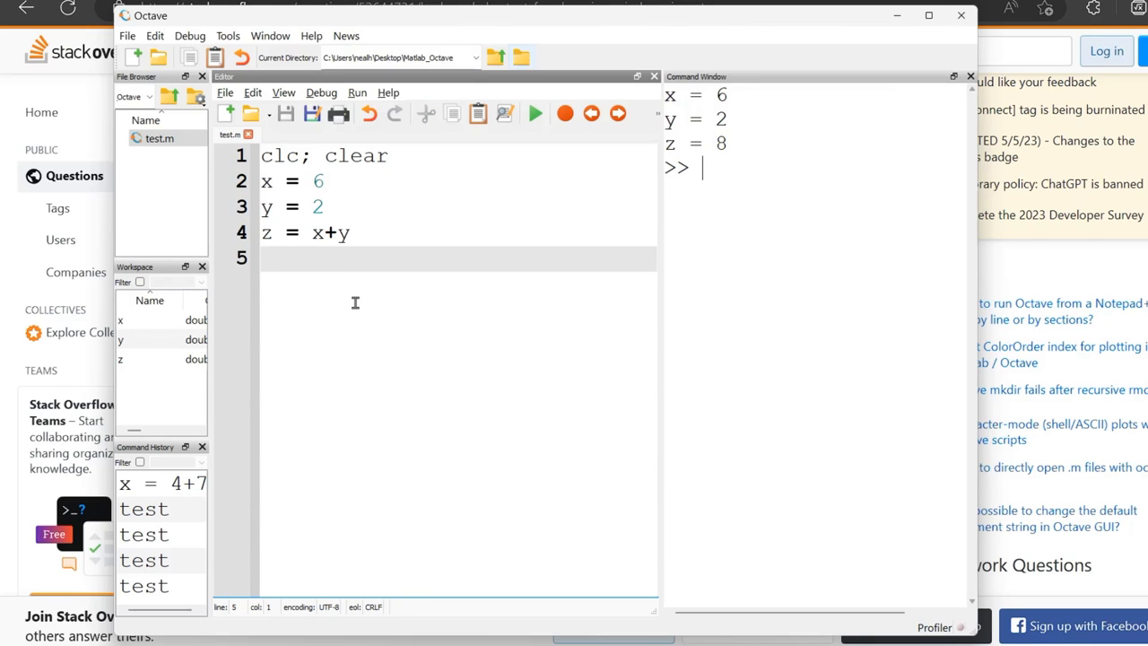
pyautogui.write('d')
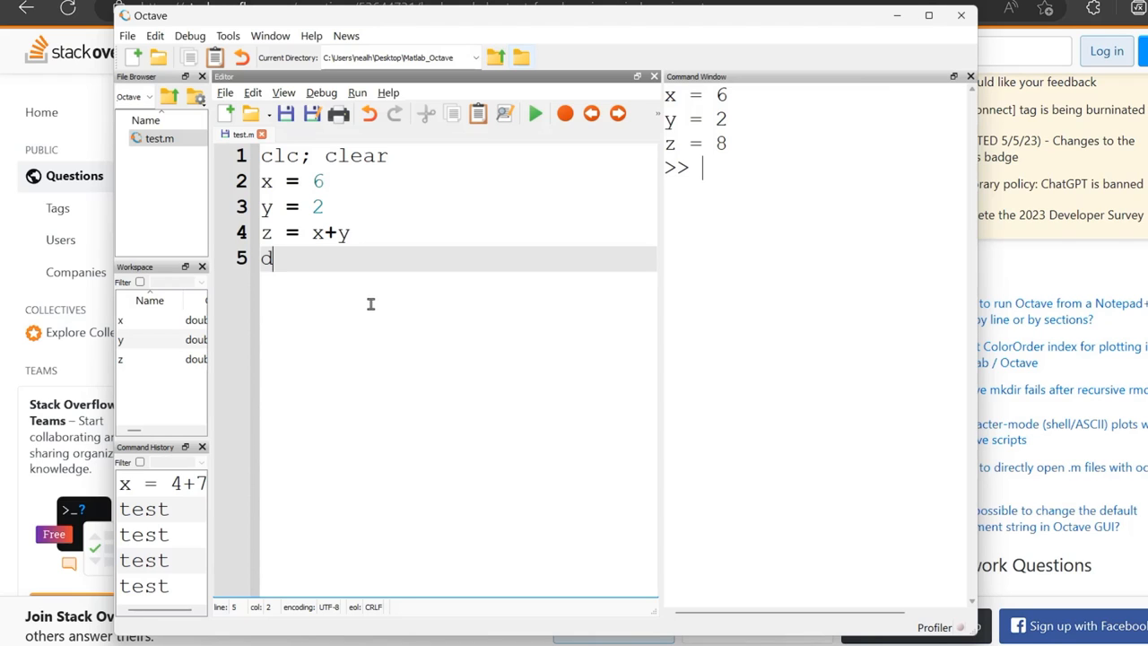
pyautogui.write("isp('Welcome to Octave")
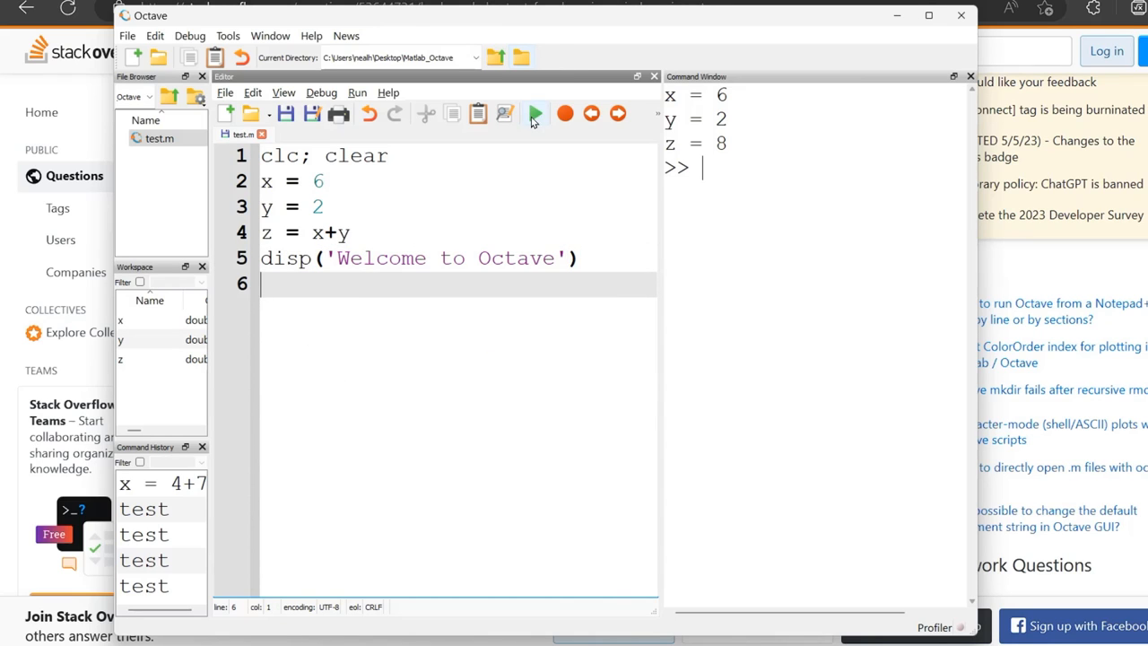
pyautogui.moveTo(332, 279)
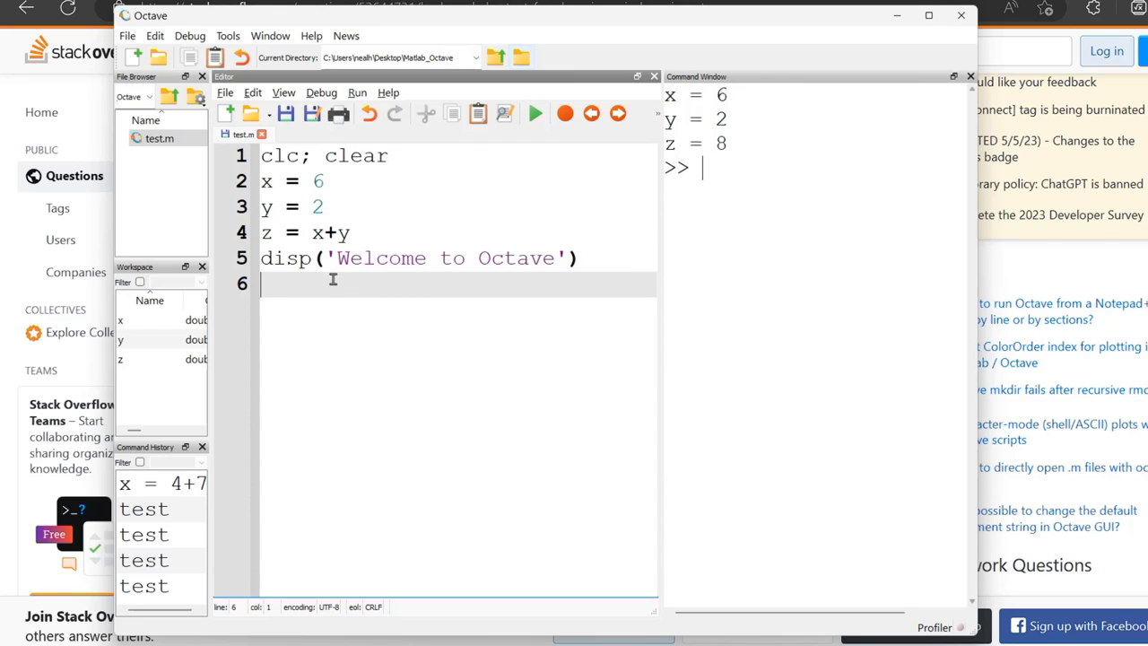
pyautogui.moveTo(372, 314)
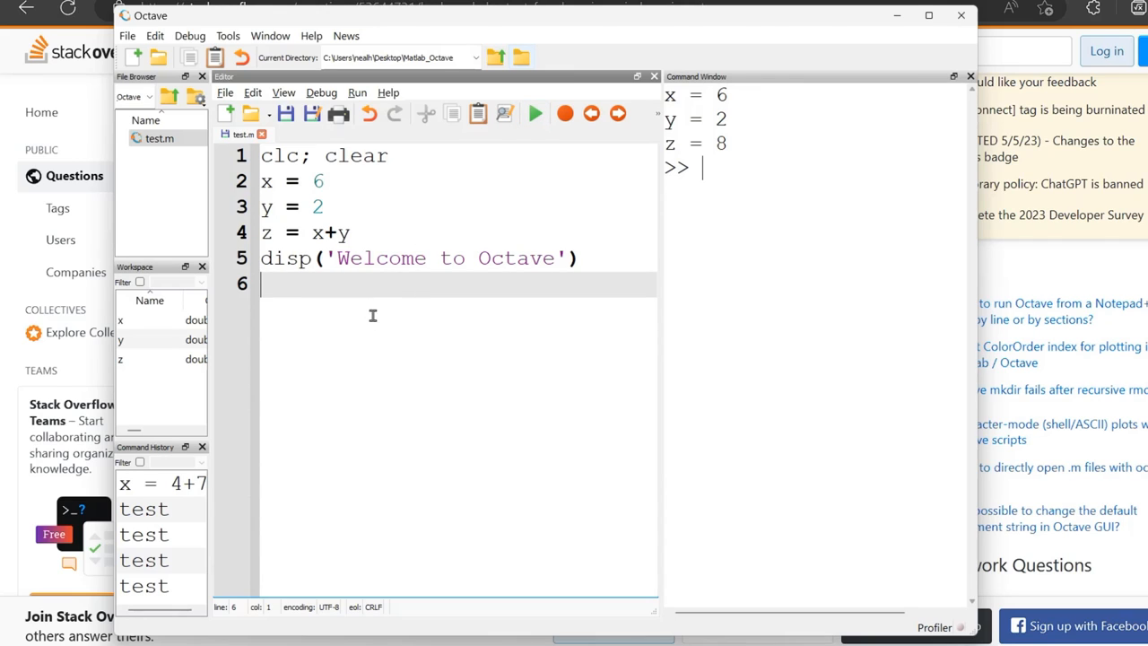
# Step: Review the Run menu's Save File and Run (F5) entry after completing disp('Welcome to Octave')
pyautogui.click(357, 92)
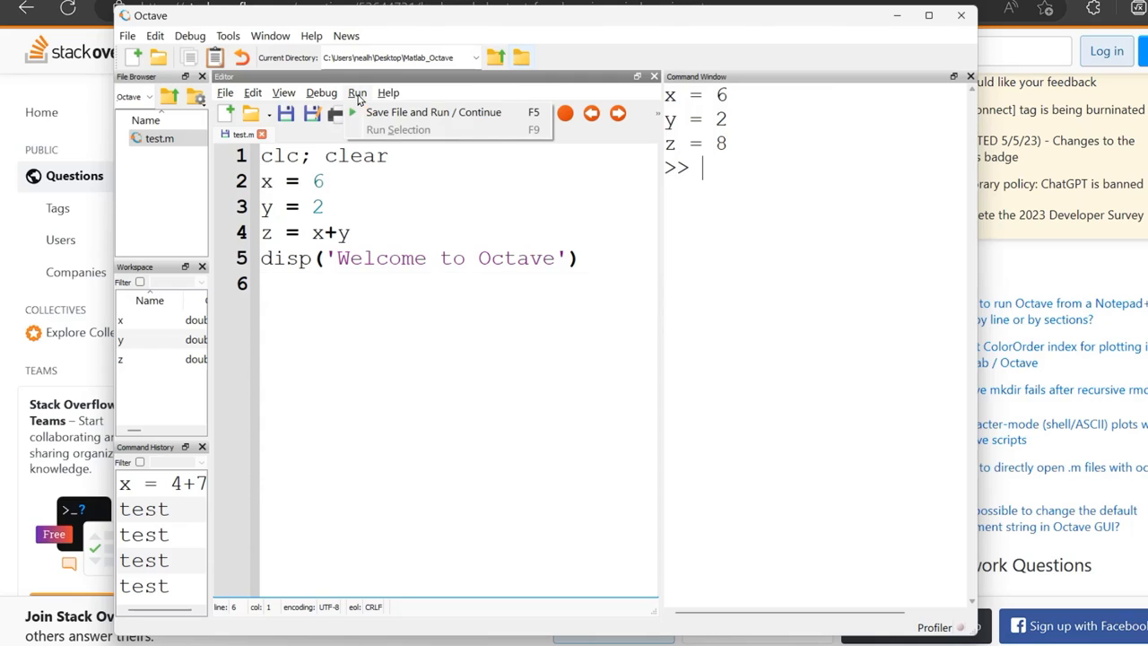
pyautogui.moveTo(457, 121)
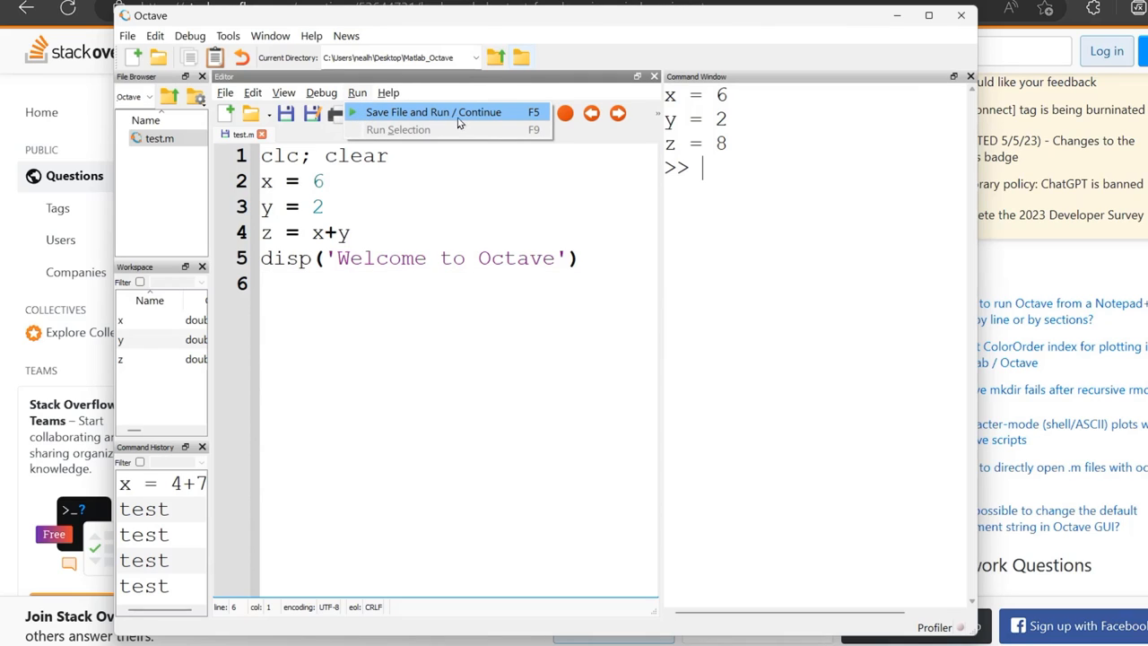
pyautogui.moveTo(356, 111)
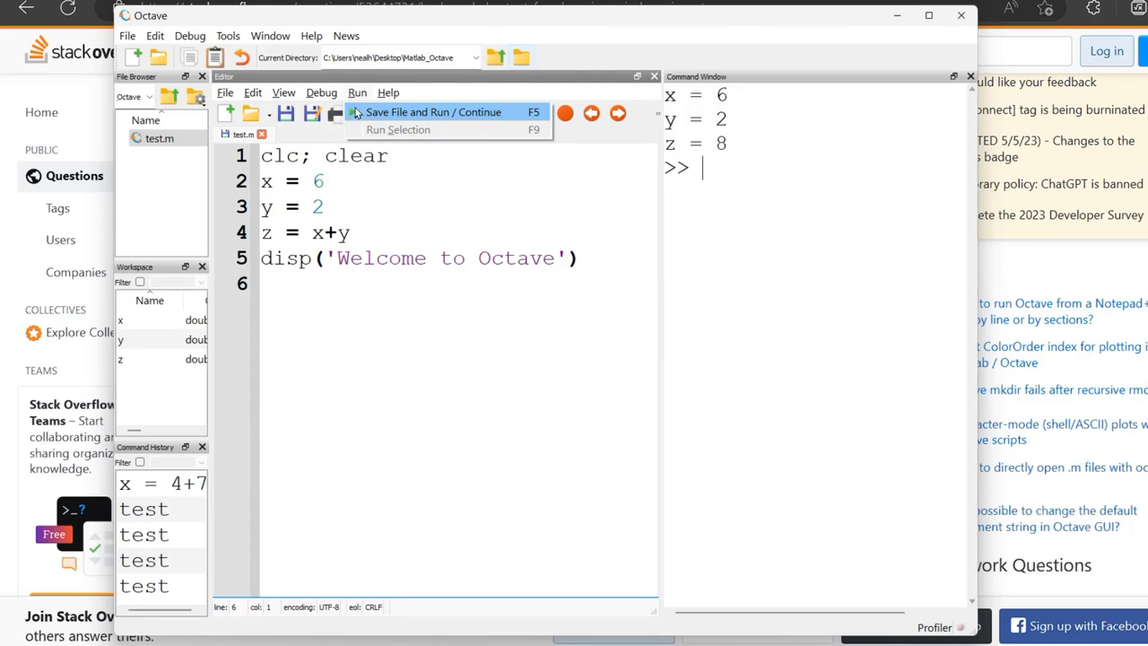
pyautogui.moveTo(531, 117)
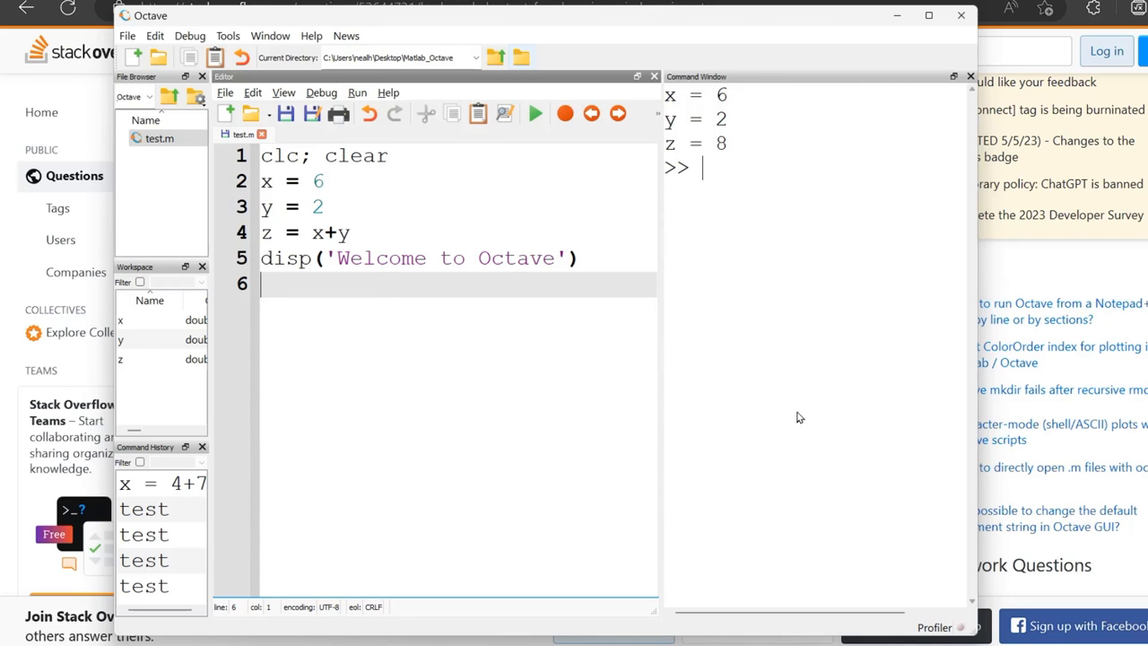
pyautogui.moveTo(1004, 490)
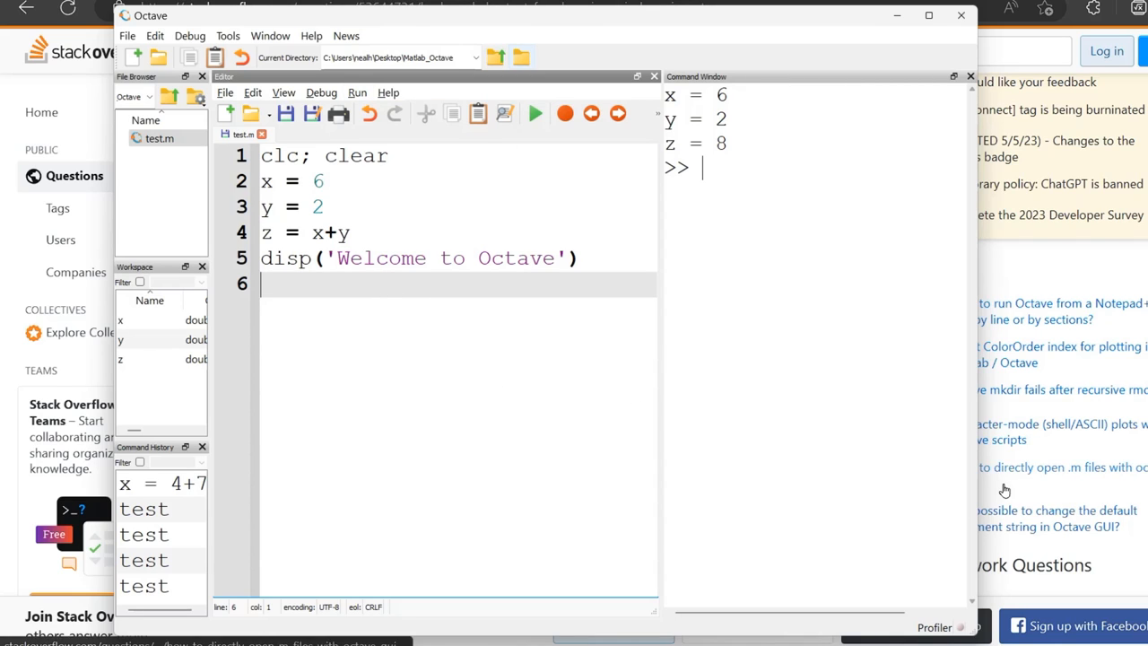
pyautogui.click(535, 113)
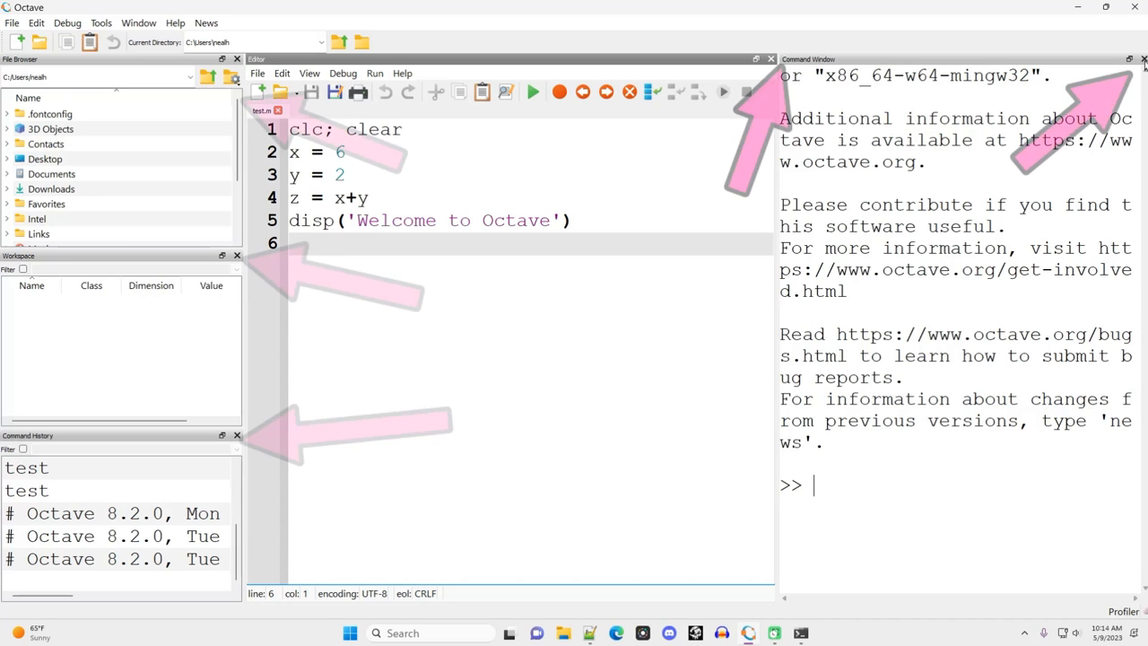
# Step: Close the Command Window, Workspace and File Browser docks so only the test.m editor remains
pyautogui.click(27, 468)
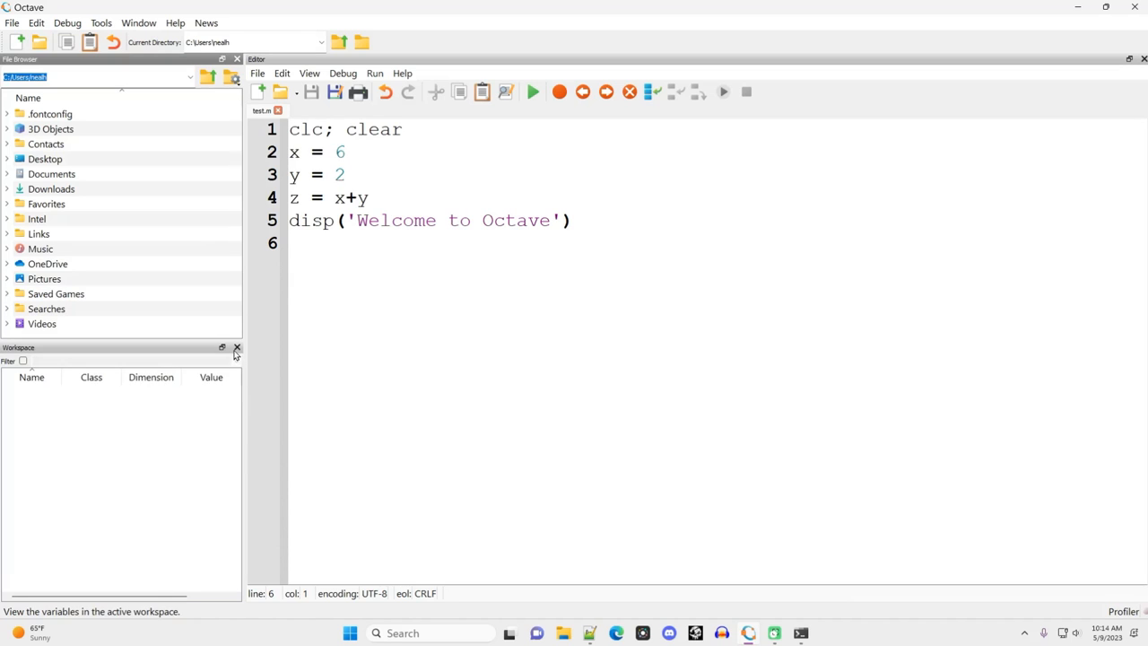
pyautogui.click(237, 347)
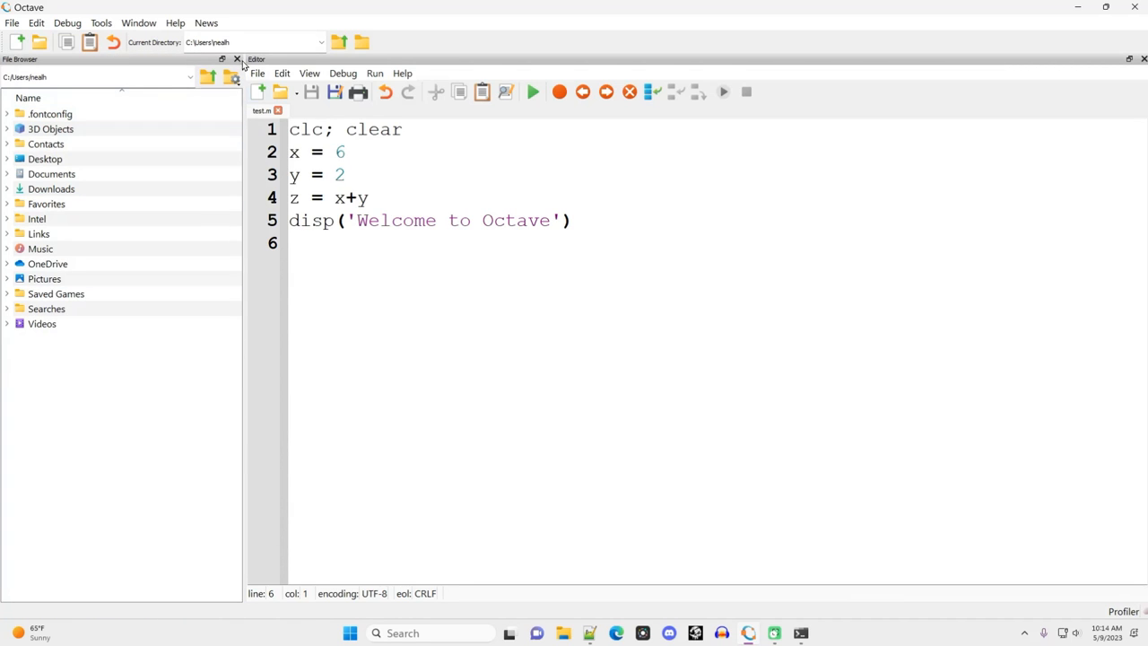
pyautogui.click(237, 59)
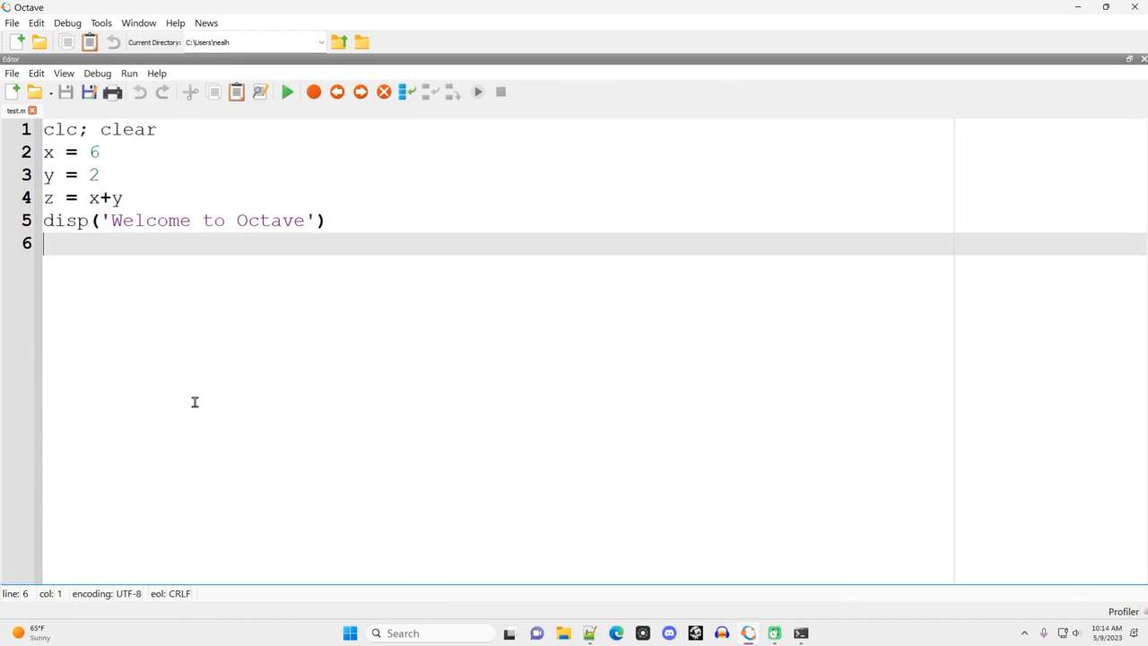
pyautogui.click(138, 22)
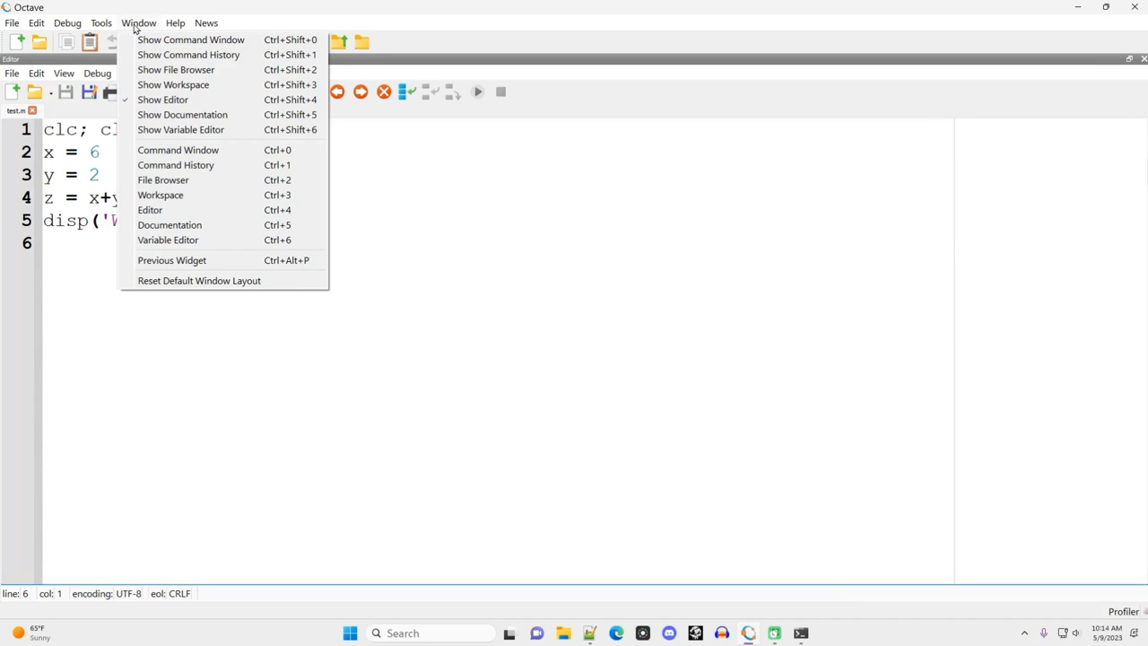
pyautogui.moveTo(163, 99)
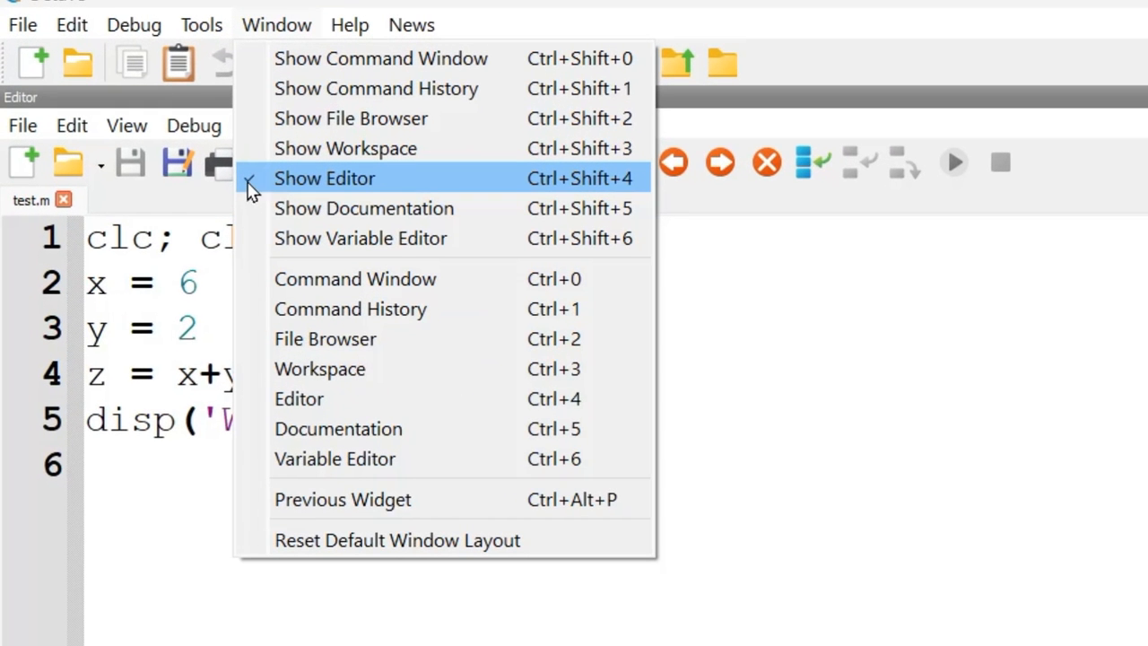
pyautogui.moveTo(363, 208)
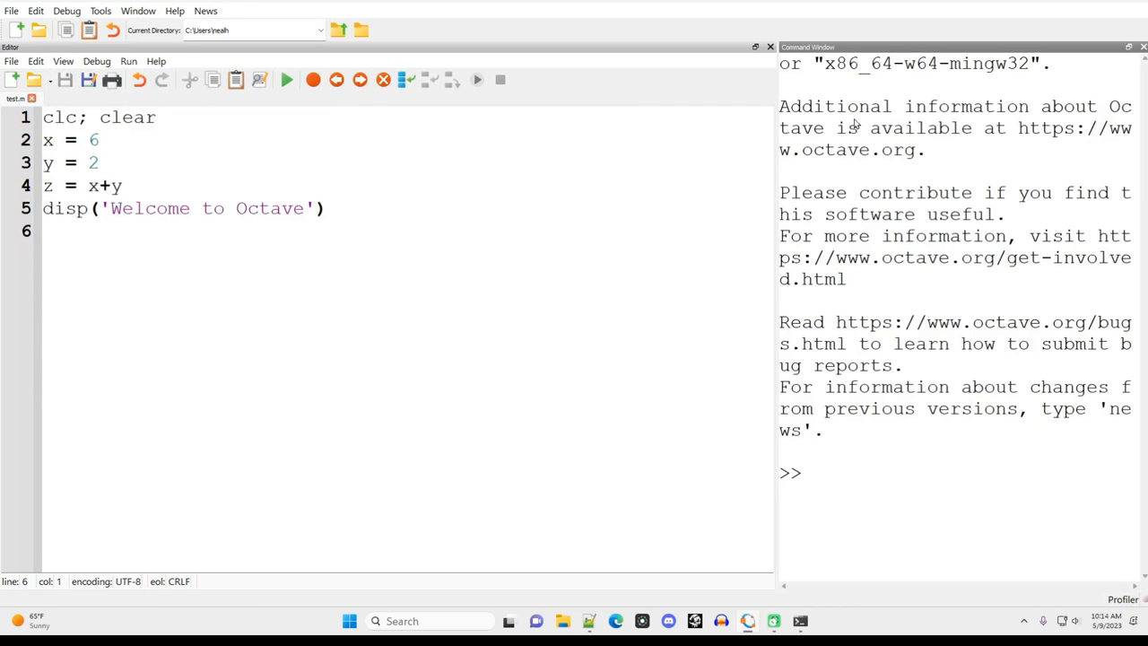
pyautogui.moveTo(138, 10)
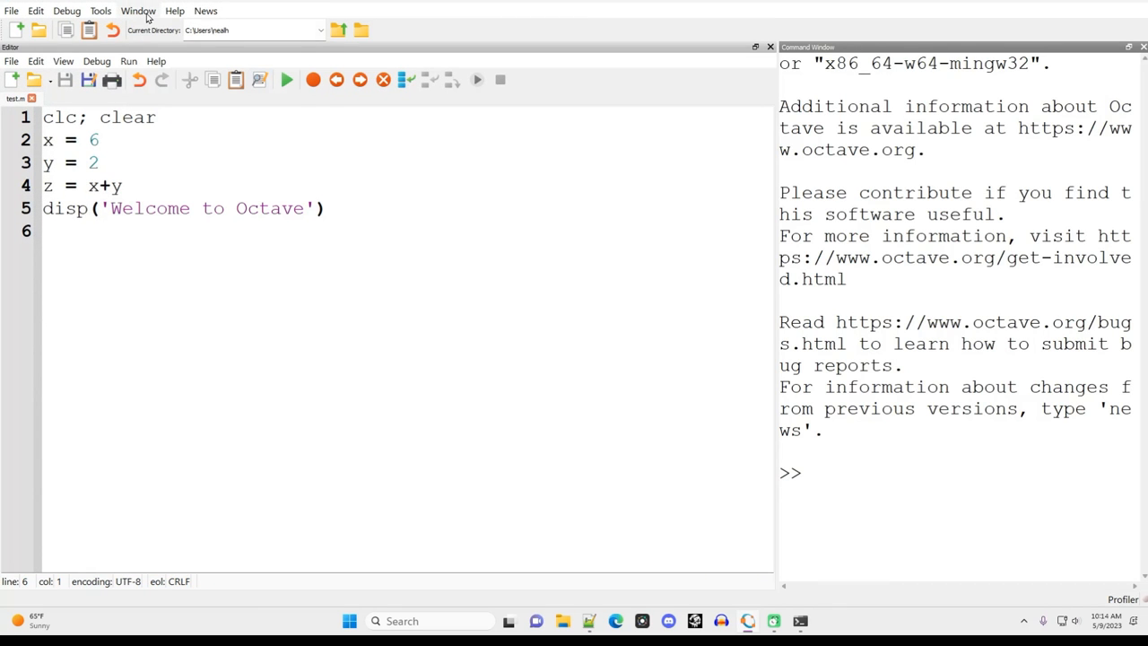
# Step: Restore the Workspace panel from the Window menu and review its Show and focus Ctrl shortcuts
pyautogui.click(137, 10)
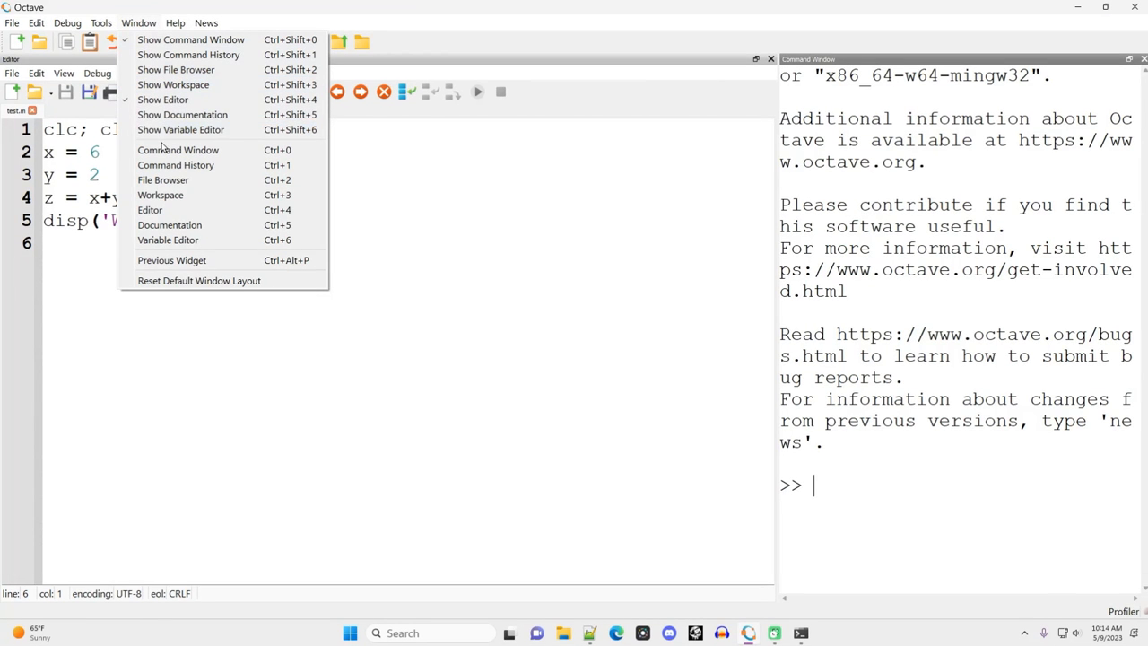
pyautogui.moveTo(173, 85)
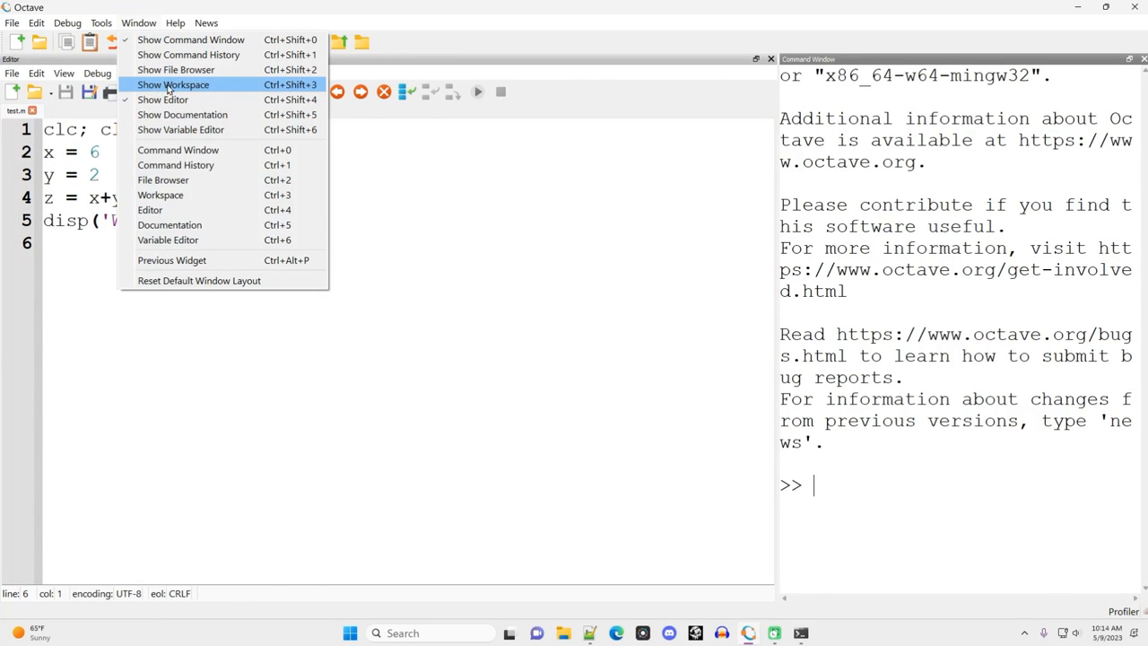
pyautogui.click(173, 84)
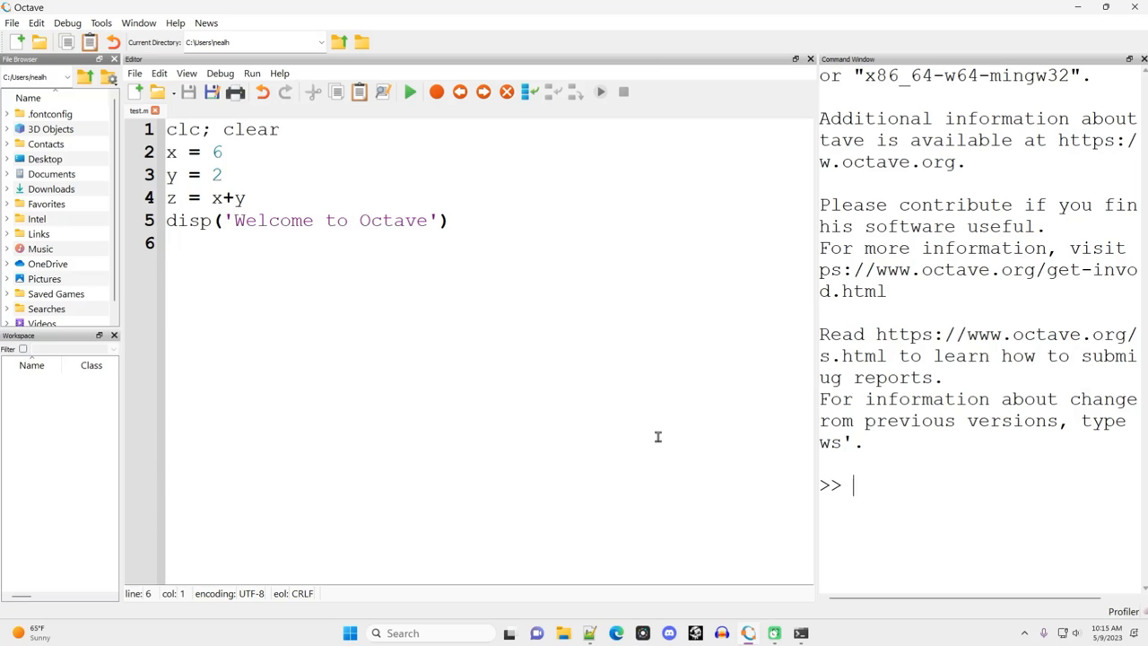
pyautogui.click(139, 22)
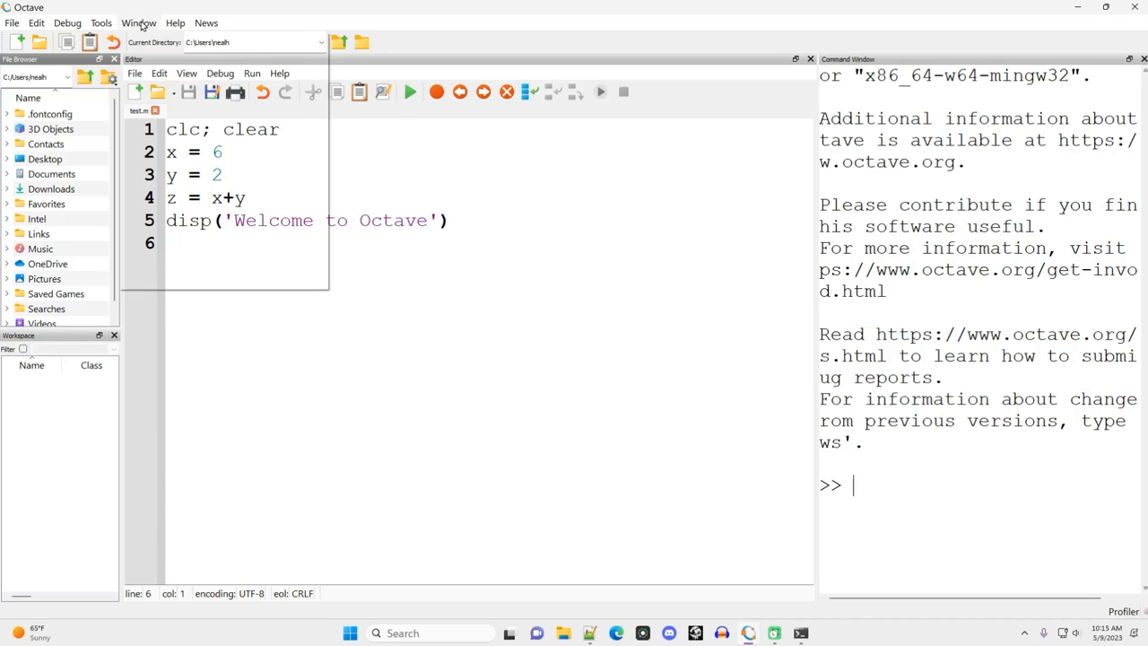
pyautogui.click(139, 22)
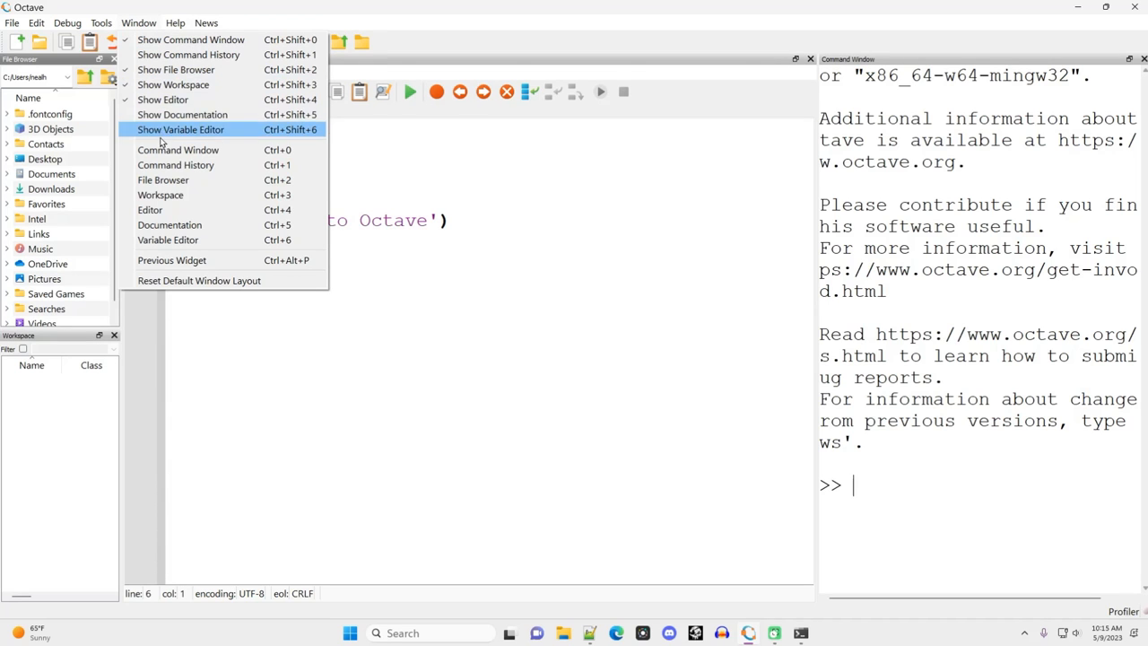
pyautogui.moveTo(173, 84)
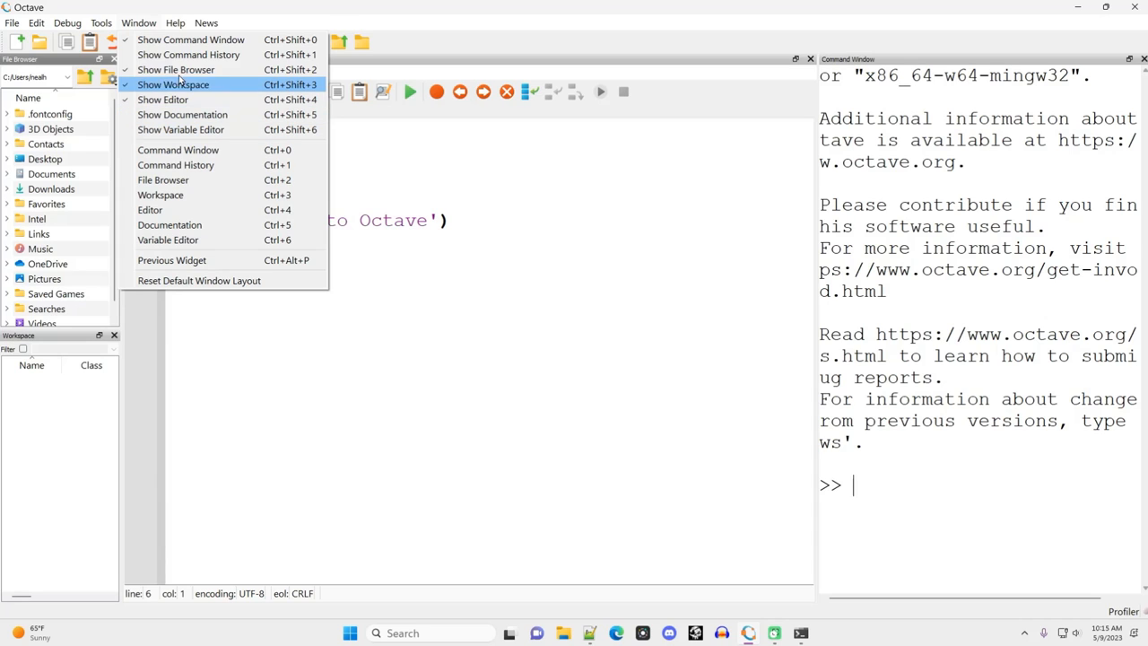
pyautogui.moveTo(188, 55)
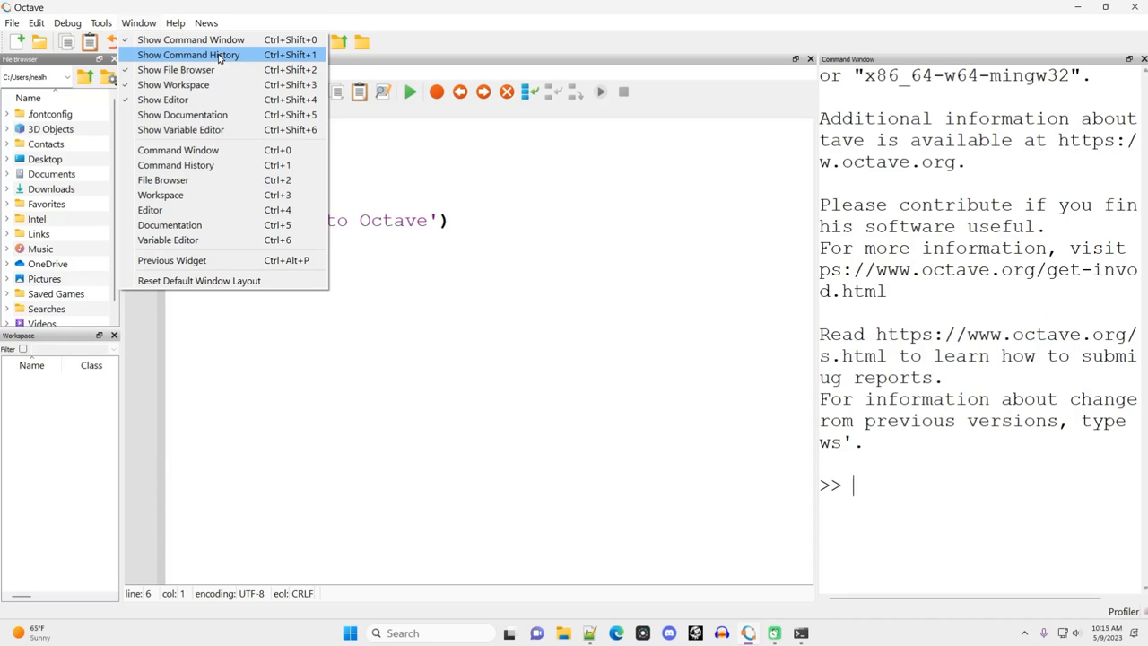
pyautogui.moveTo(177, 240)
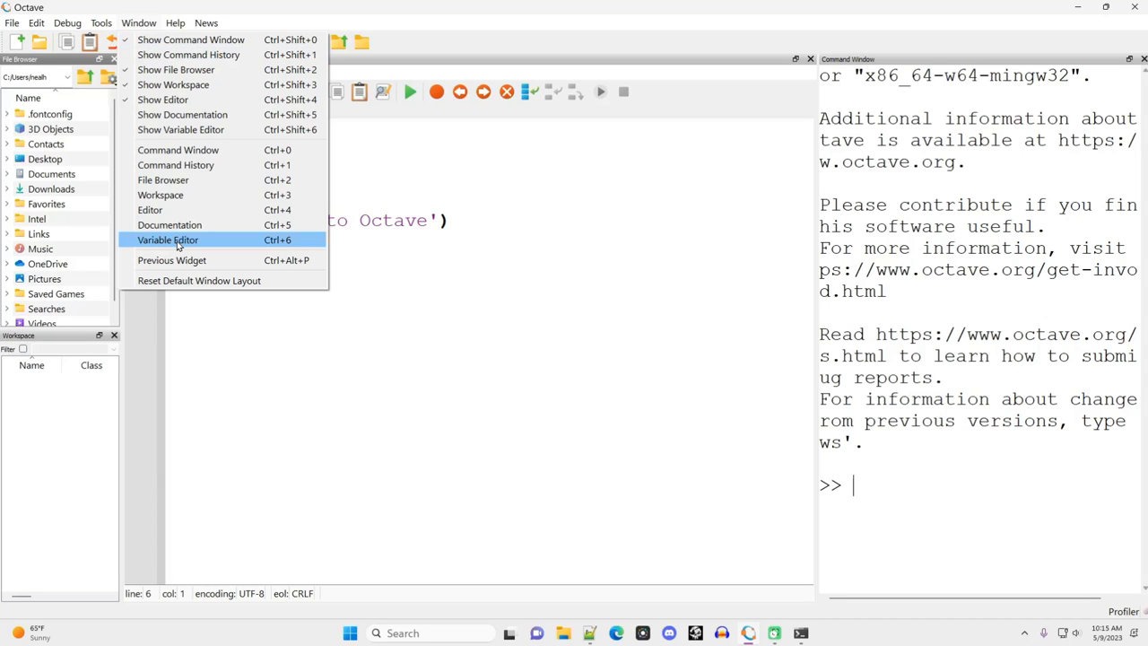
pyautogui.moveTo(176, 164)
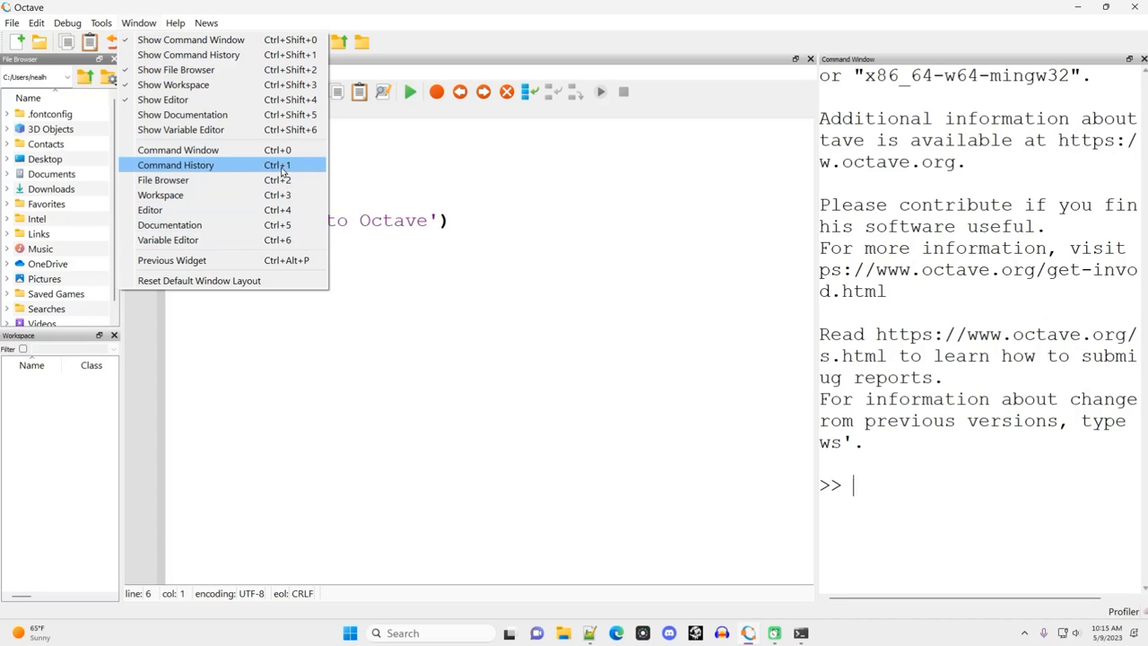
pyautogui.moveTo(296, 212)
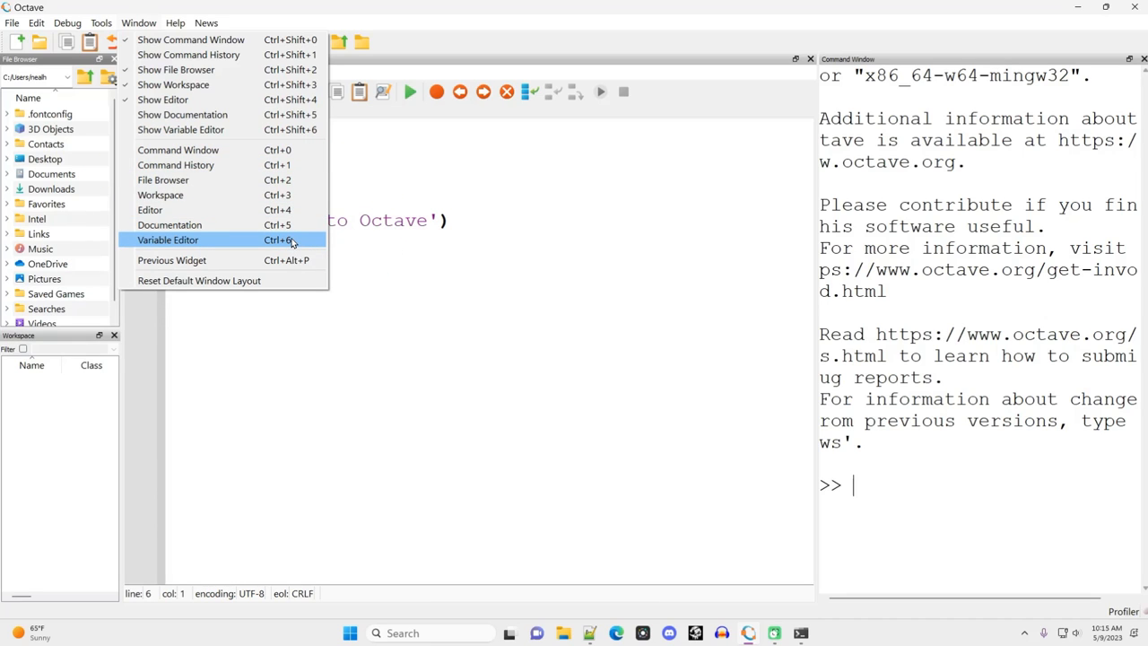
pyautogui.moveTo(178, 150)
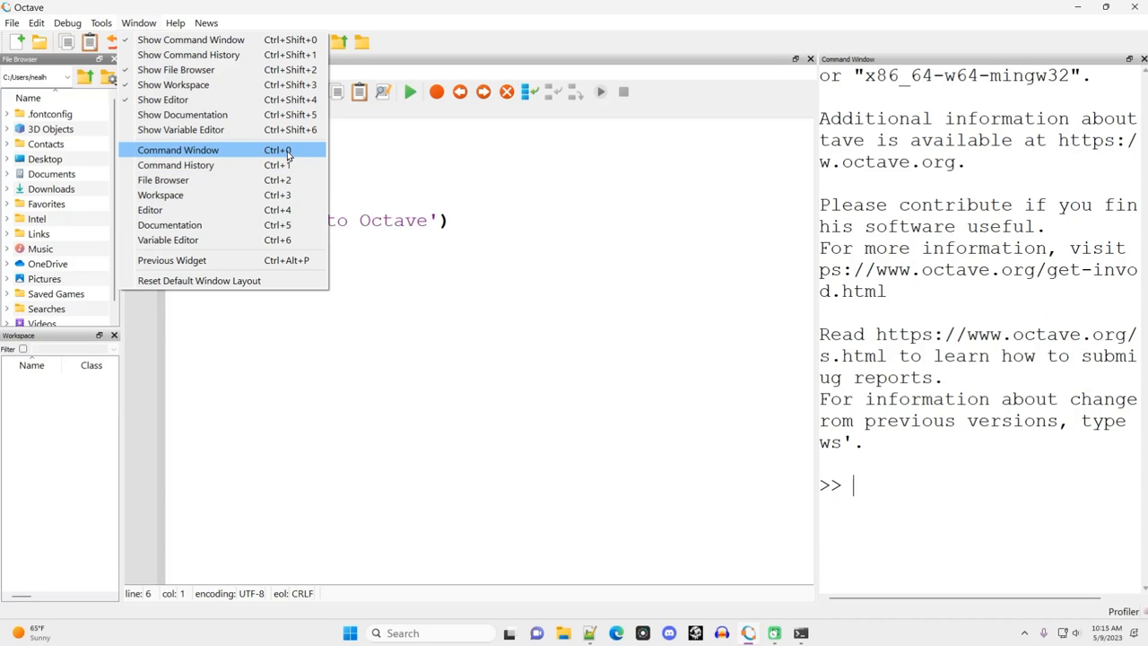
pyautogui.moveTo(239, 210)
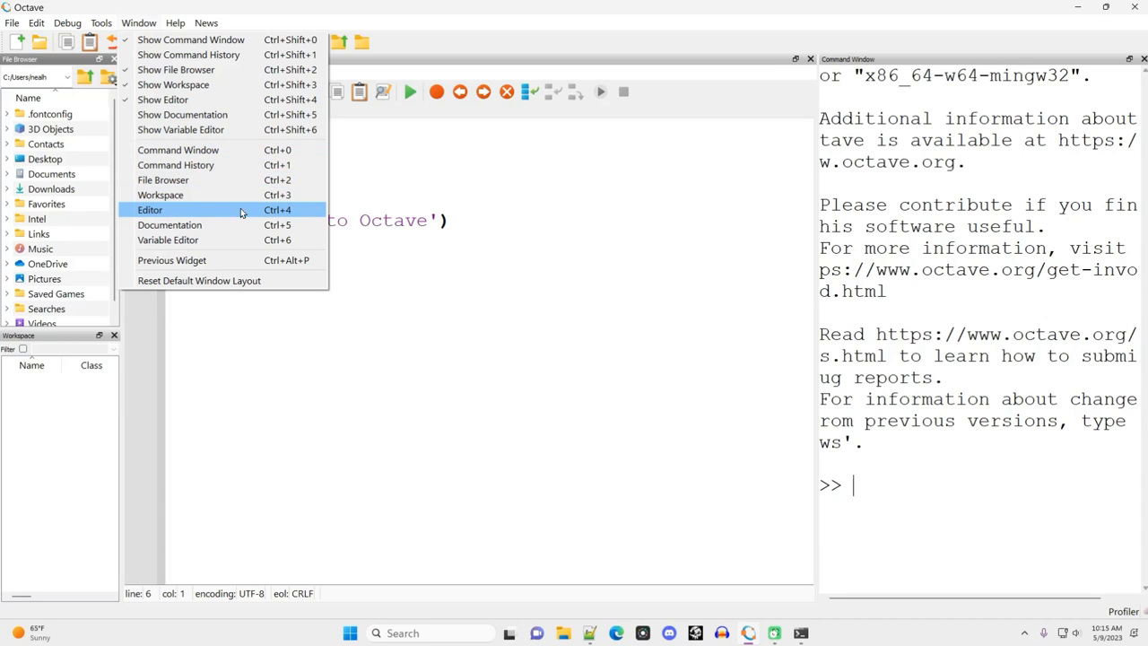
# Step: Focus the test.m editor, then type stray text in the command window and clear it while switching panes
pyautogui.click(150, 209)
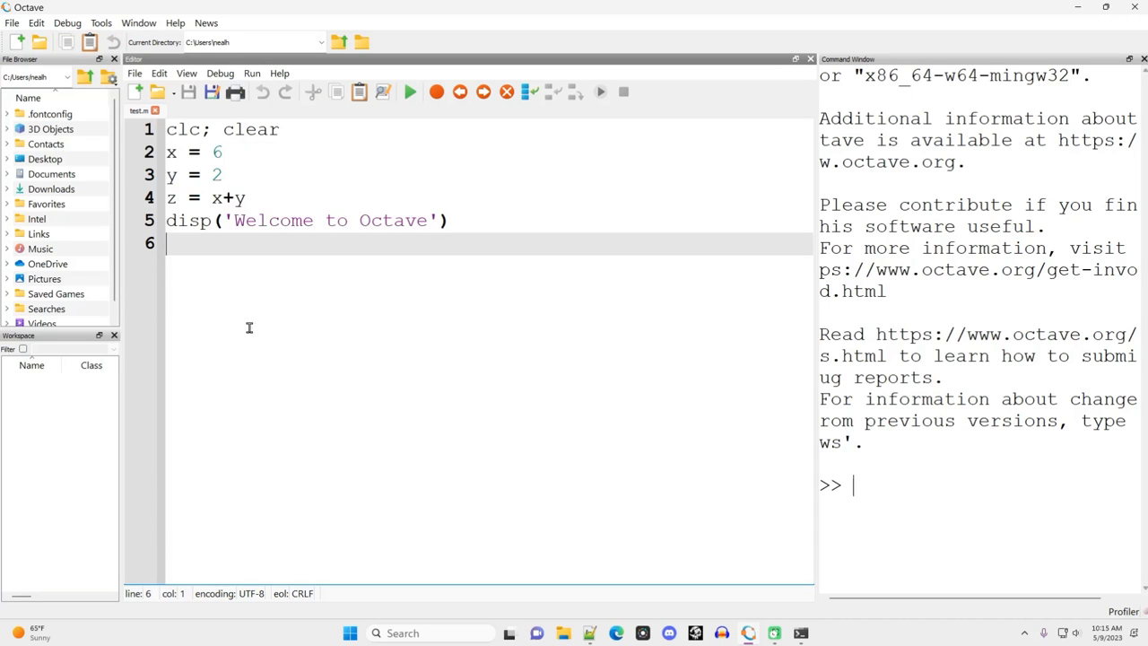
pyautogui.write('shgvdf usb gdning fd')
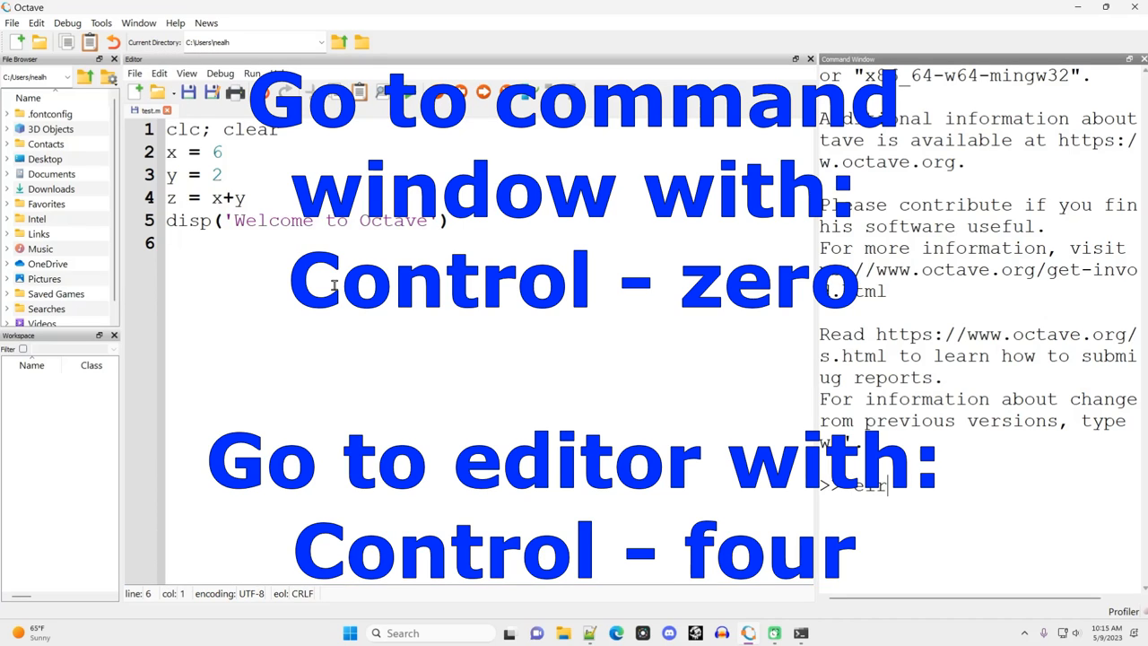
pyautogui.write('rbgidbg udbgidbfgindfg')
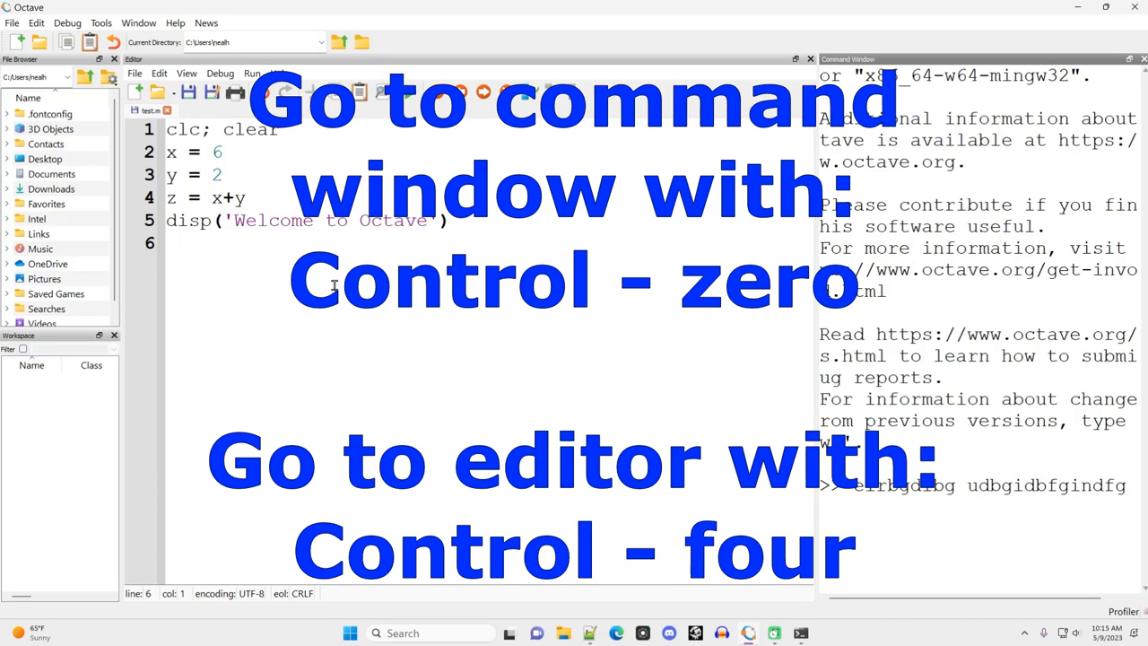
pyautogui.press('BackSpace')
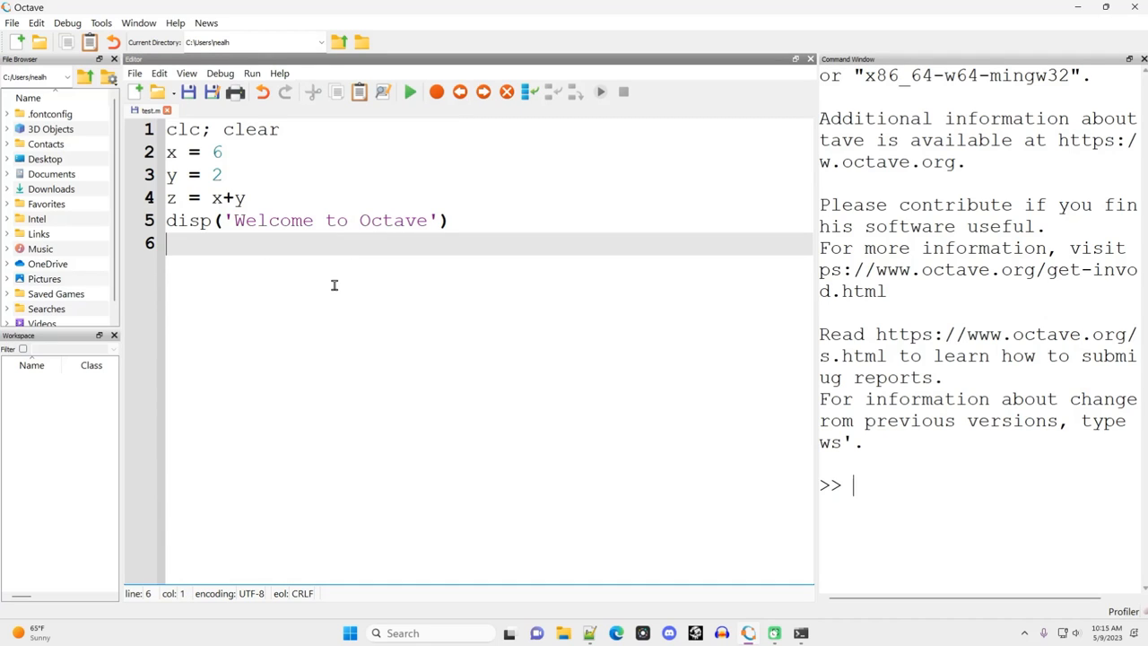
pyautogui.write('dbfgudbfigb')
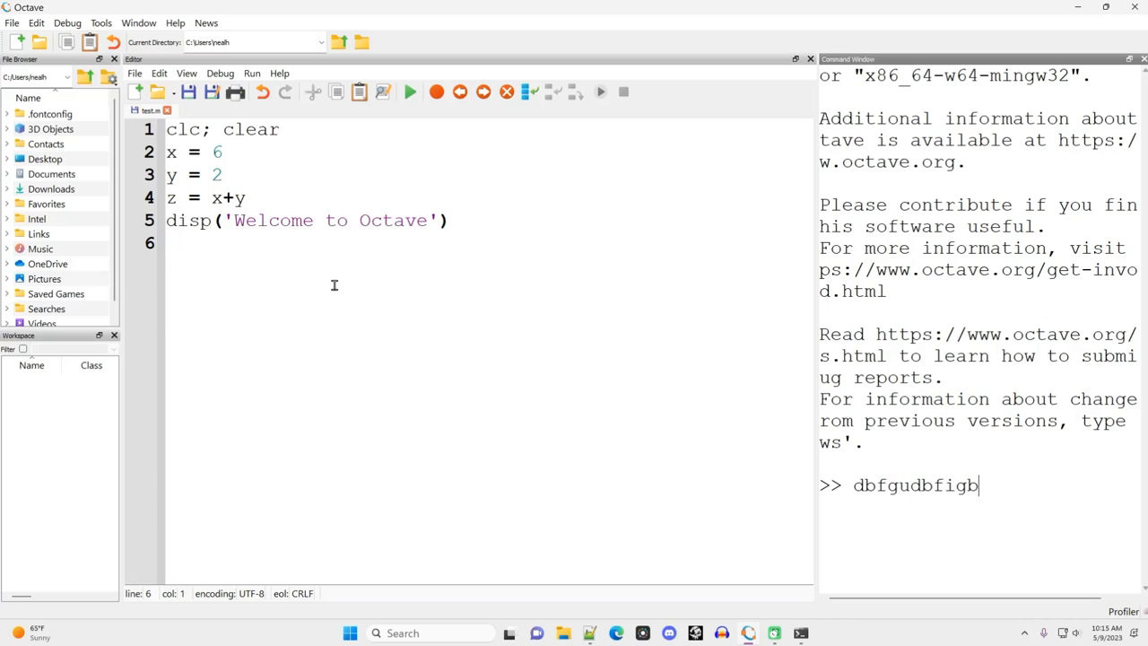
pyautogui.write('dfigndfngd')
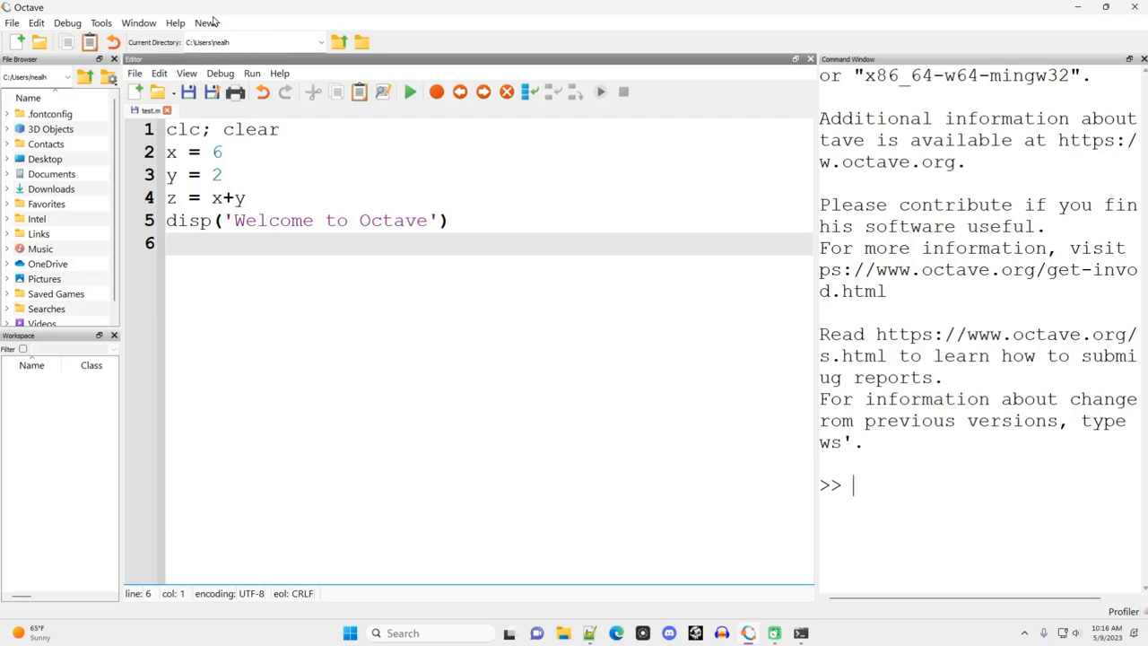
pyautogui.click(66, 23)
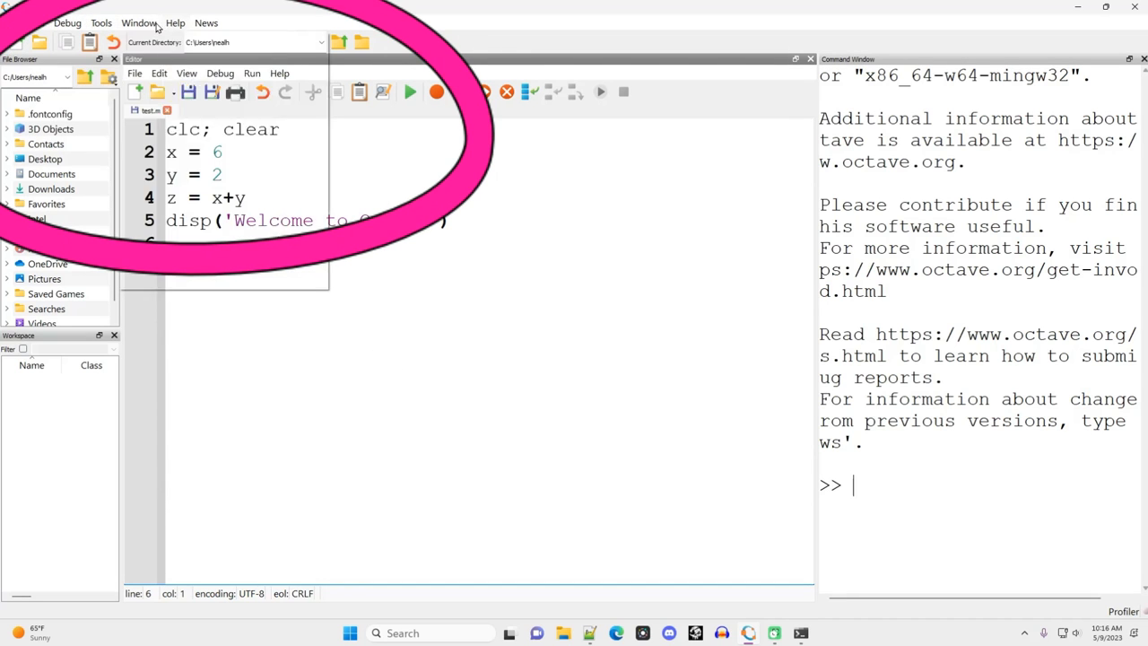
pyautogui.click(429, 349)
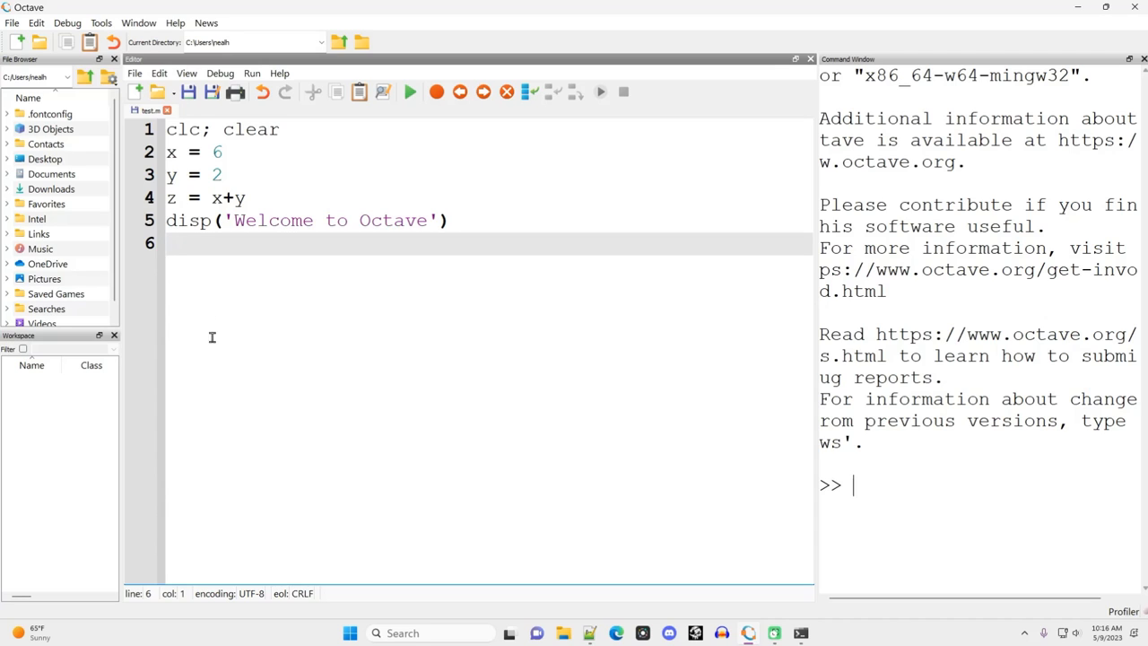
pyautogui.write('control')
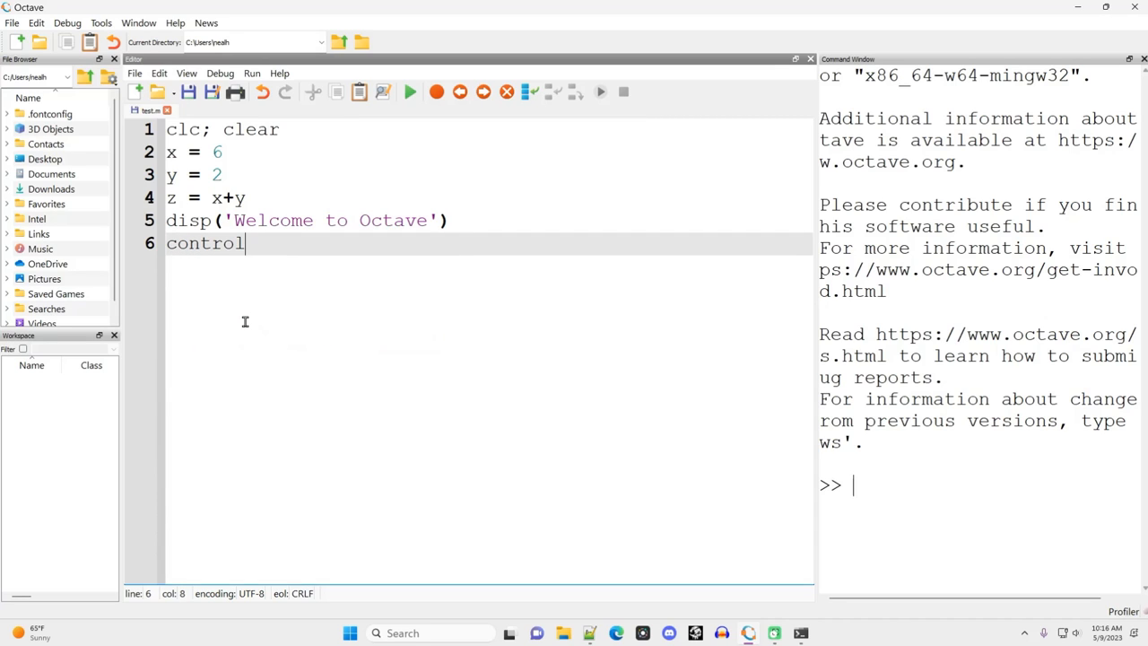
pyautogui.write('-enter')
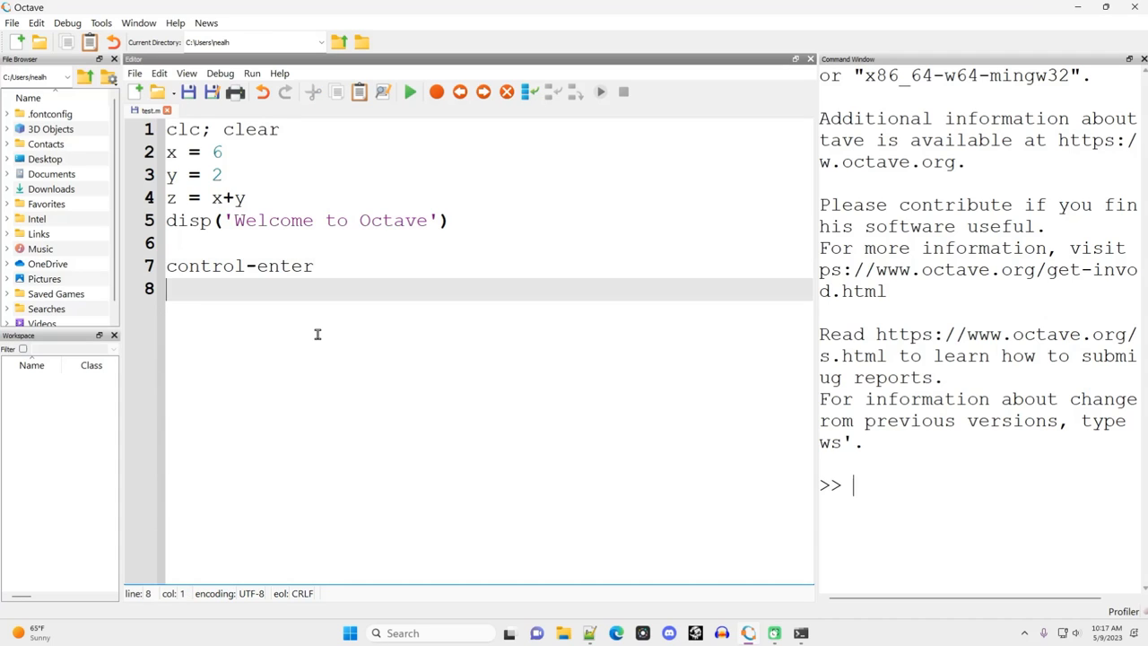
pyautogui.write('=')
pyautogui.write('F5')
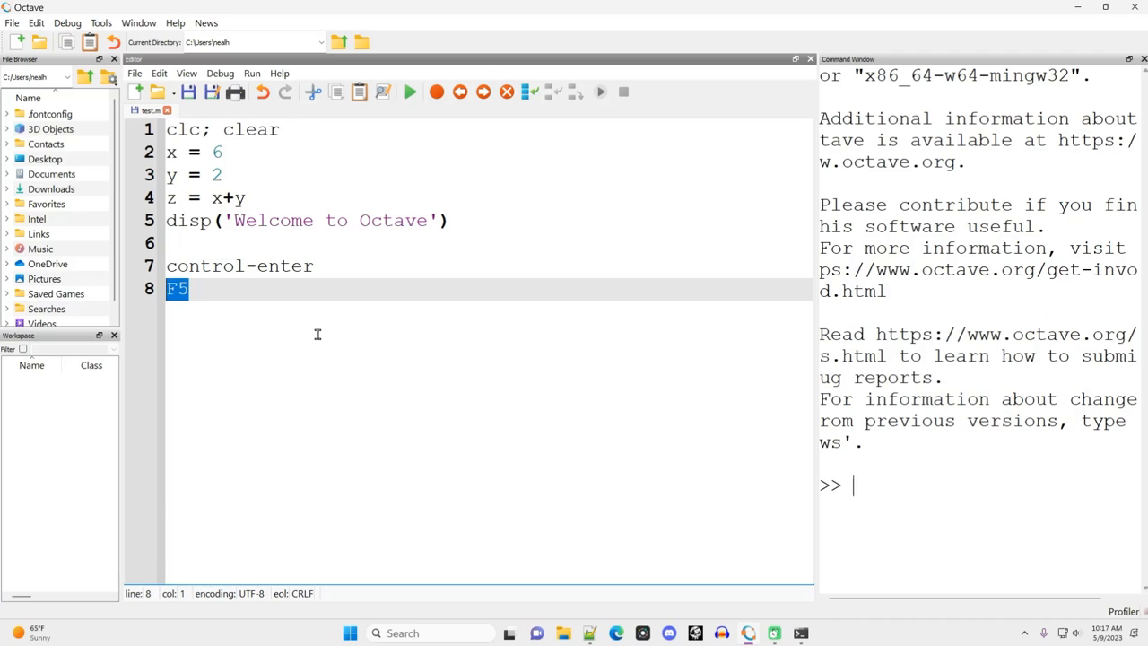
pyautogui.press('enter')
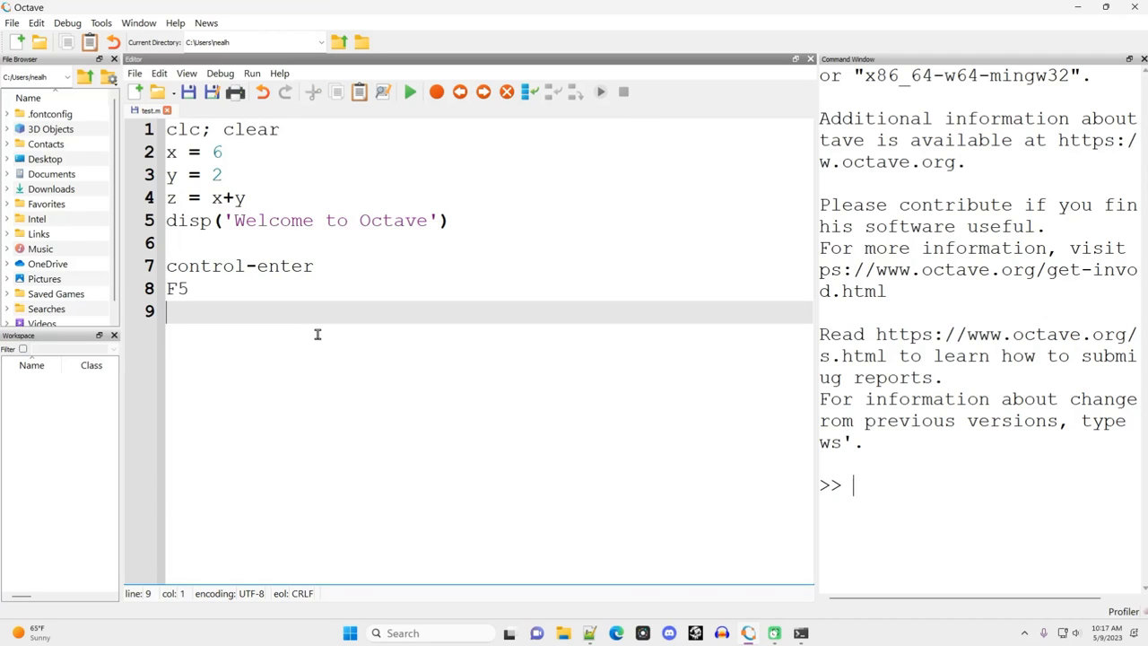
pyautogui.moveTo(284, 355)
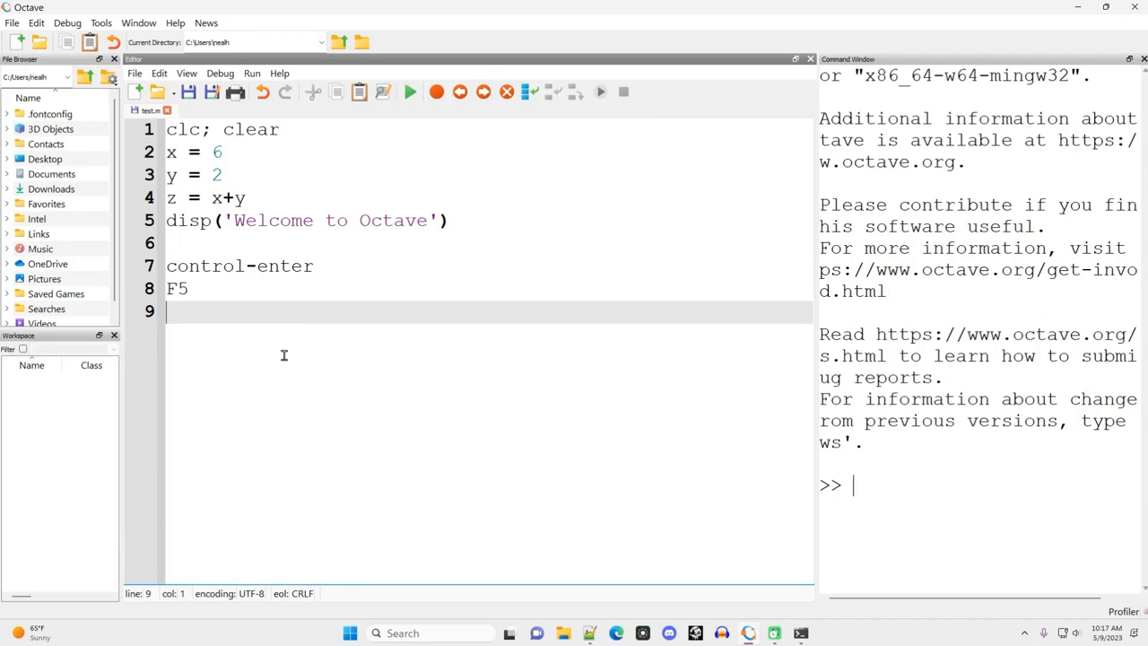
pyautogui.moveTo(276, 361)
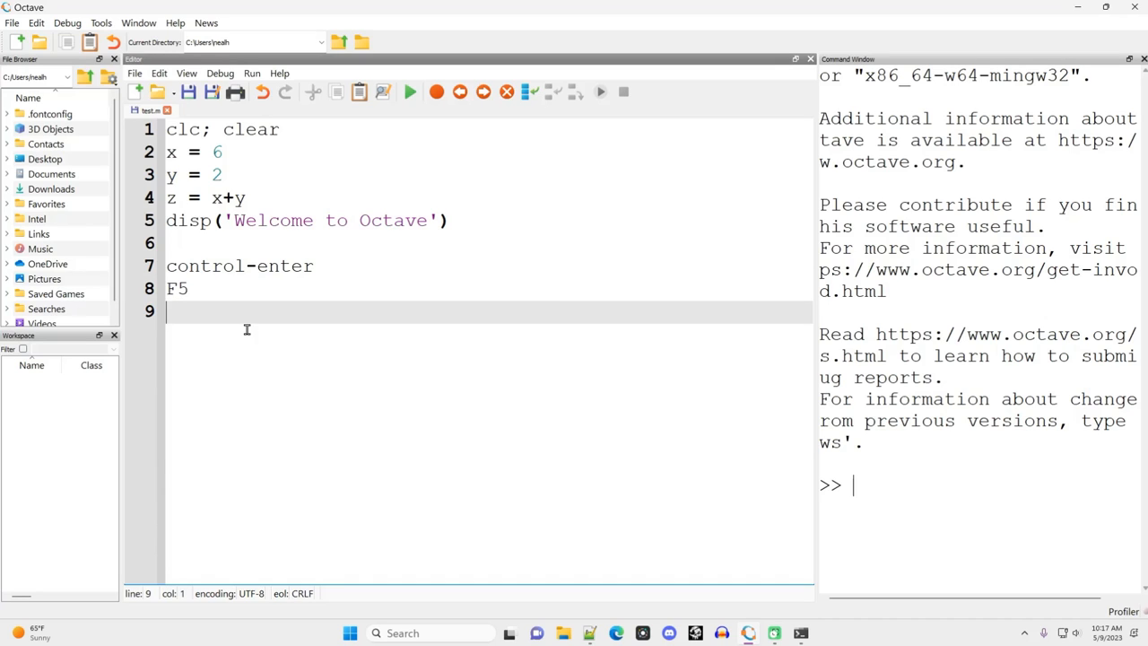
pyautogui.press('ctrl+a')
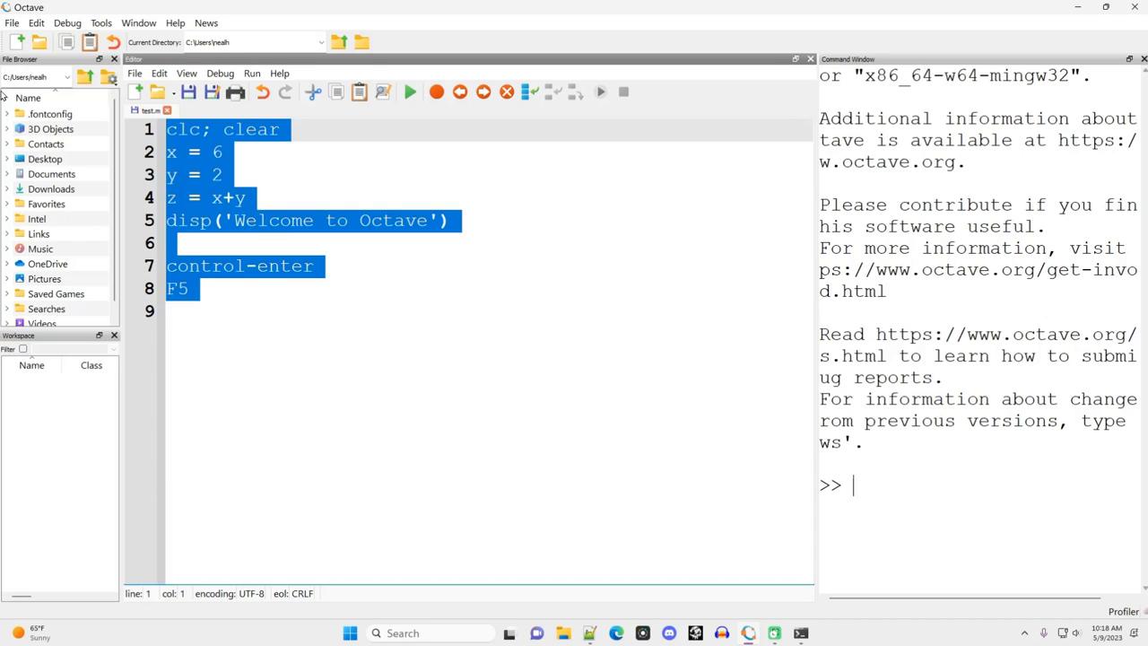
pyautogui.click(191, 242)
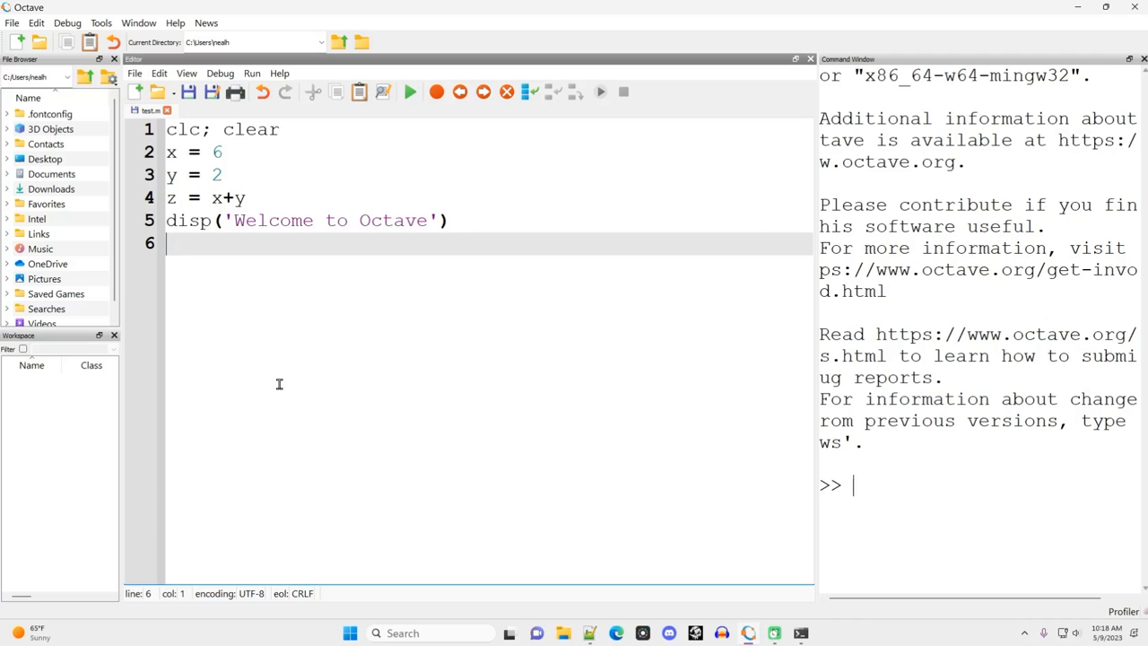
pyautogui.moveTo(345, 406)
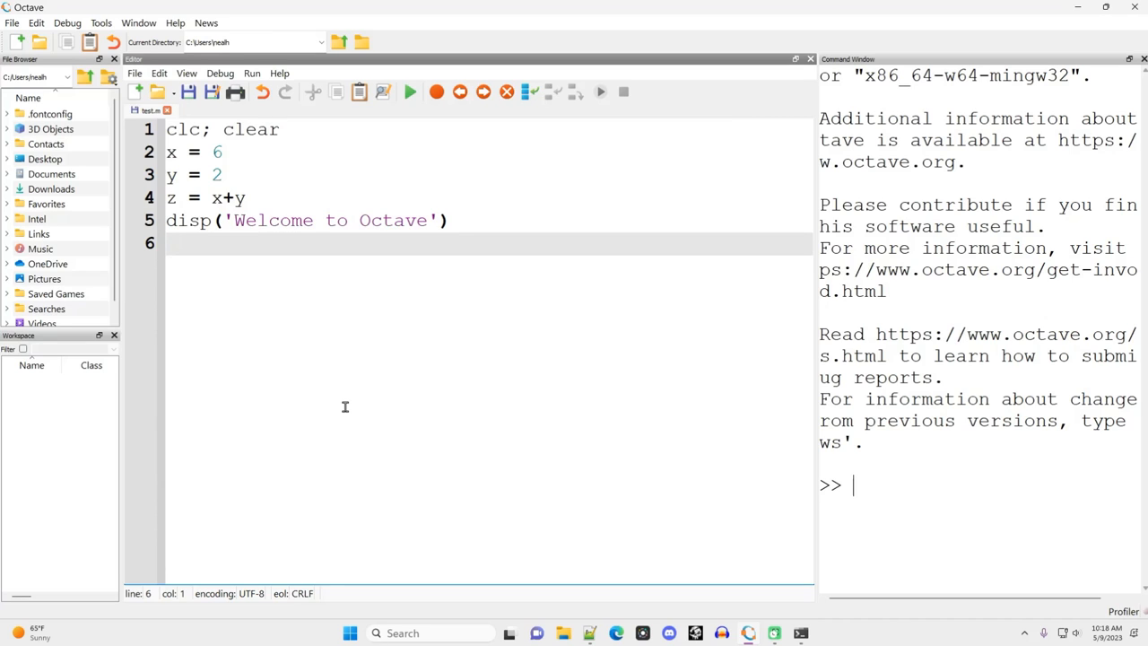
pyautogui.moveTo(508, 448)
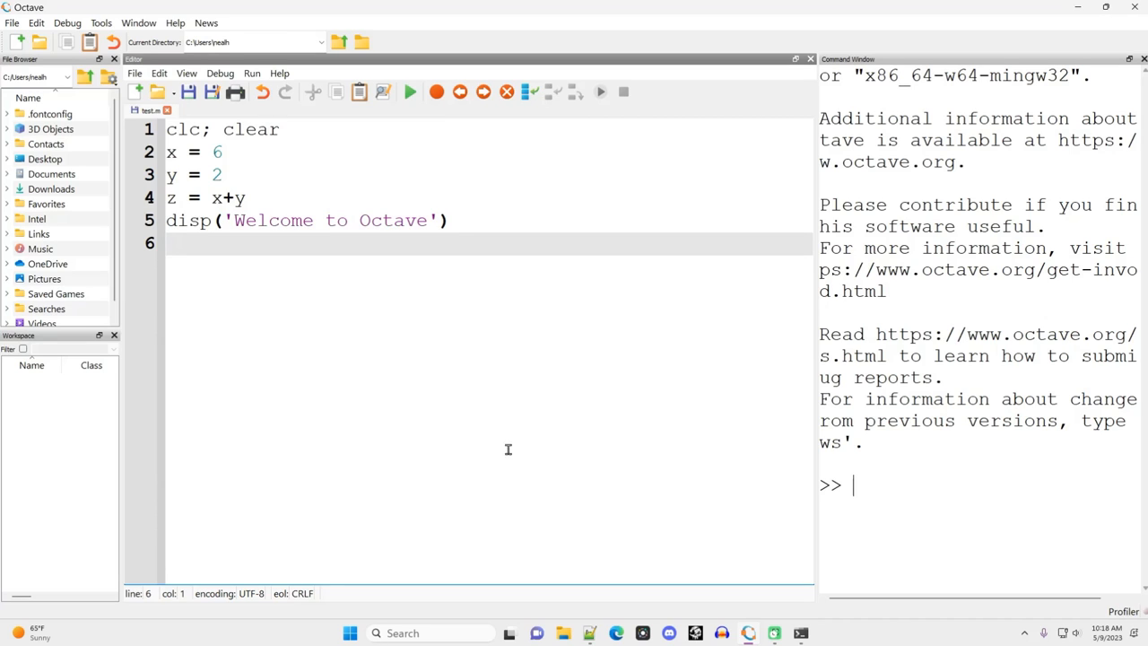